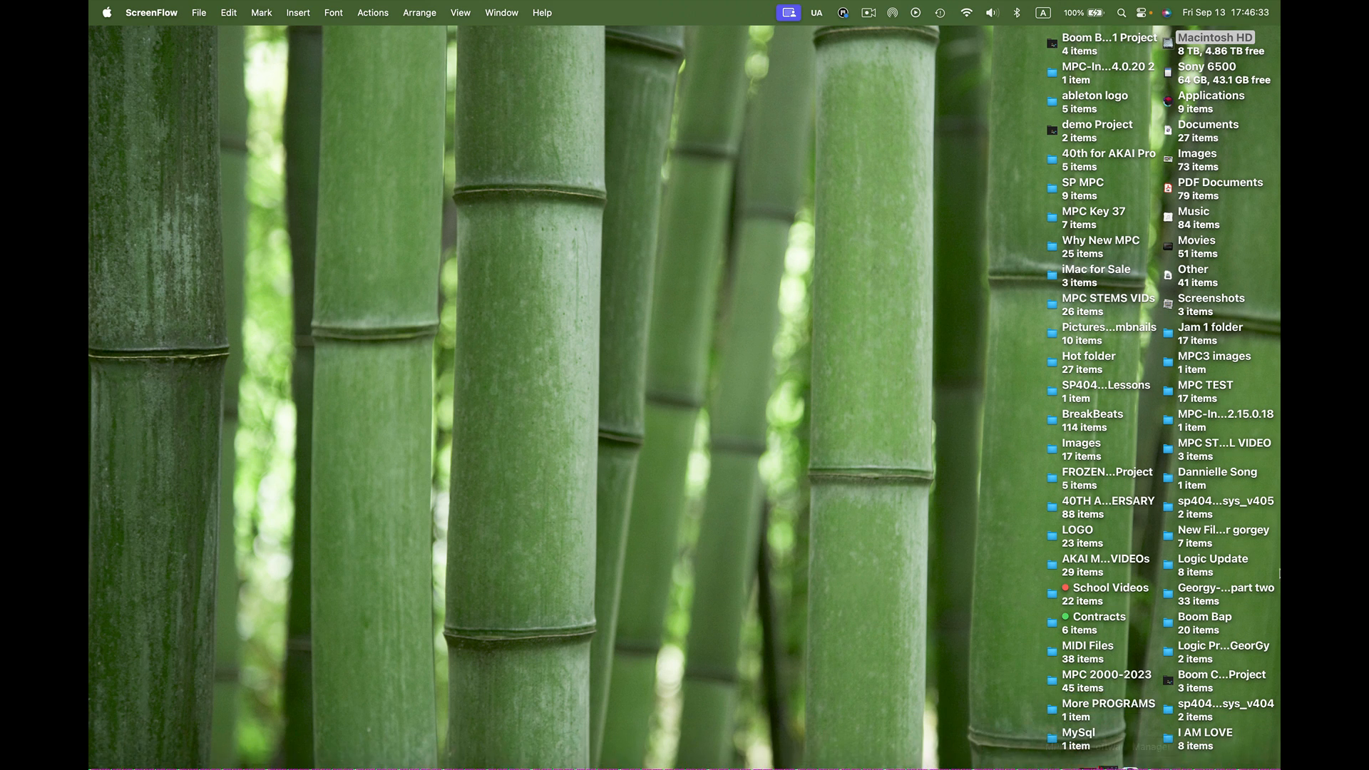
# - Click the desktop so Finder becomes the frontmost app
pyautogui.click(1225, 414)
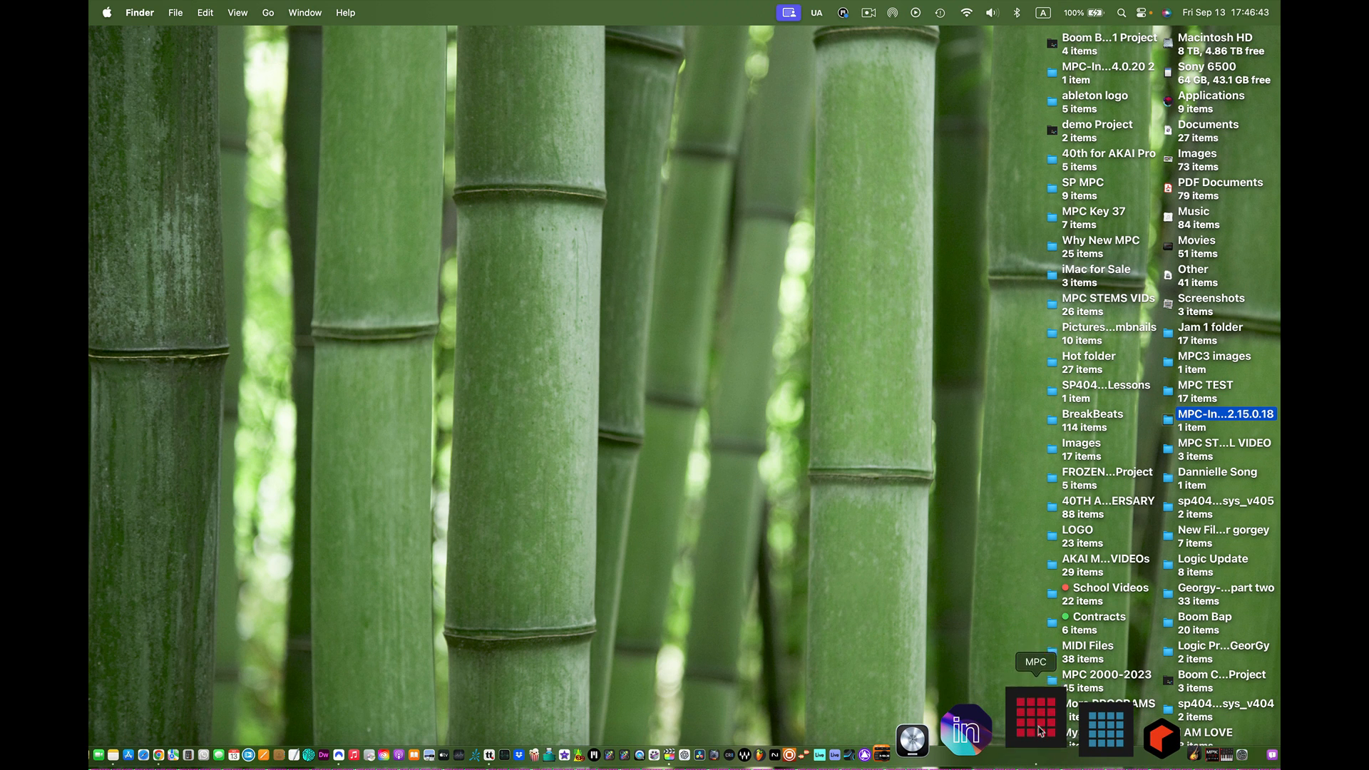
# - Launch MPC from the Dock, opening the 'MPC 2.15.1 Is Available' notice
pyautogui.click(1034, 719)
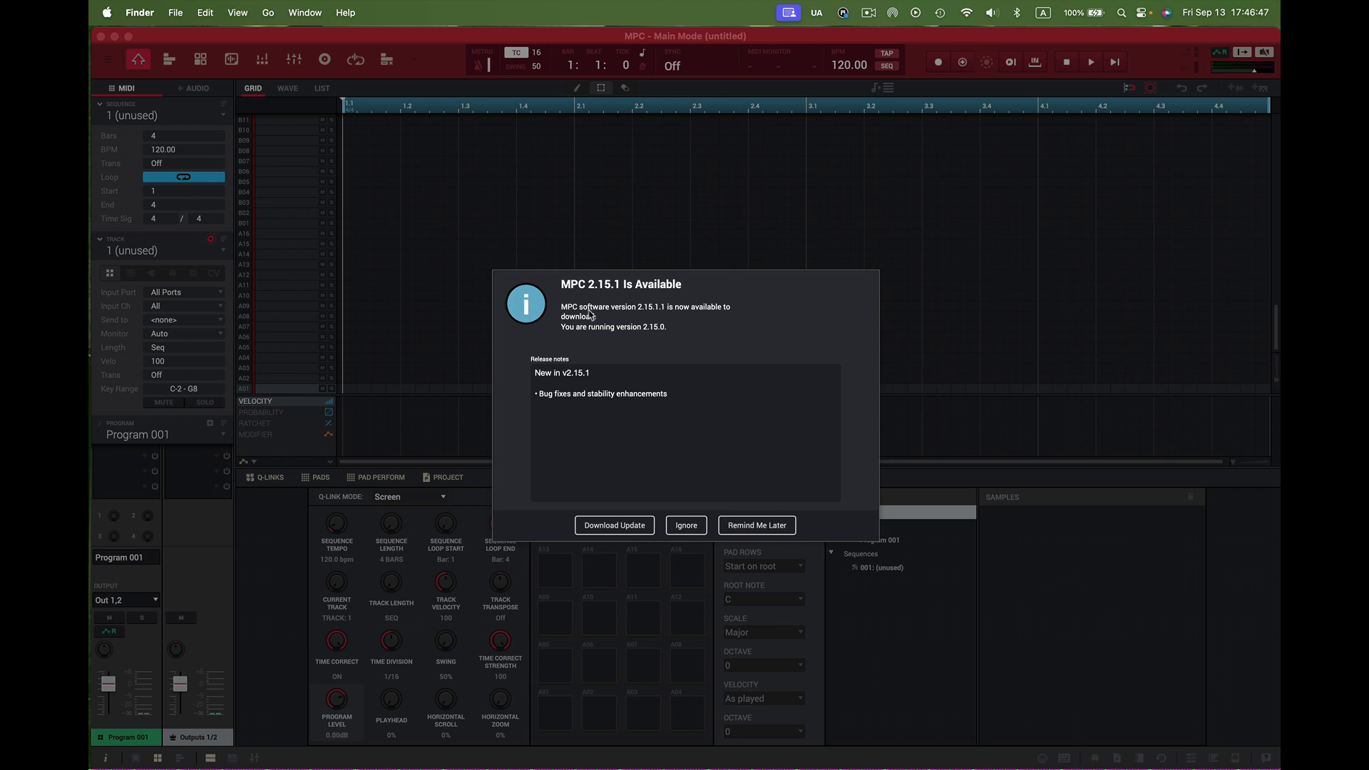
pyautogui.moveTo(638, 295)
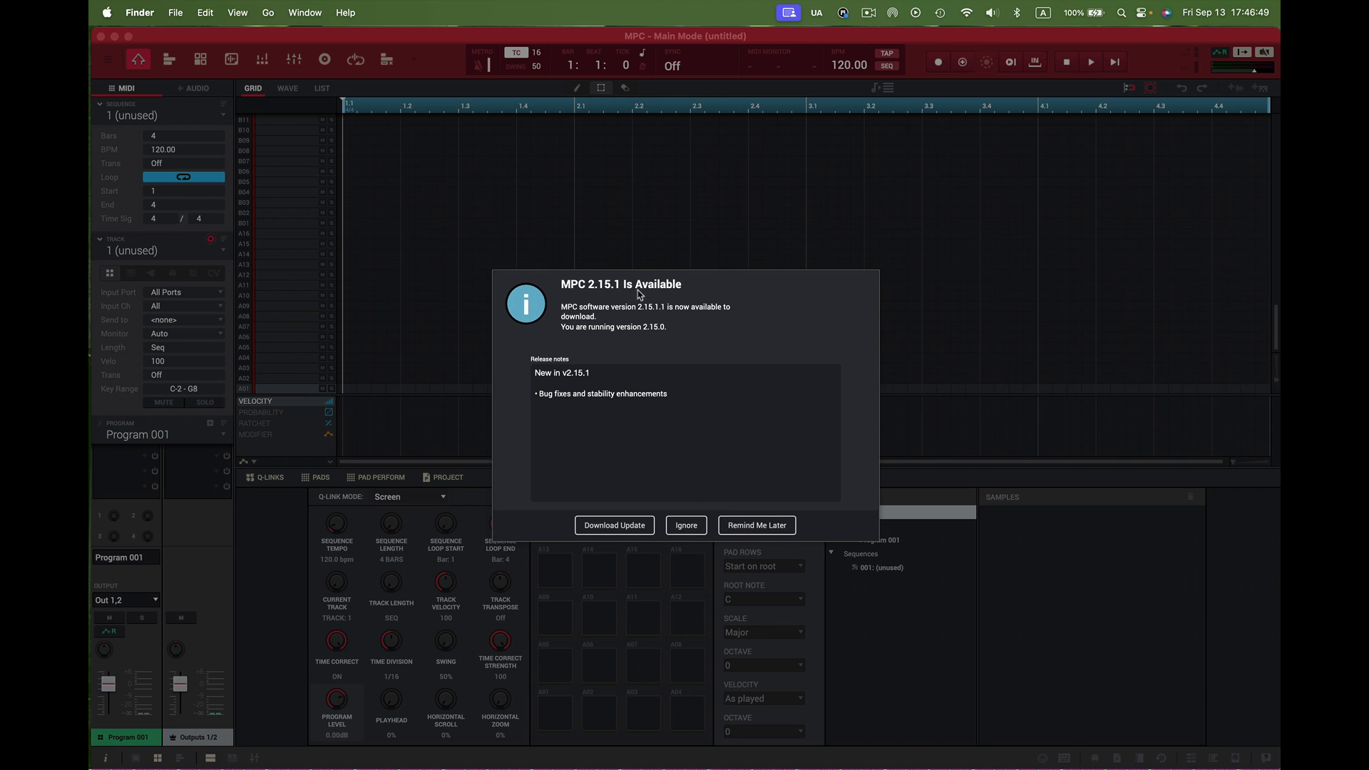
pyautogui.moveTo(544, 385)
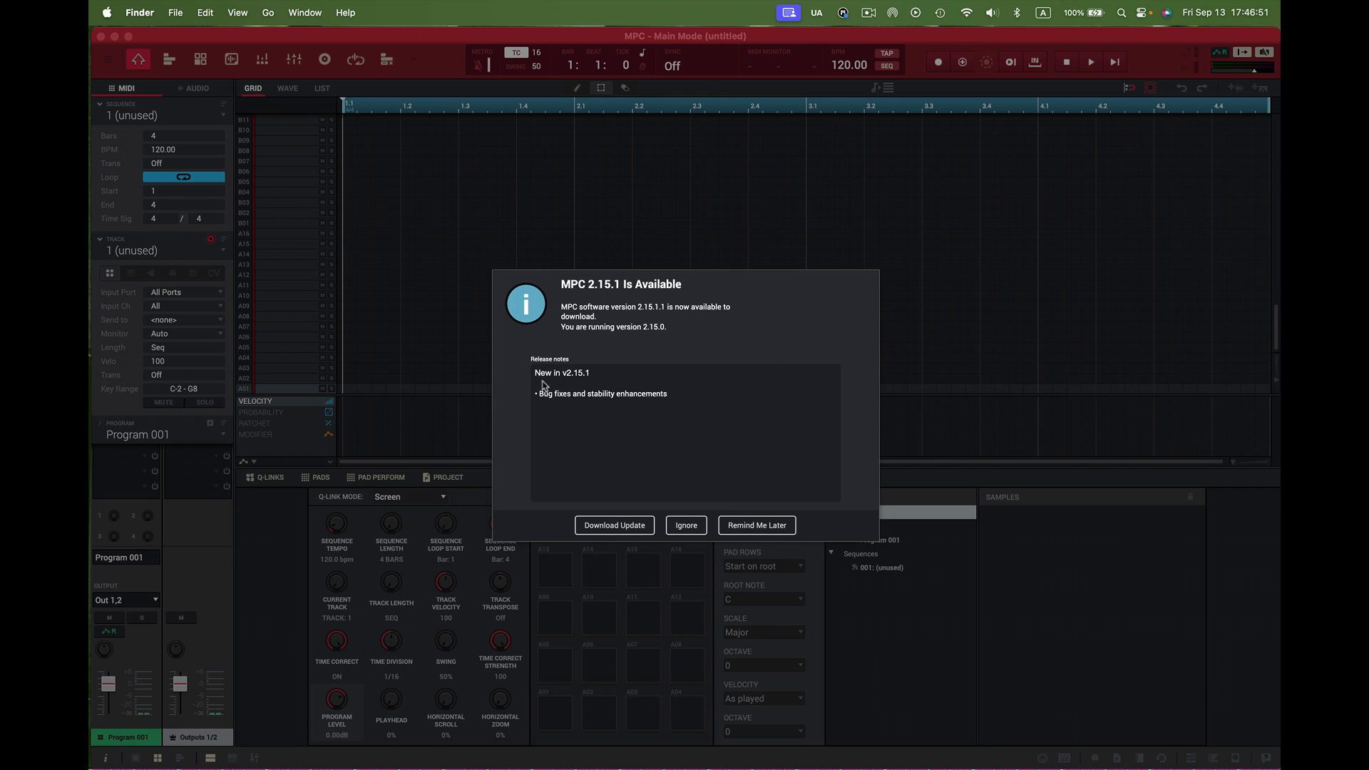
pyautogui.moveTo(548, 391)
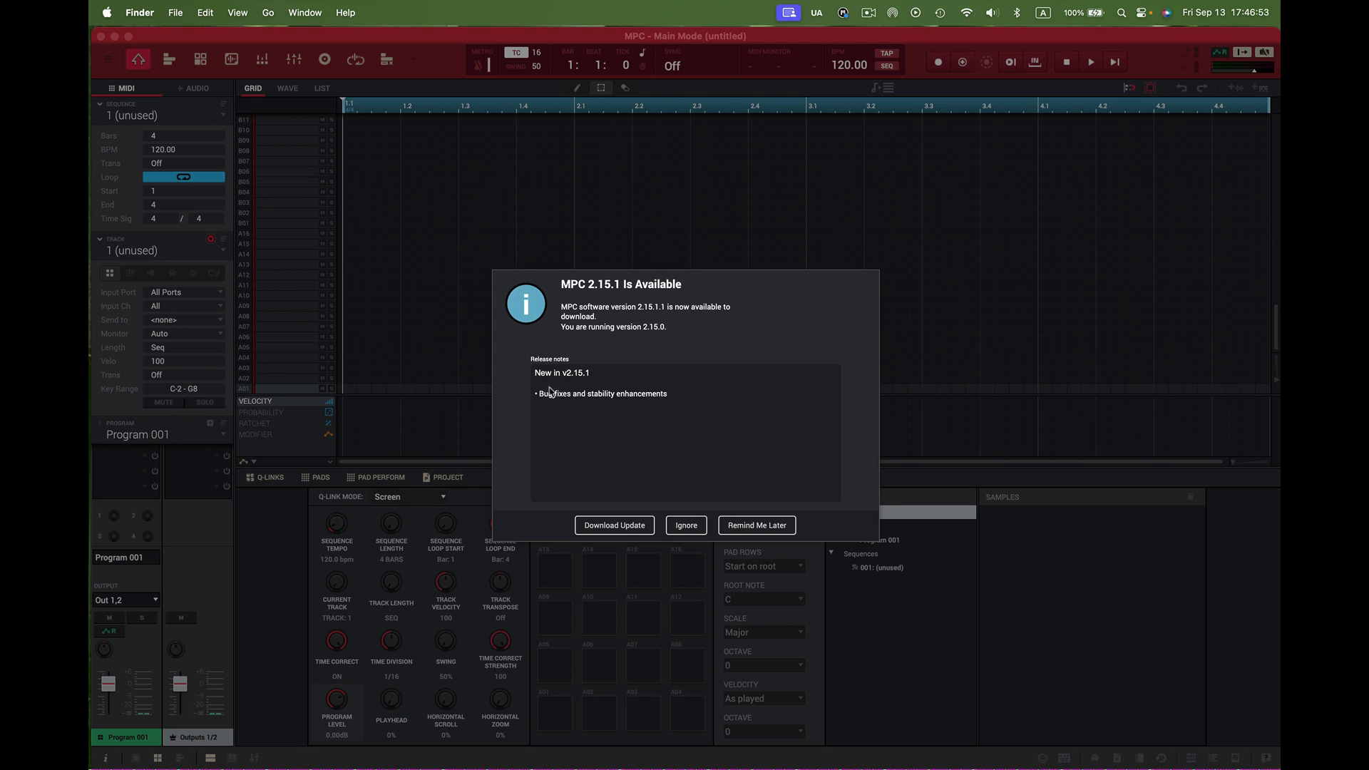
pyautogui.moveTo(575, 404)
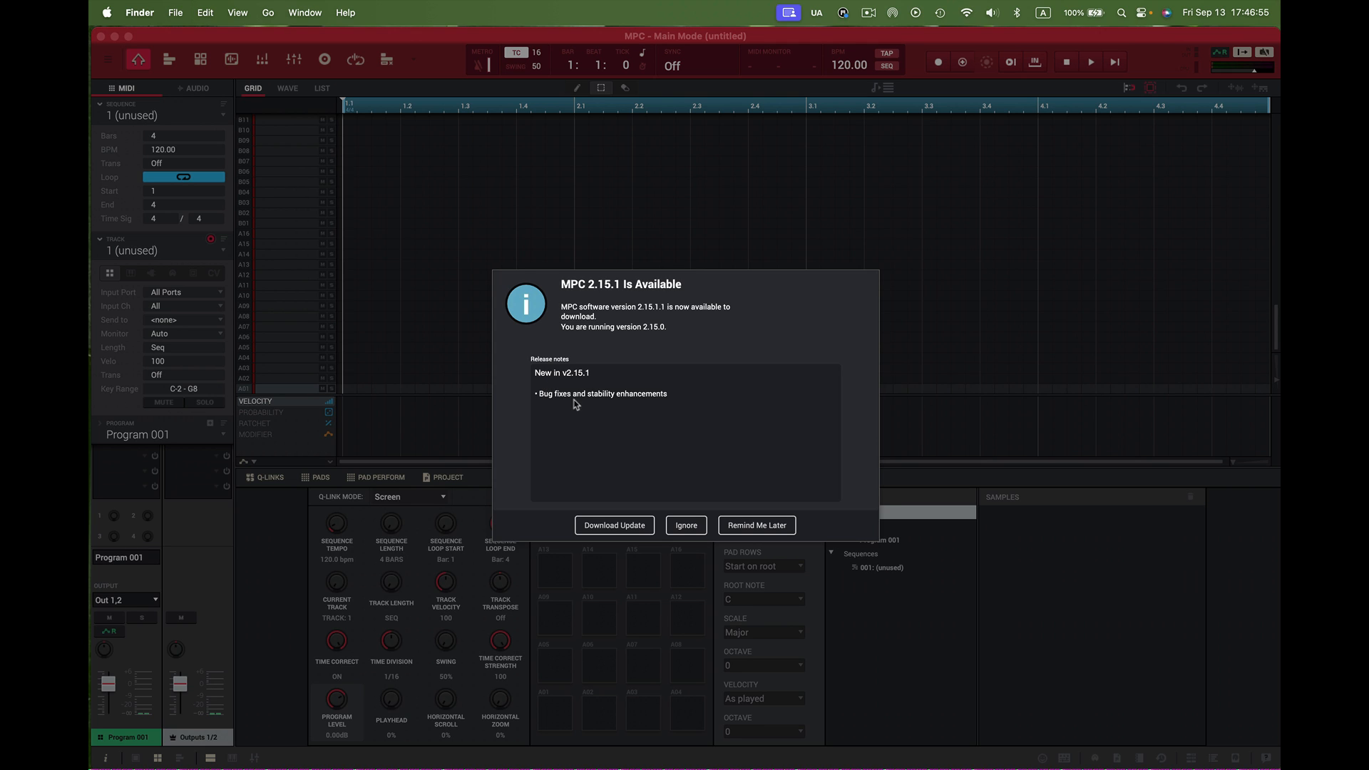
pyautogui.moveTo(630, 404)
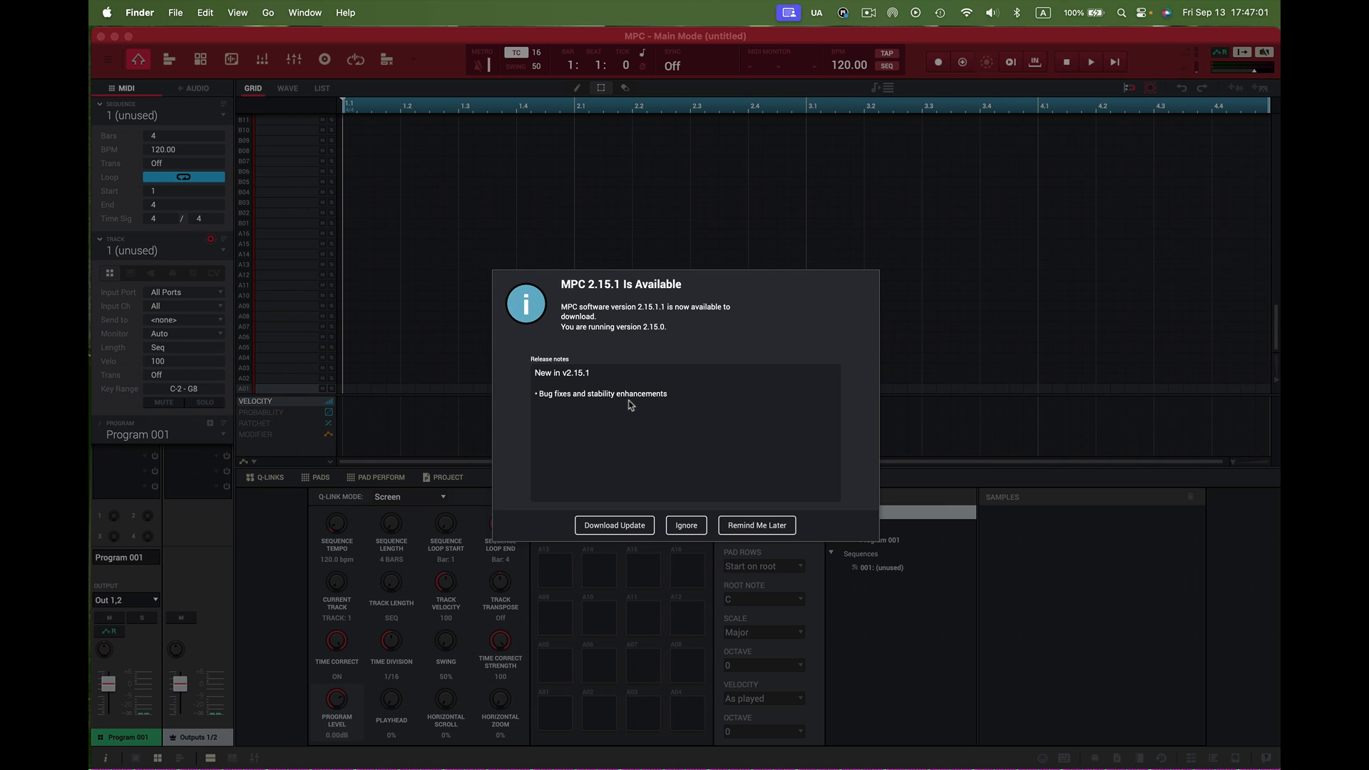
pyautogui.moveTo(739, 517)
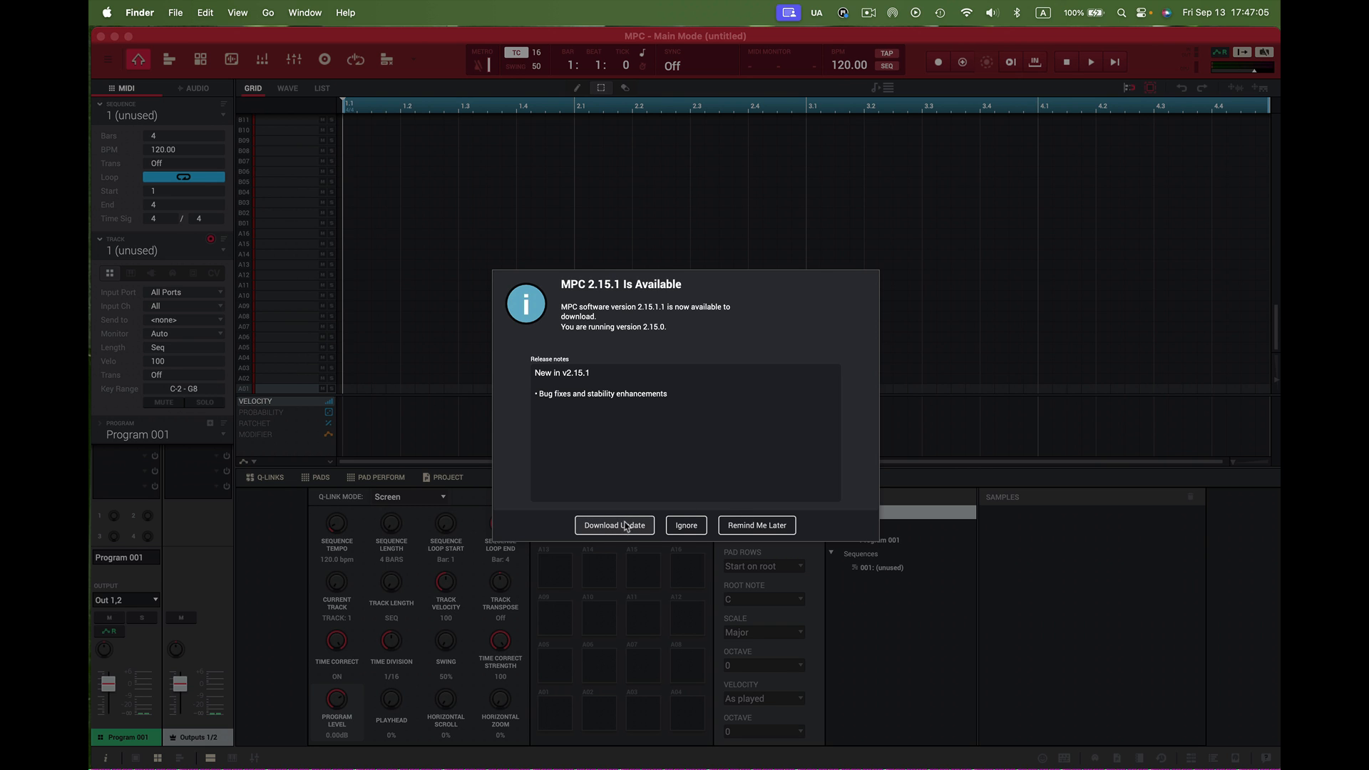
# - Download the 2.15.1 update and save the installer zip to the Desktop
pyautogui.click(613, 525)
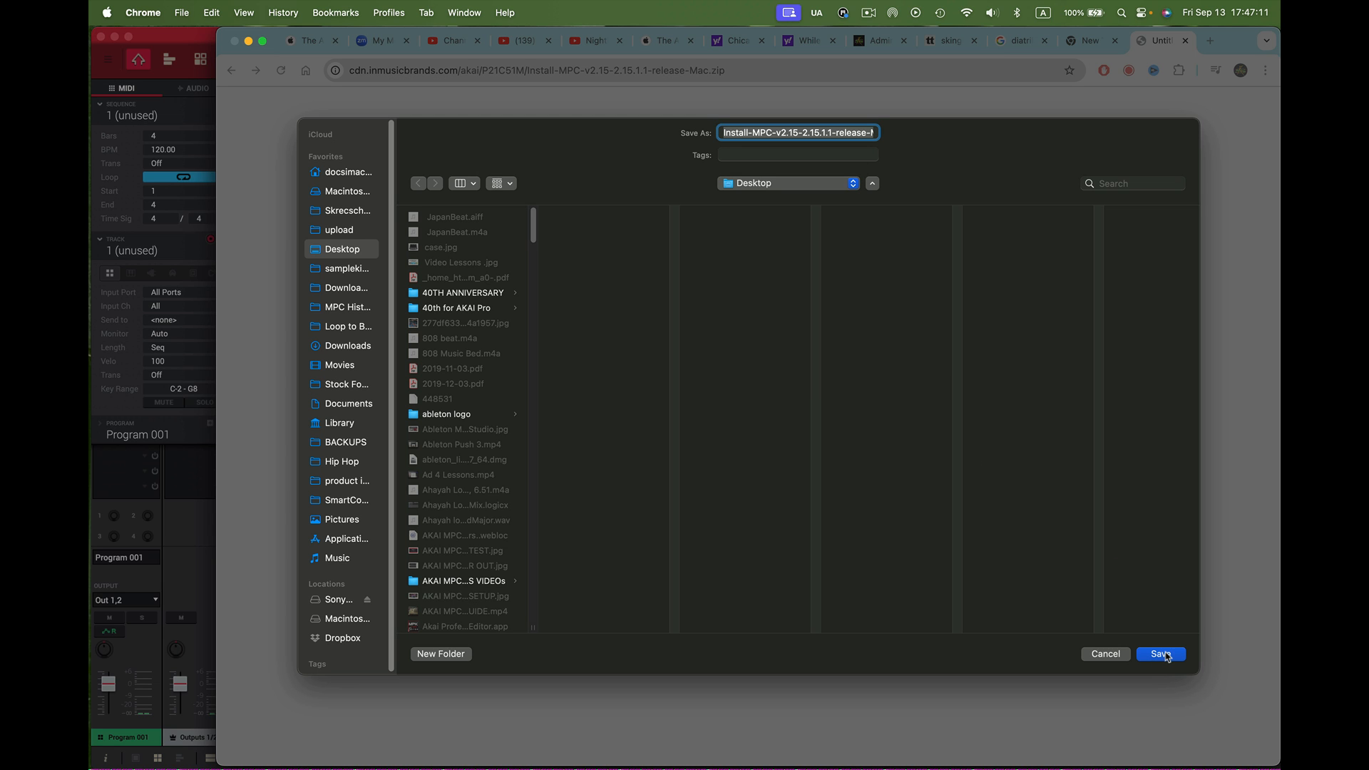
pyautogui.click(1160, 654)
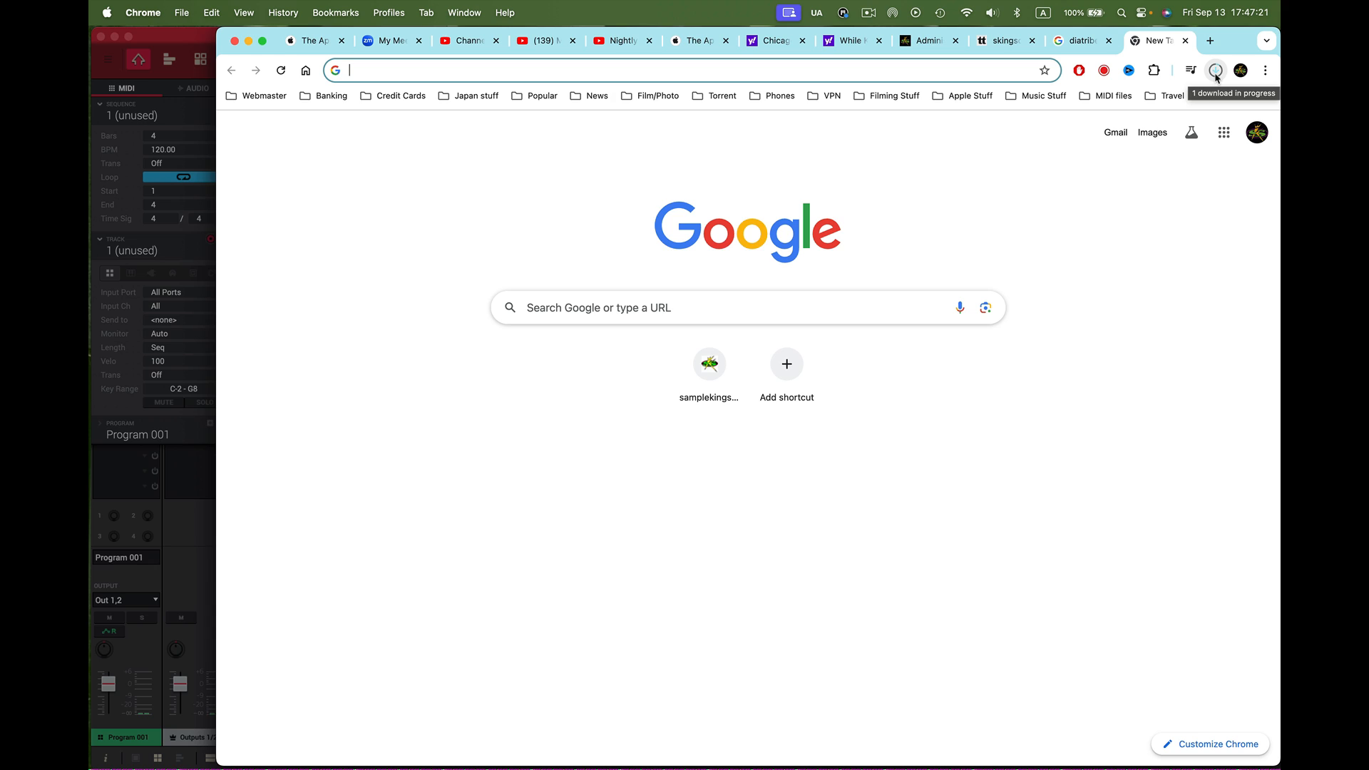
pyautogui.moveTo(1215, 76)
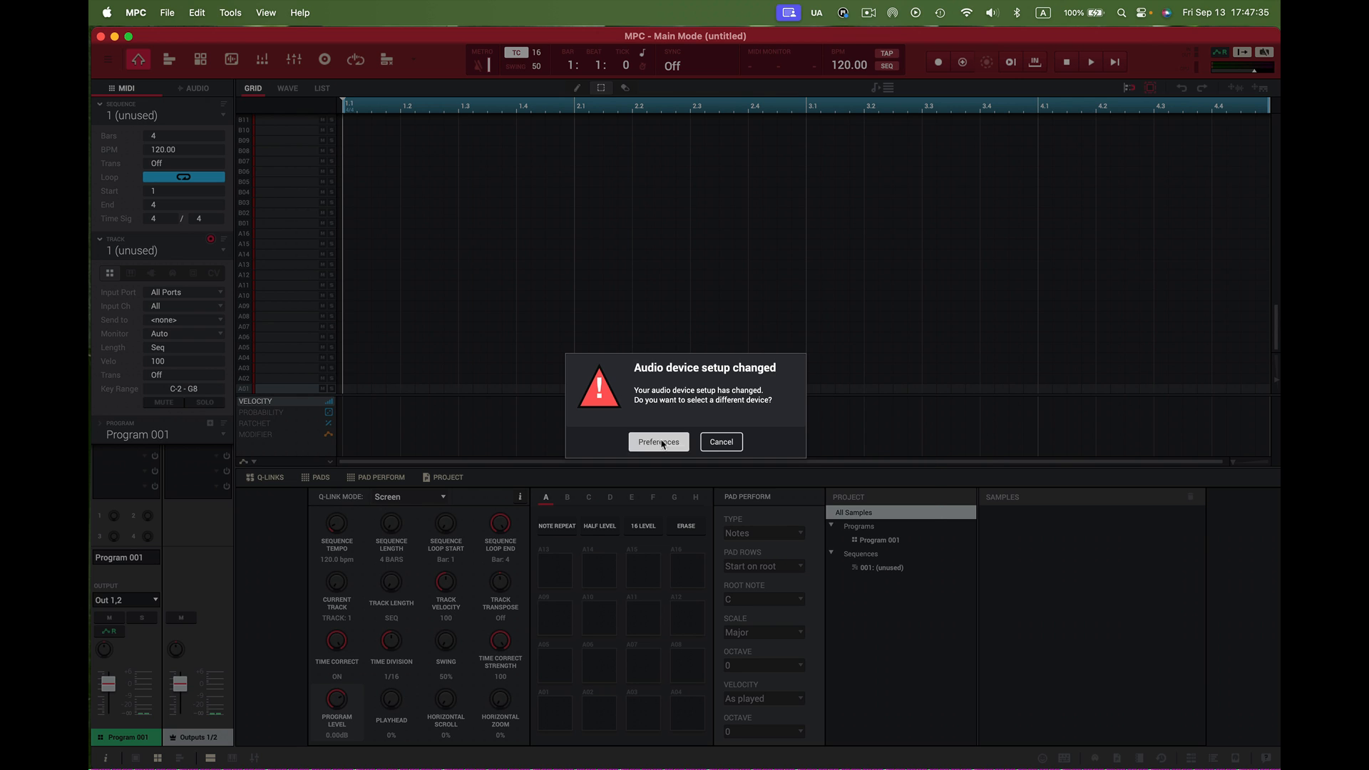
# - Open Preferences from the audio device warning, review Output and Input, and accept unchanged
pyautogui.click(658, 442)
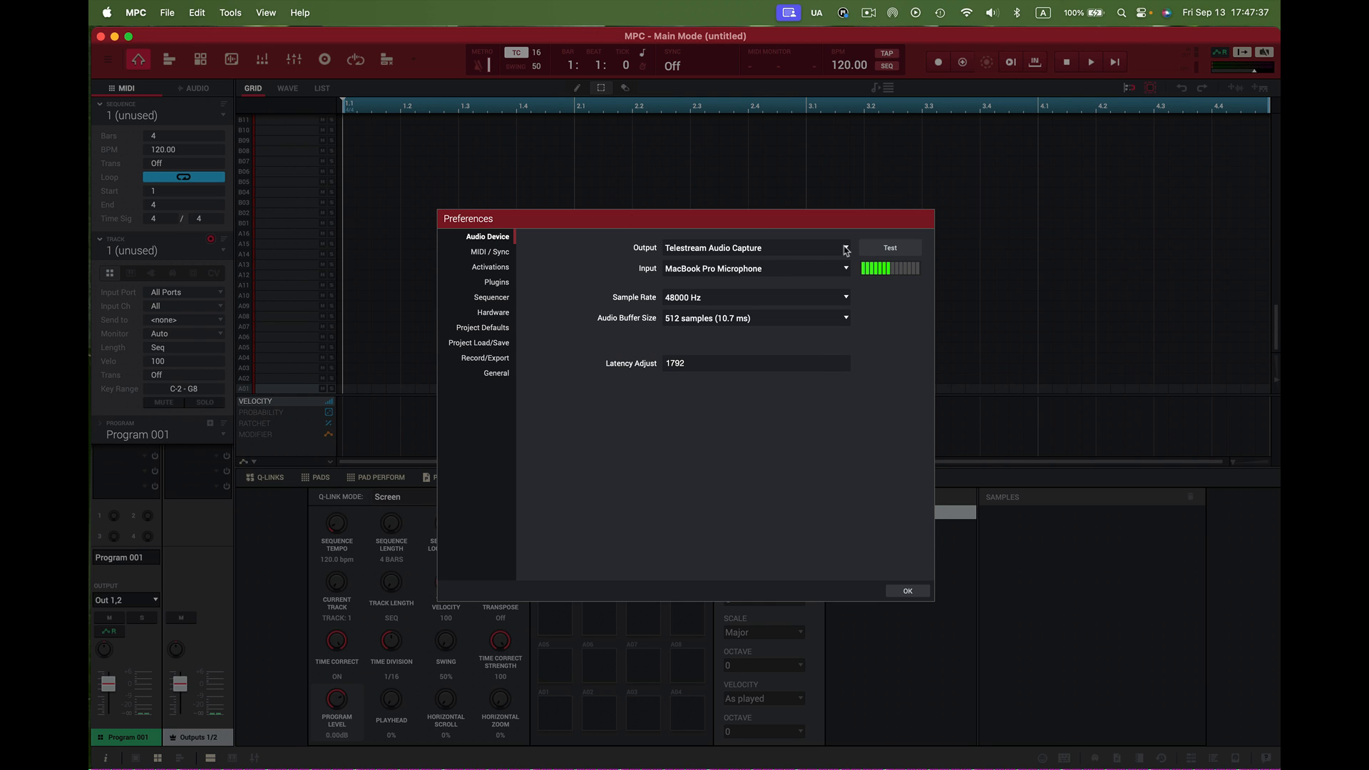
pyautogui.moveTo(787, 271)
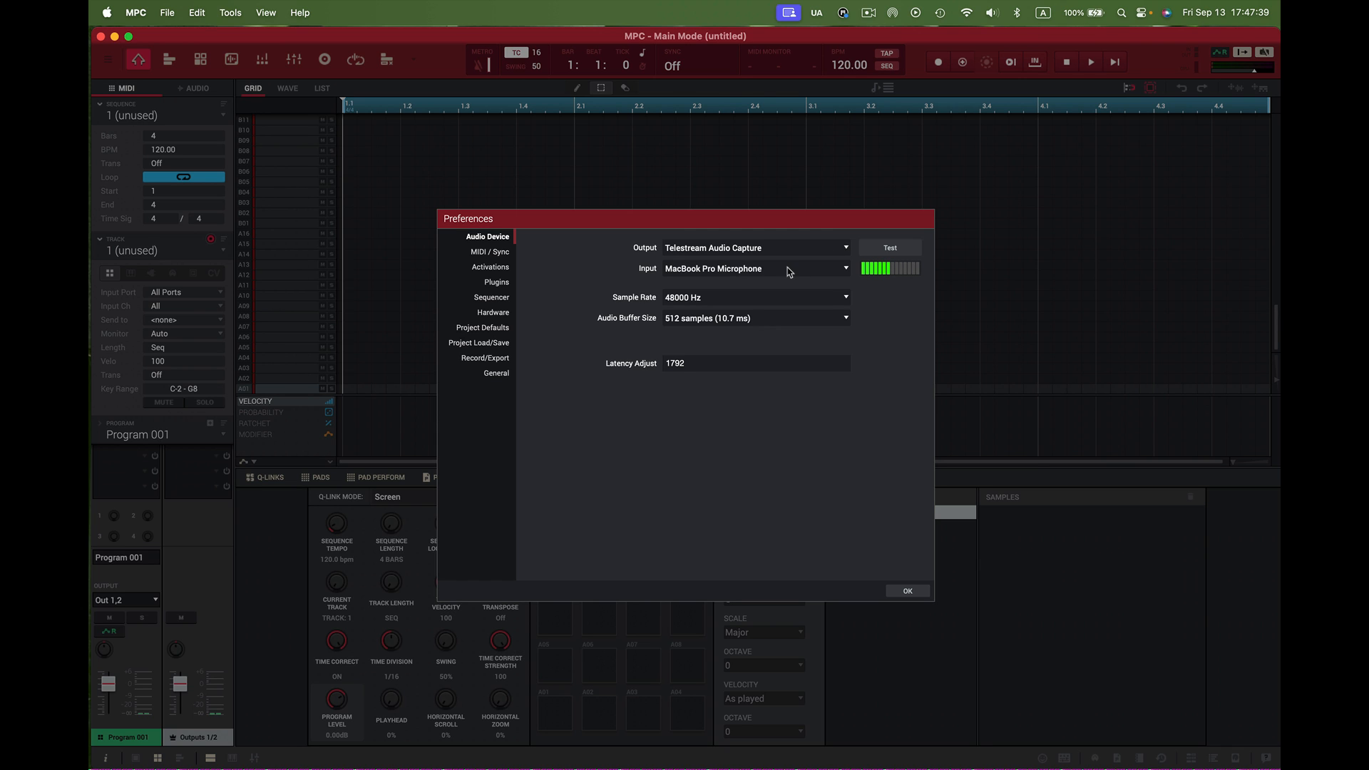
pyautogui.moveTo(859, 338)
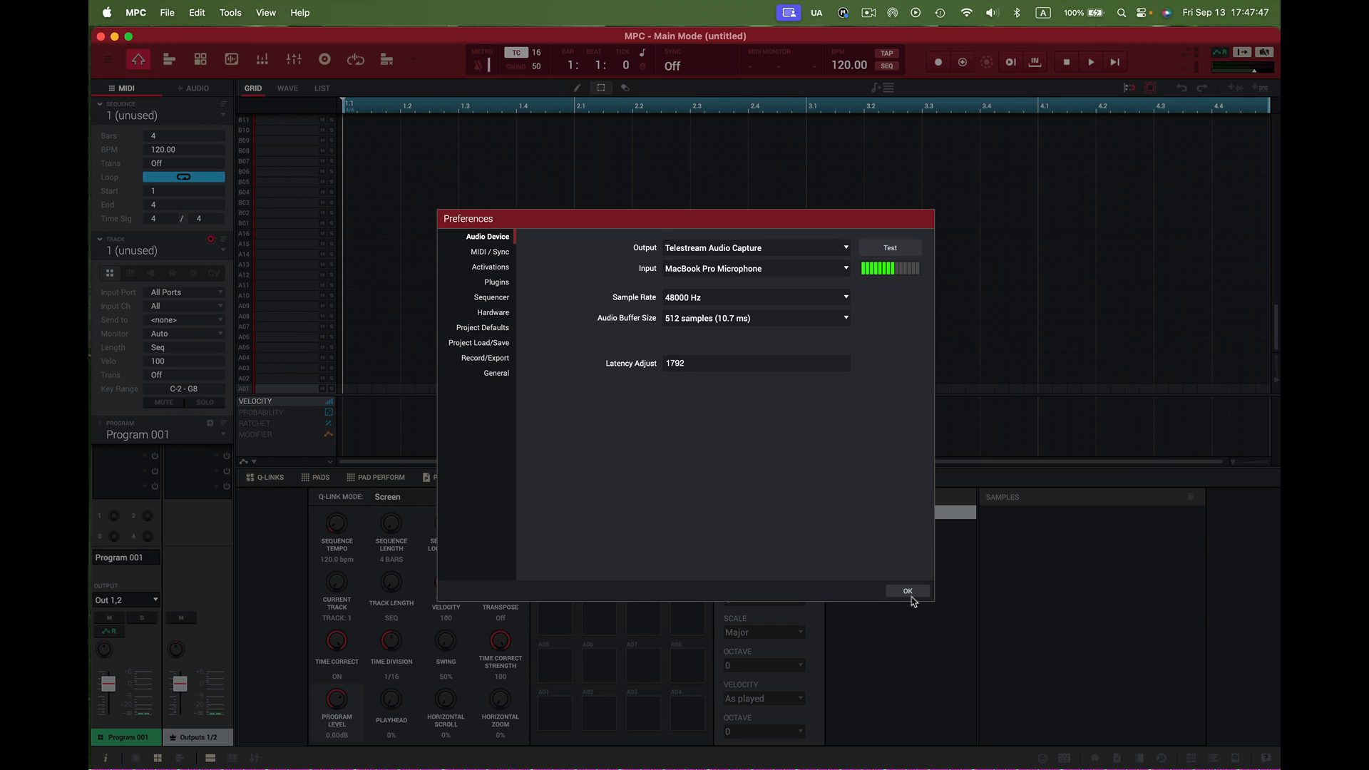
pyautogui.click(906, 591)
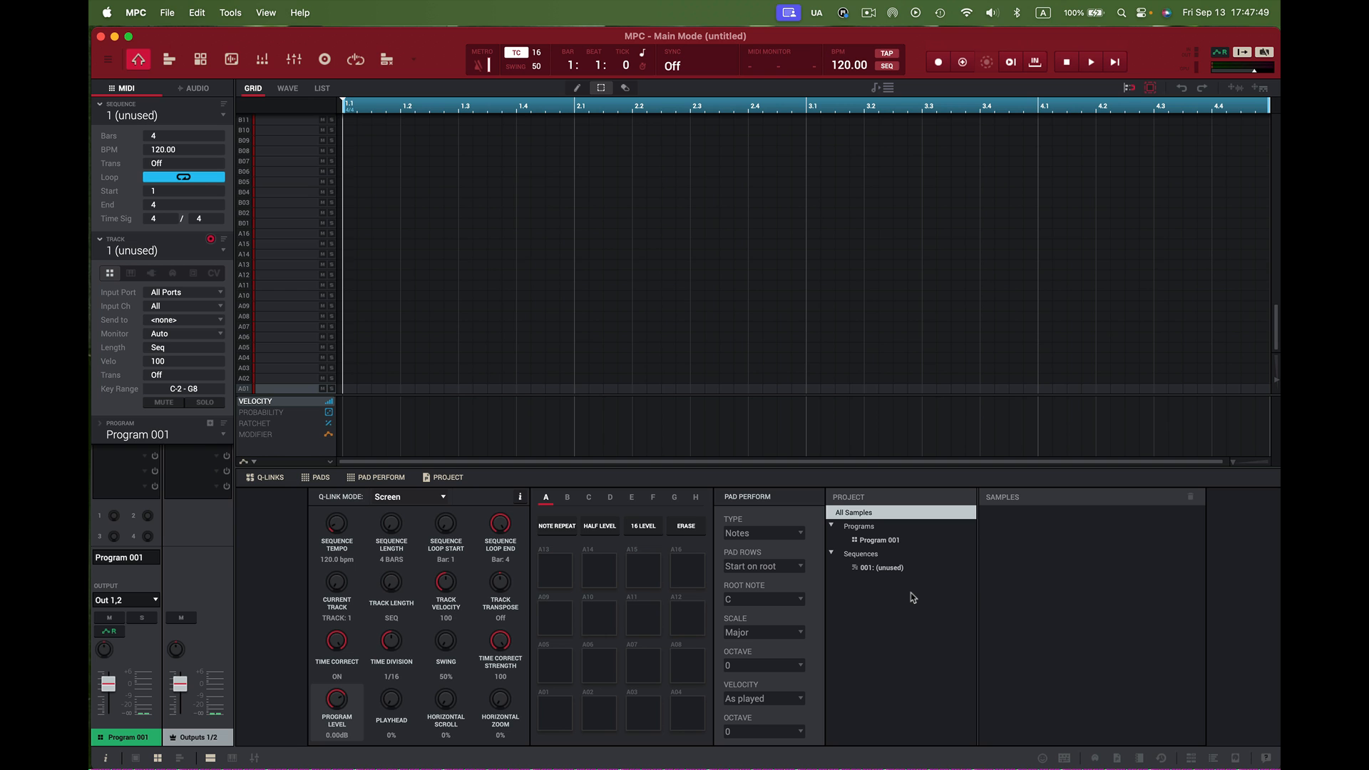
pyautogui.moveTo(980, 32)
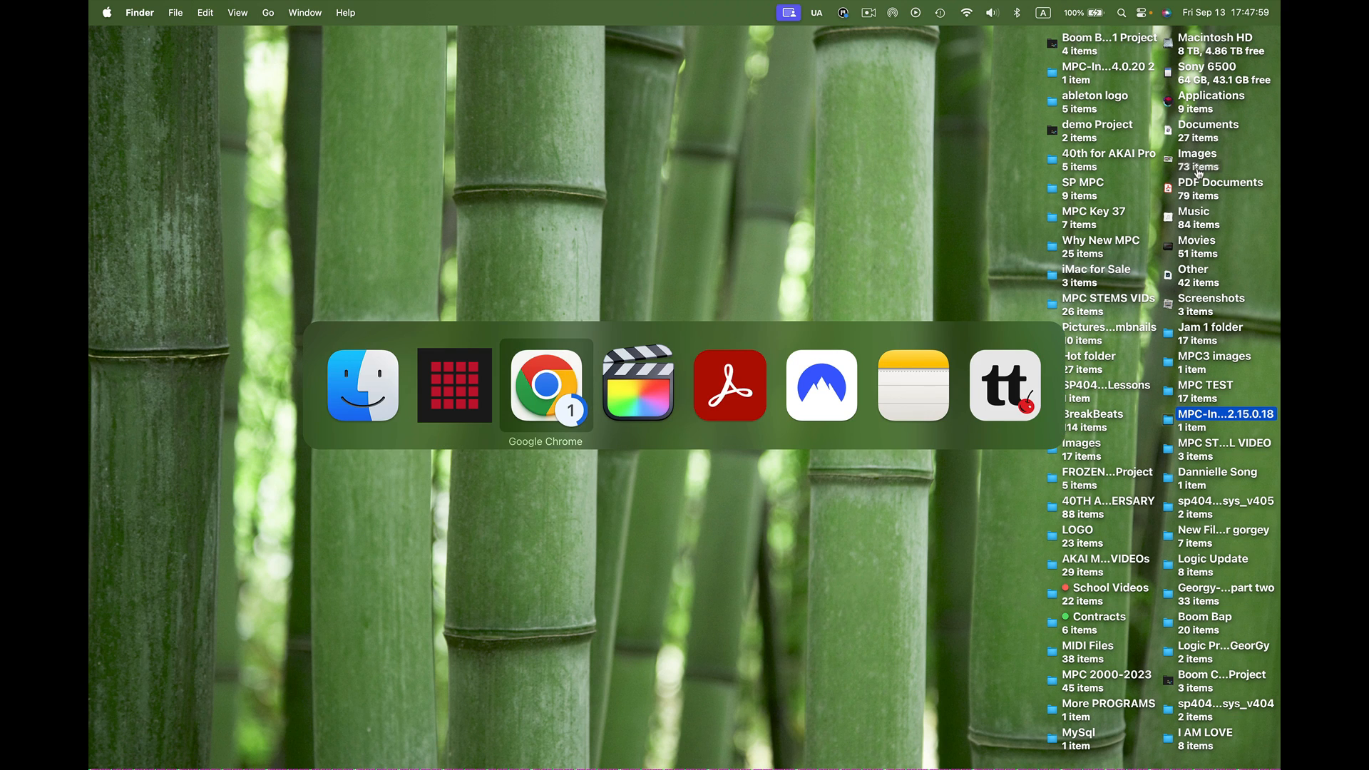
# - Expand the desktop stacks and select the unconfirmed Chrome download file
pyautogui.click(547, 385)
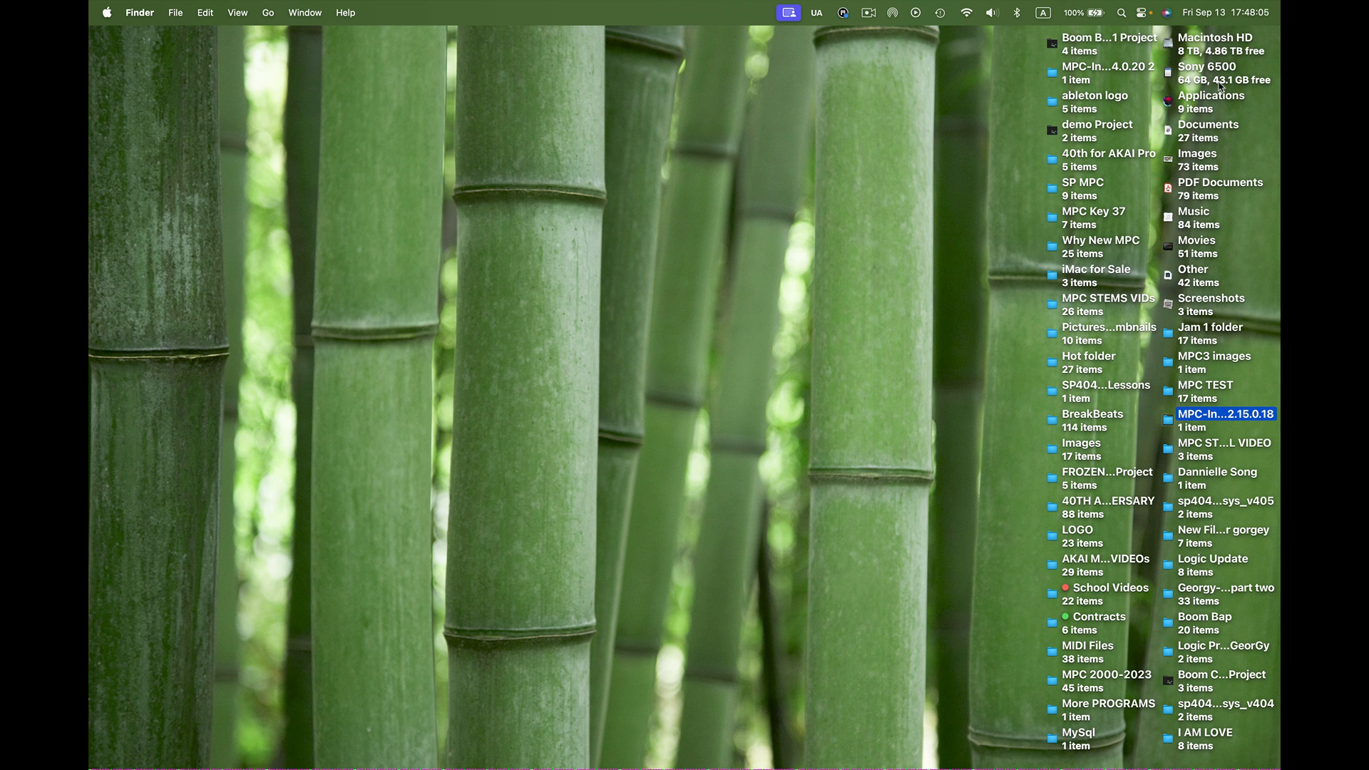
pyautogui.moveTo(1228, 306)
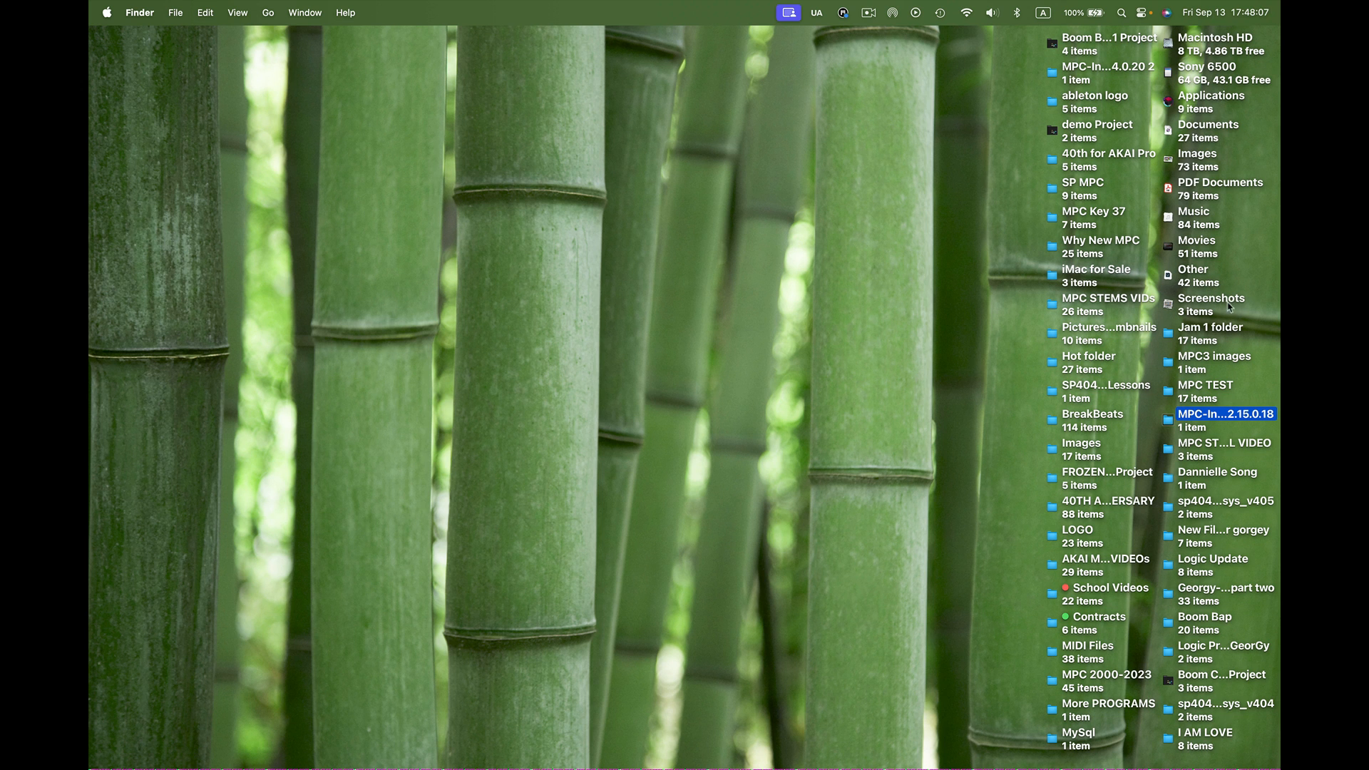
pyautogui.moveTo(1187, 128)
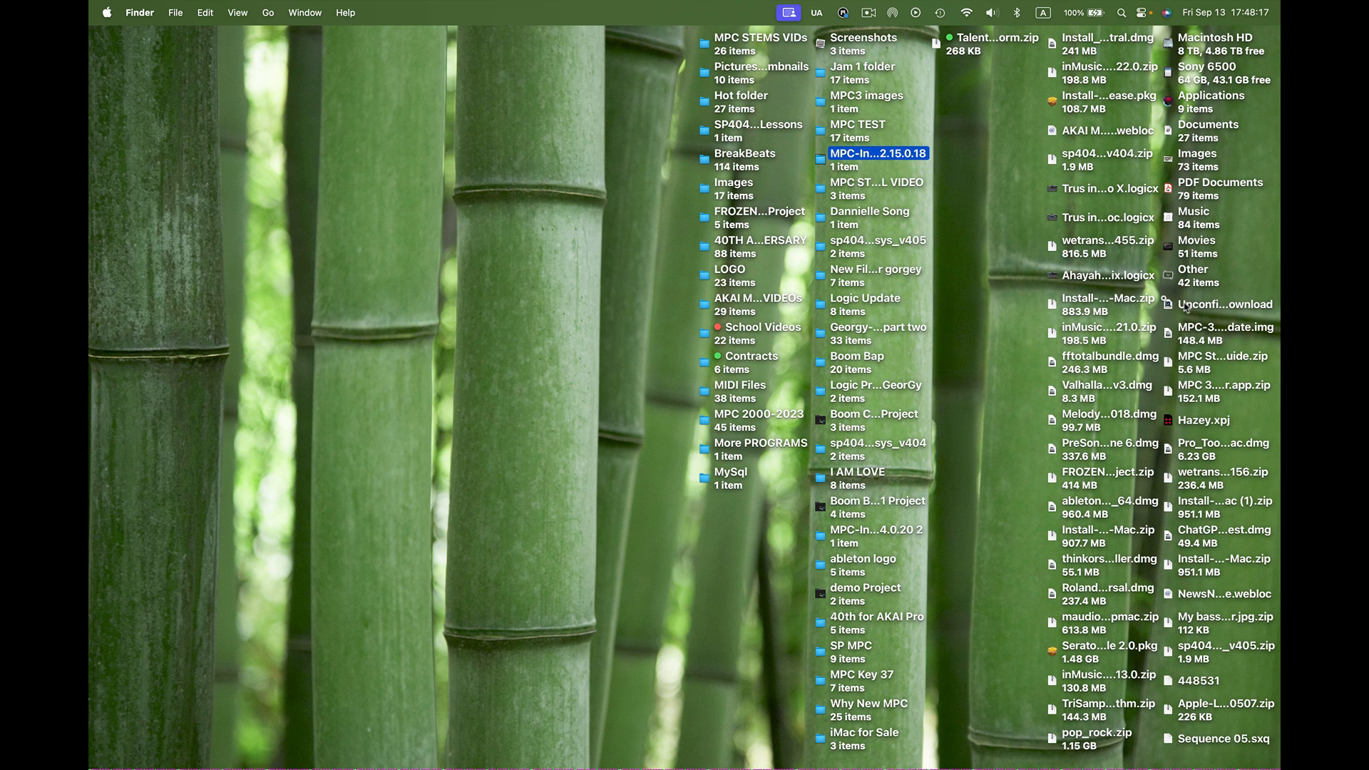
pyautogui.click(1226, 304)
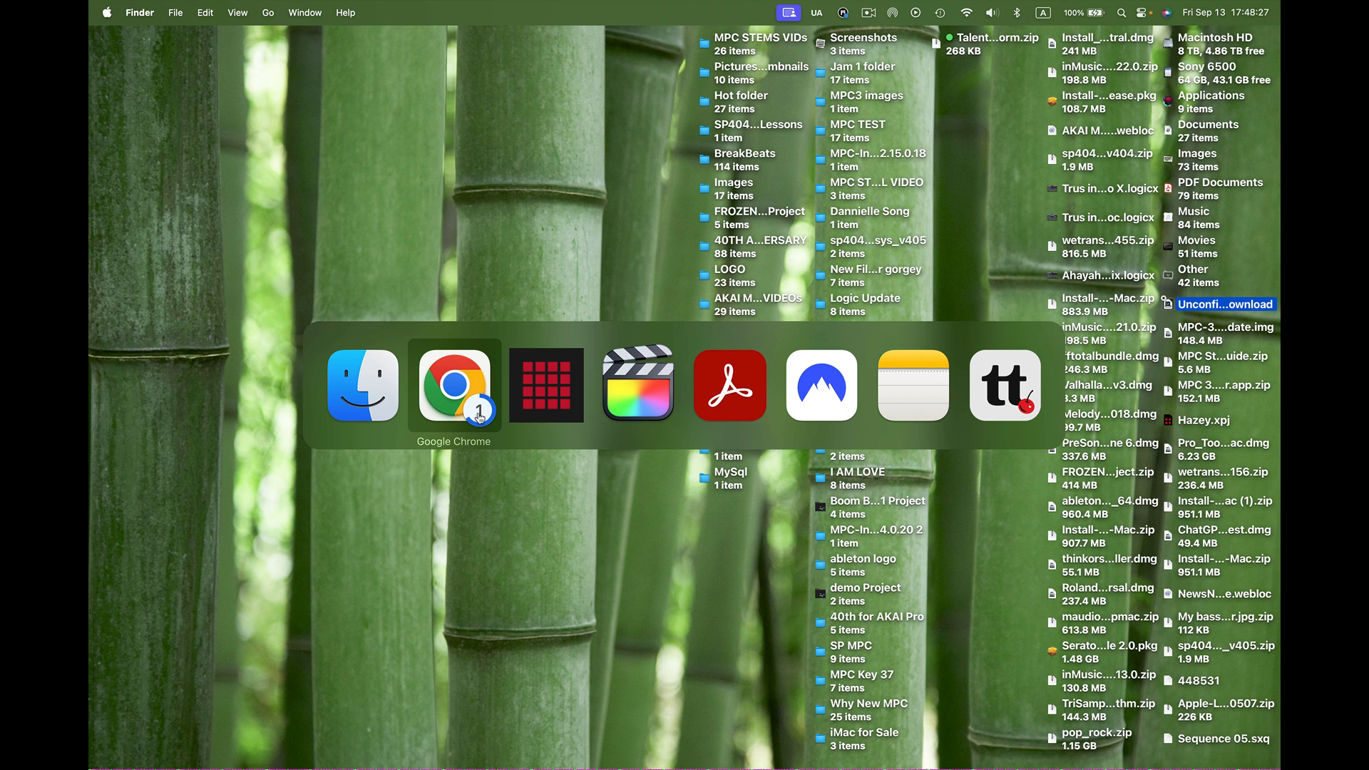
pyautogui.click(454, 385)
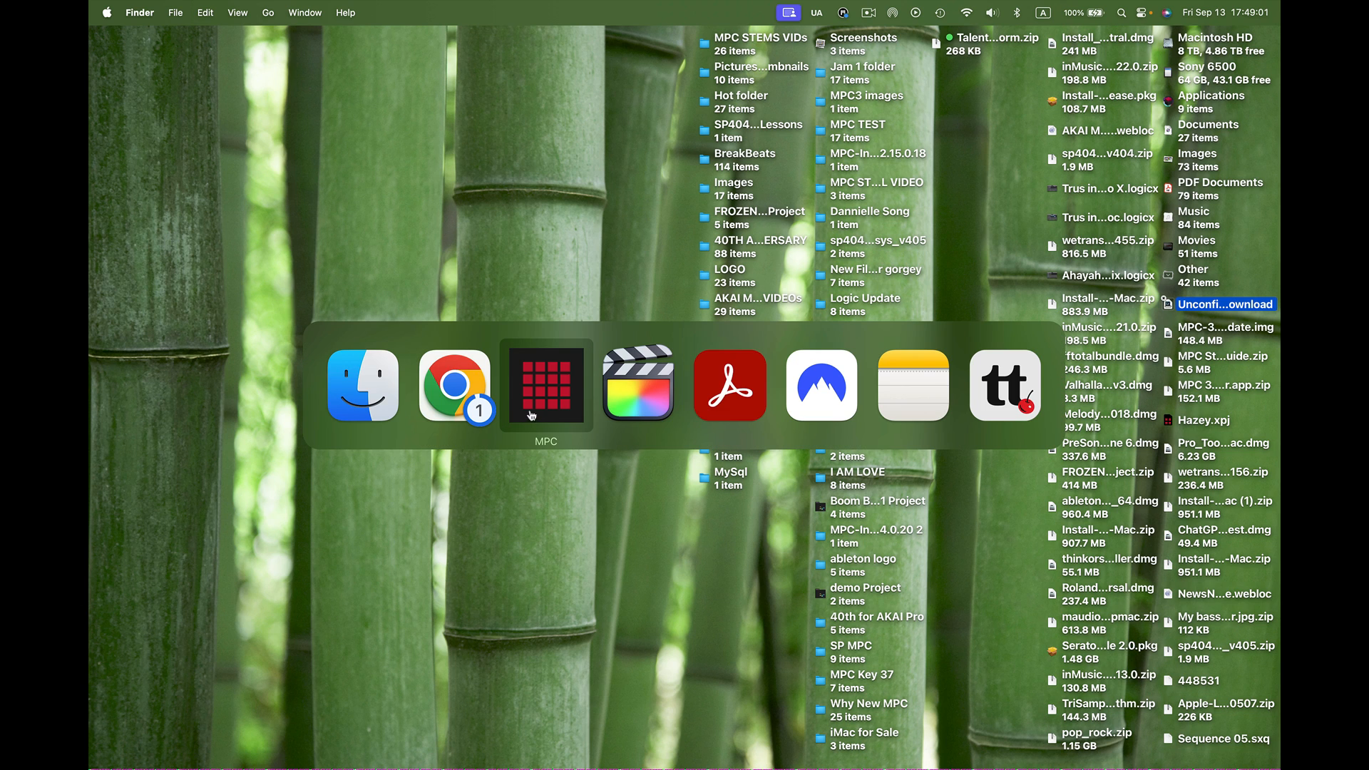
# - Bring Chrome forward and watch the installer zip finish downloading and extract
pyautogui.click(454, 384)
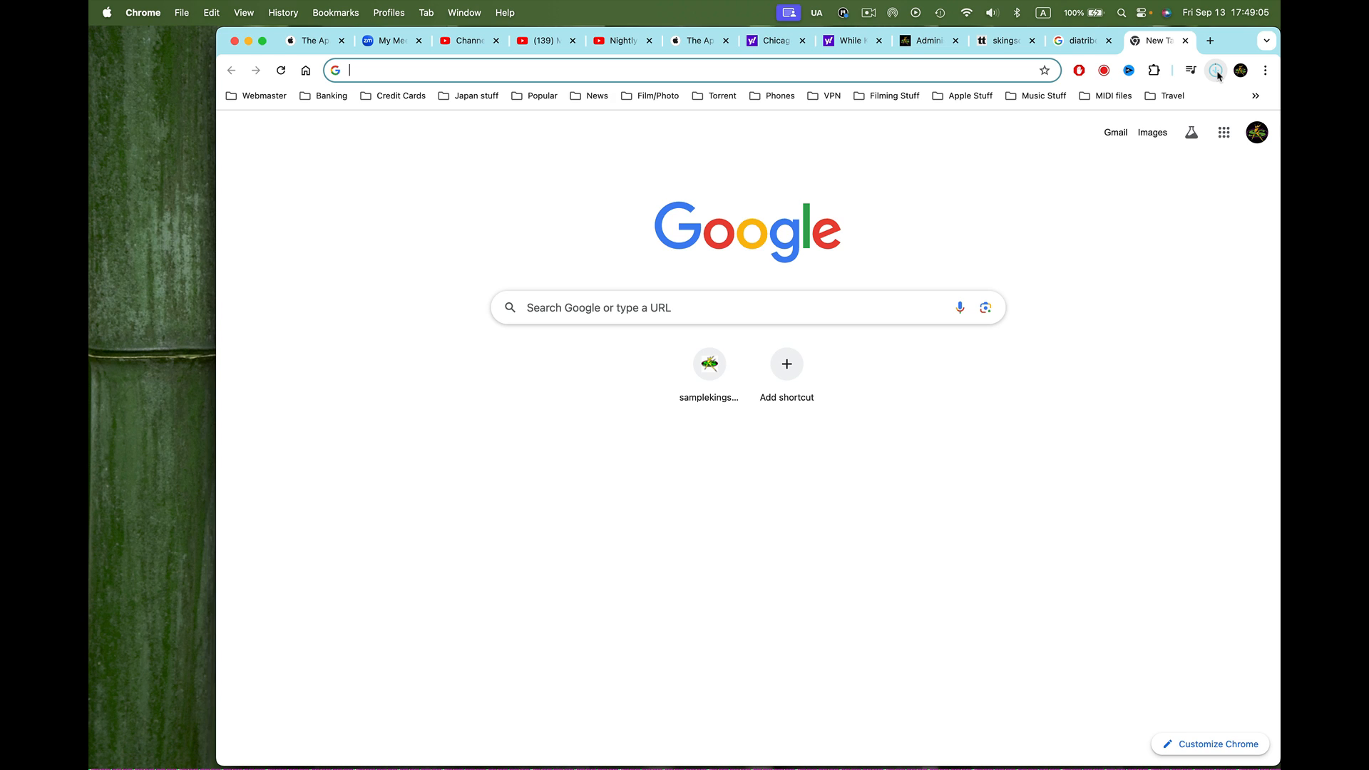
pyautogui.moveTo(1216, 69)
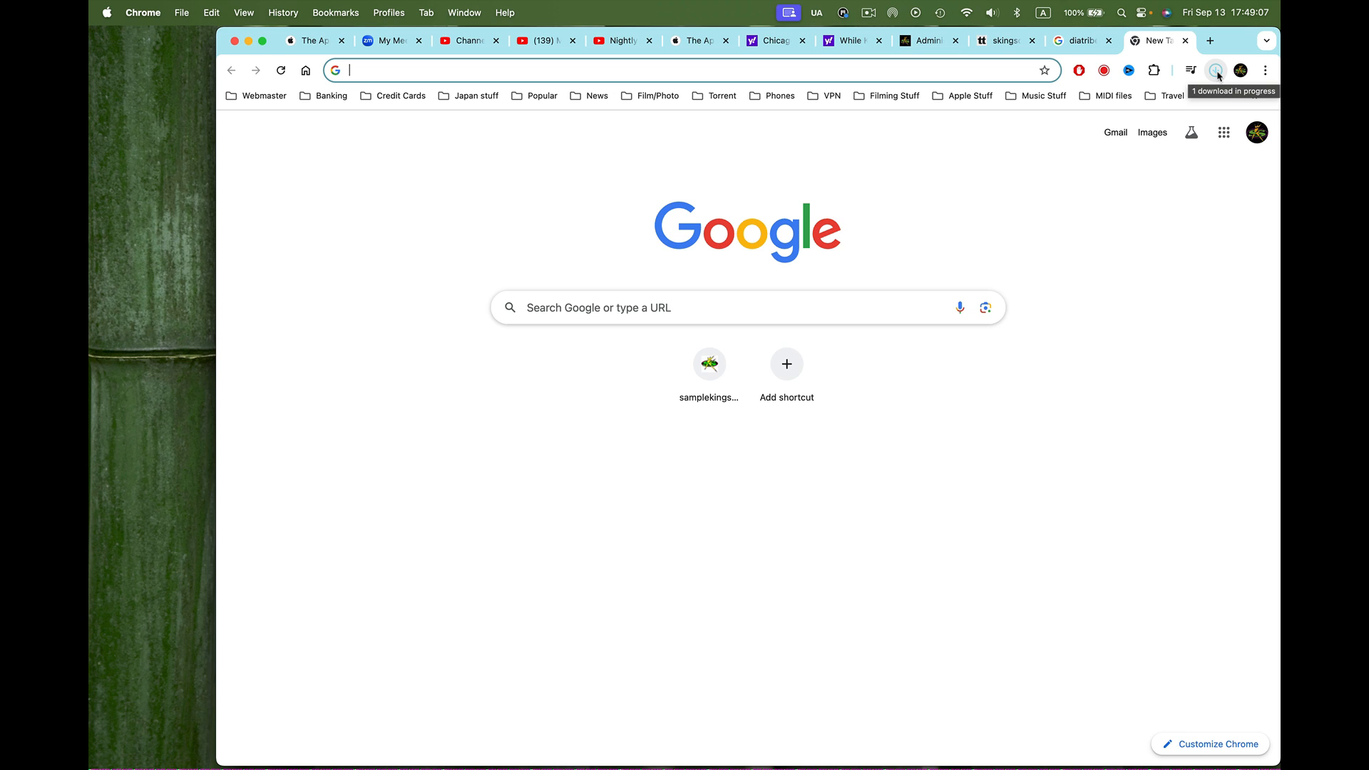
pyautogui.click(1214, 70)
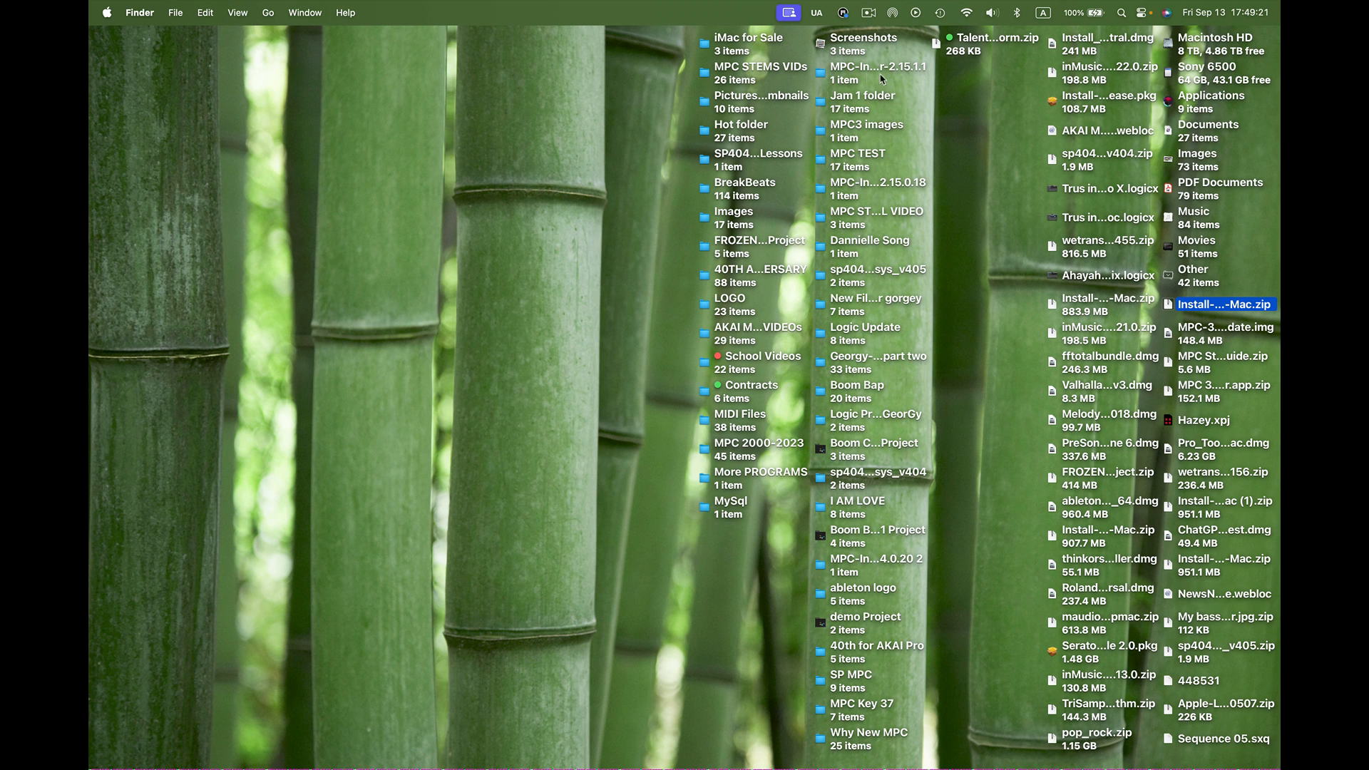
pyautogui.moveTo(880, 78)
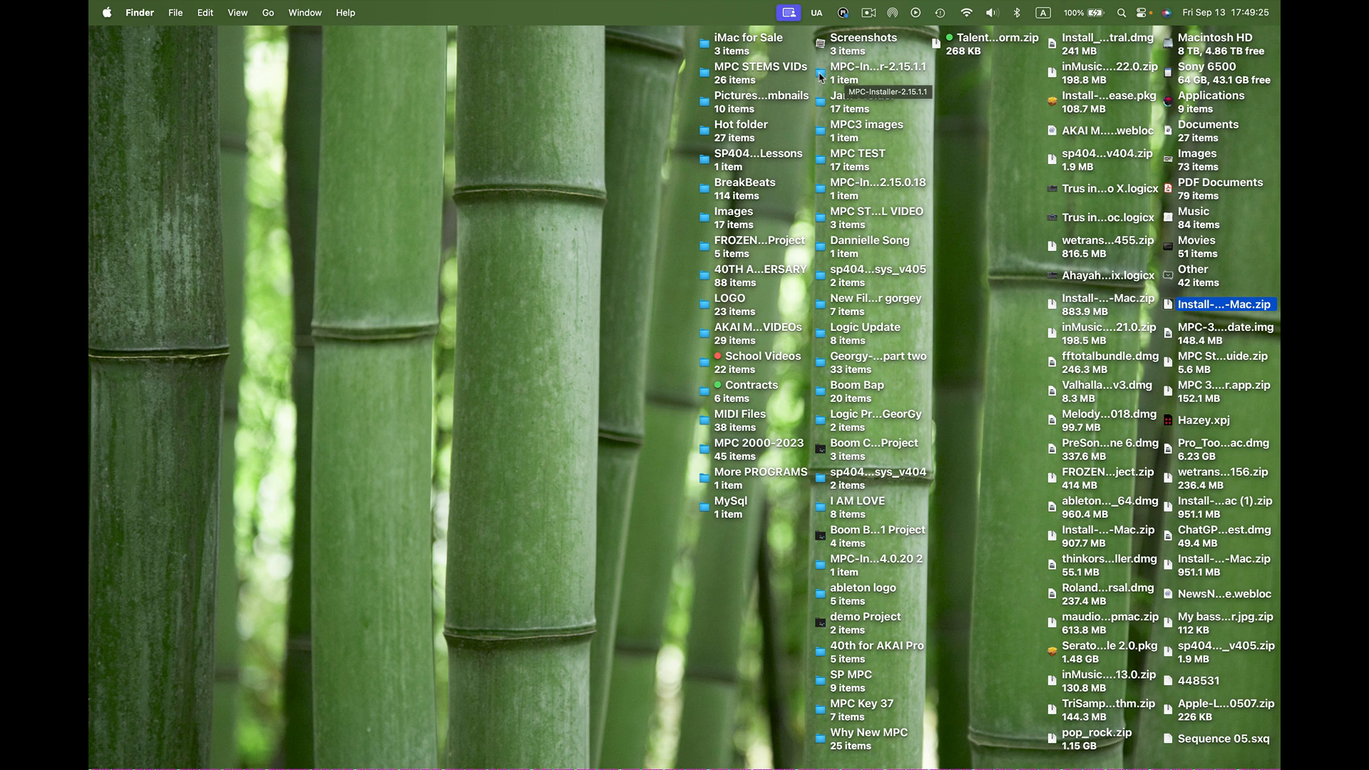
# - Open the MPC-Installer-2.15.1 folder and run Install MPC 2.15.1, approving the security warning
pyautogui.doubleClick(879, 66)
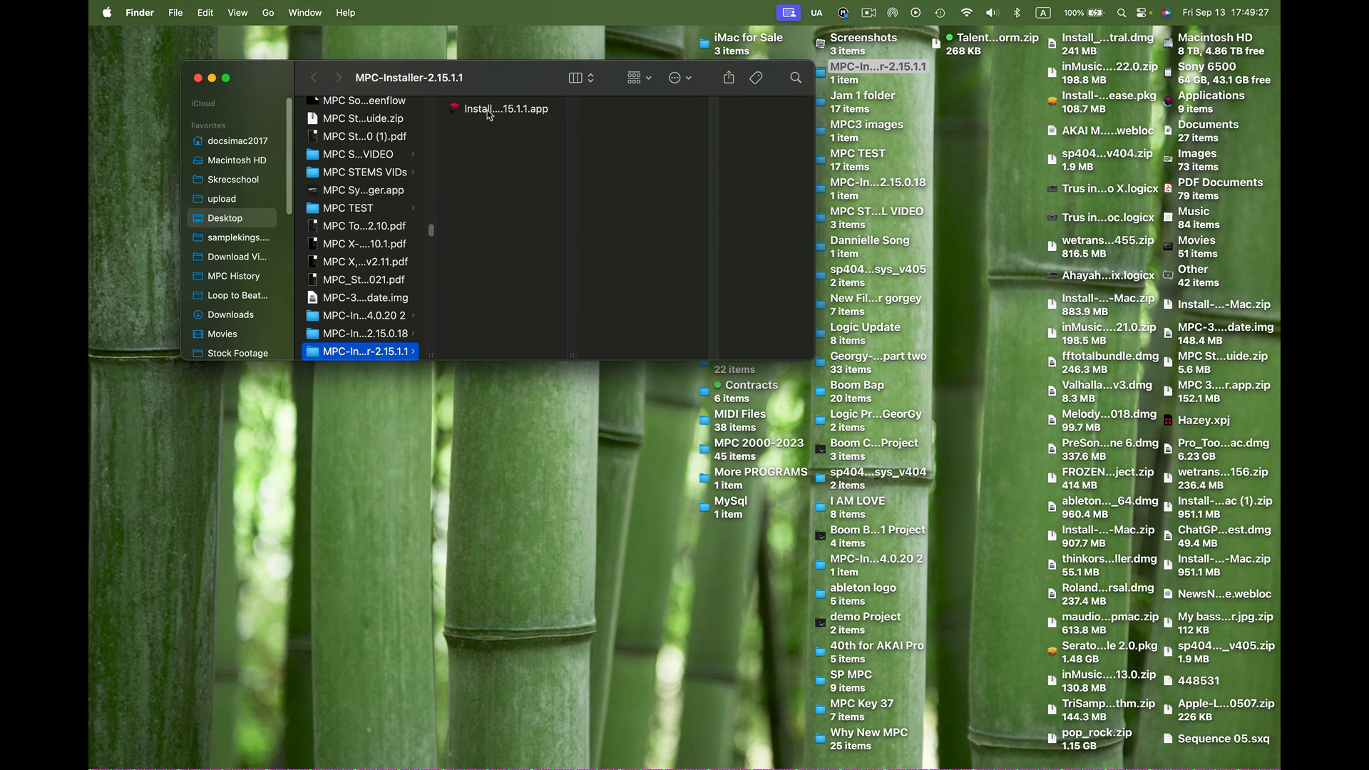
pyautogui.click(506, 108)
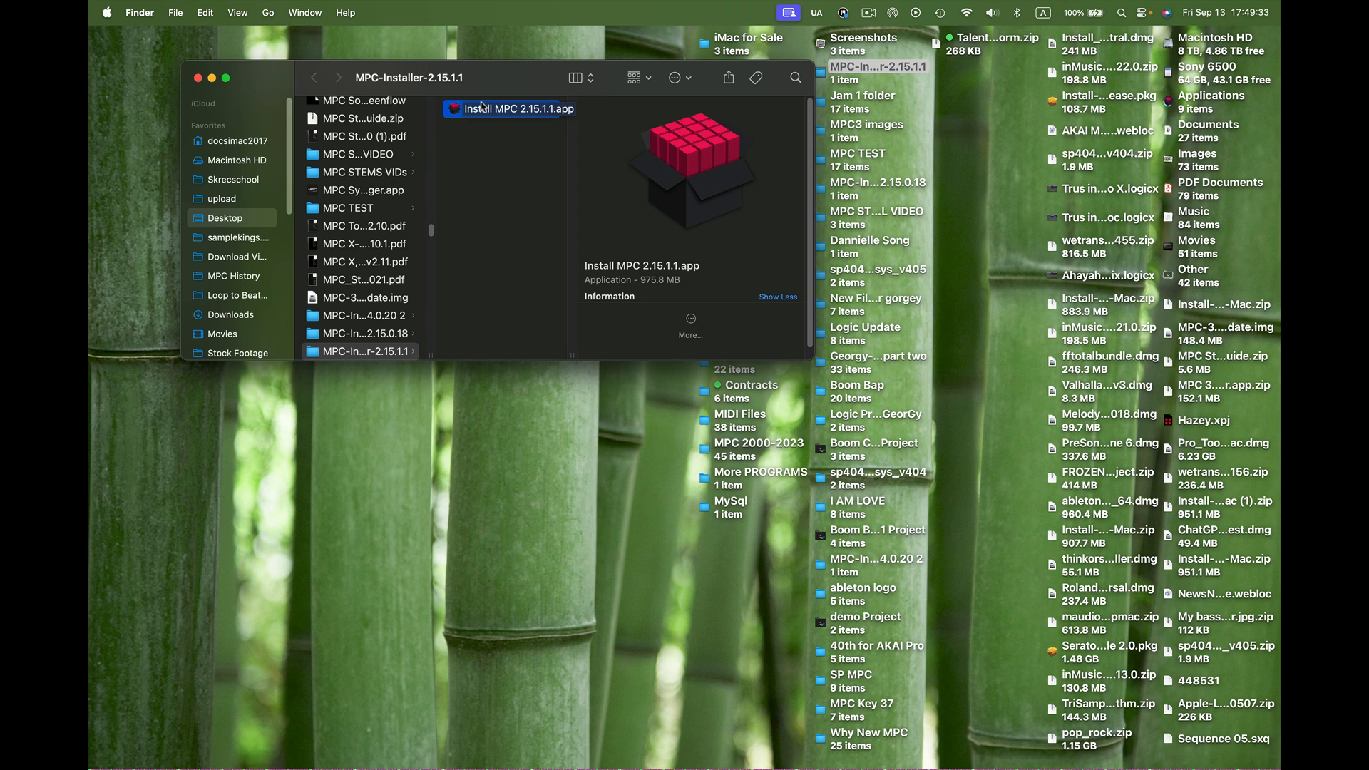
pyautogui.click(515, 109)
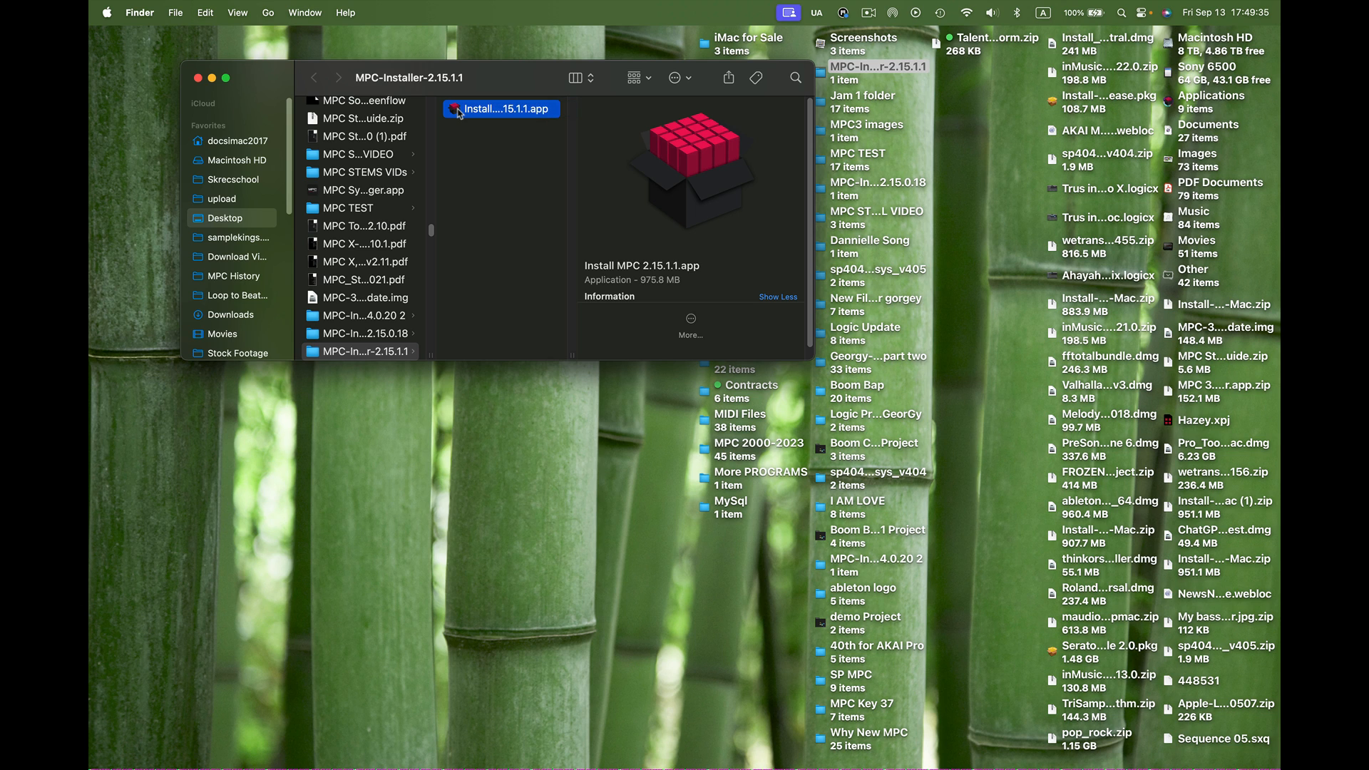
pyautogui.doubleClick(502, 108)
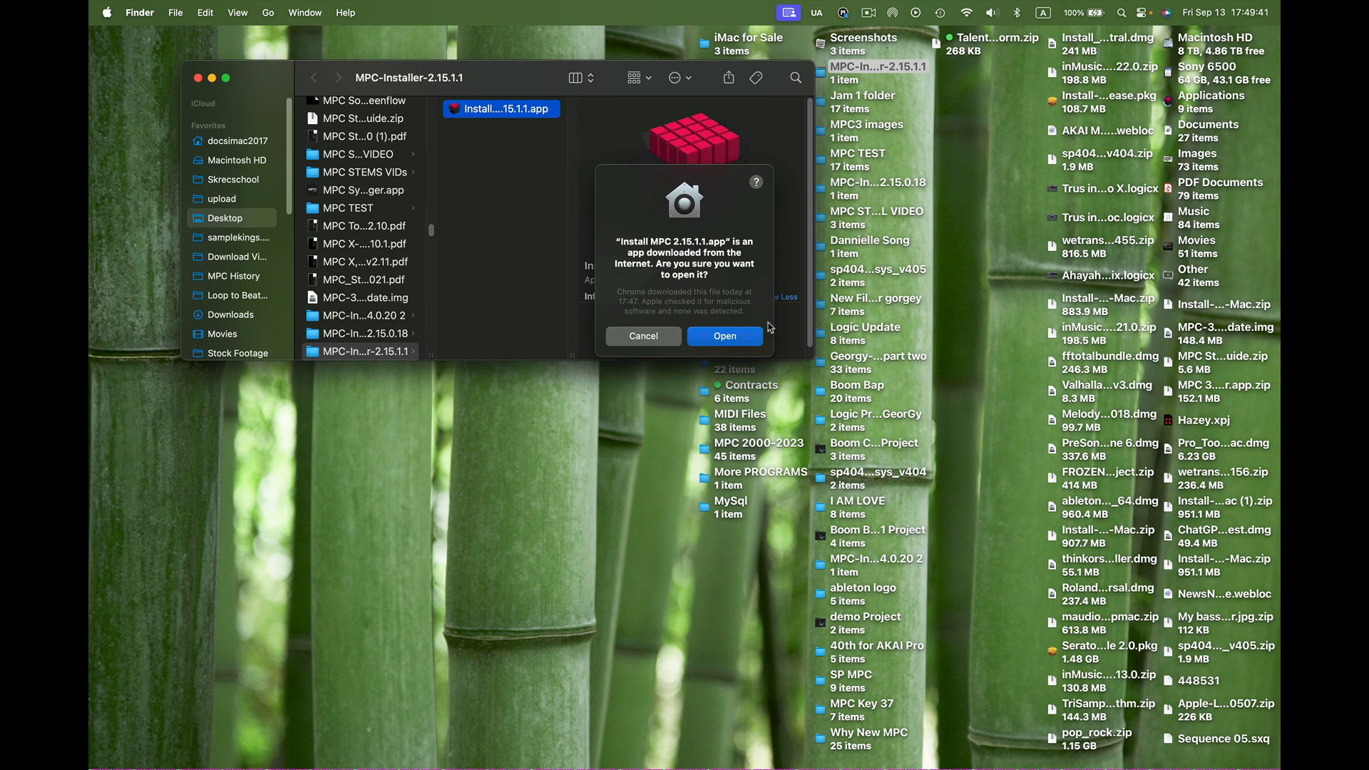
pyautogui.click(724, 336)
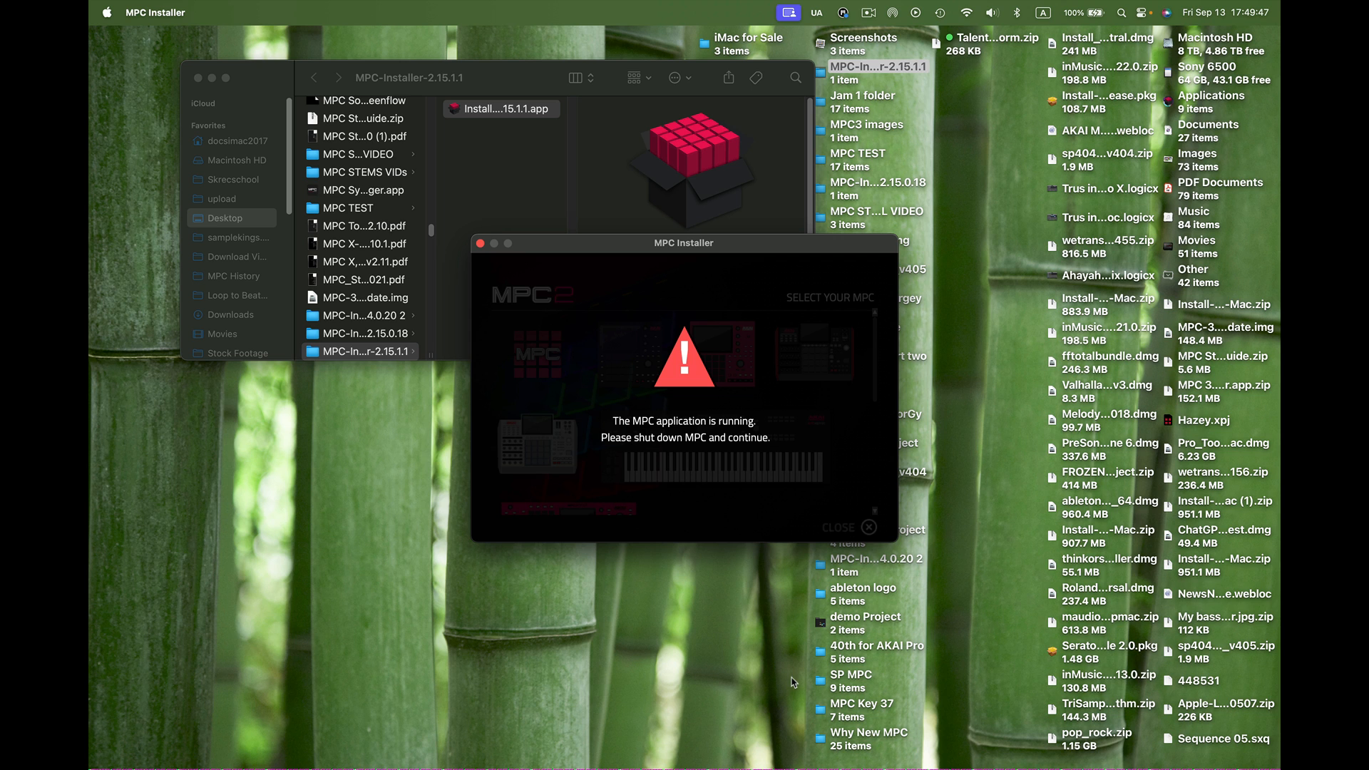
# - Quit MPC, choose Update MPC Software, and dismiss the RTAS not supported notice
pyautogui.press('cmd+tab')
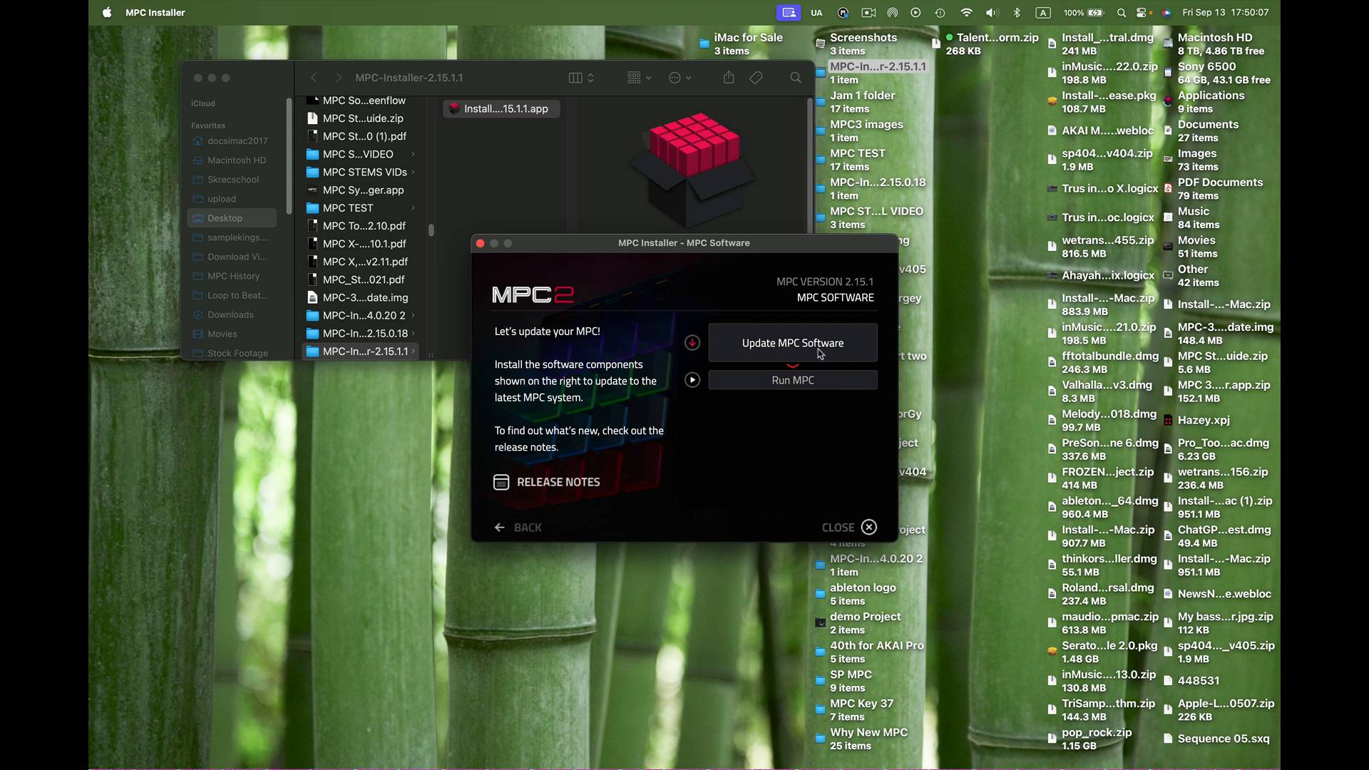
pyautogui.click(791, 343)
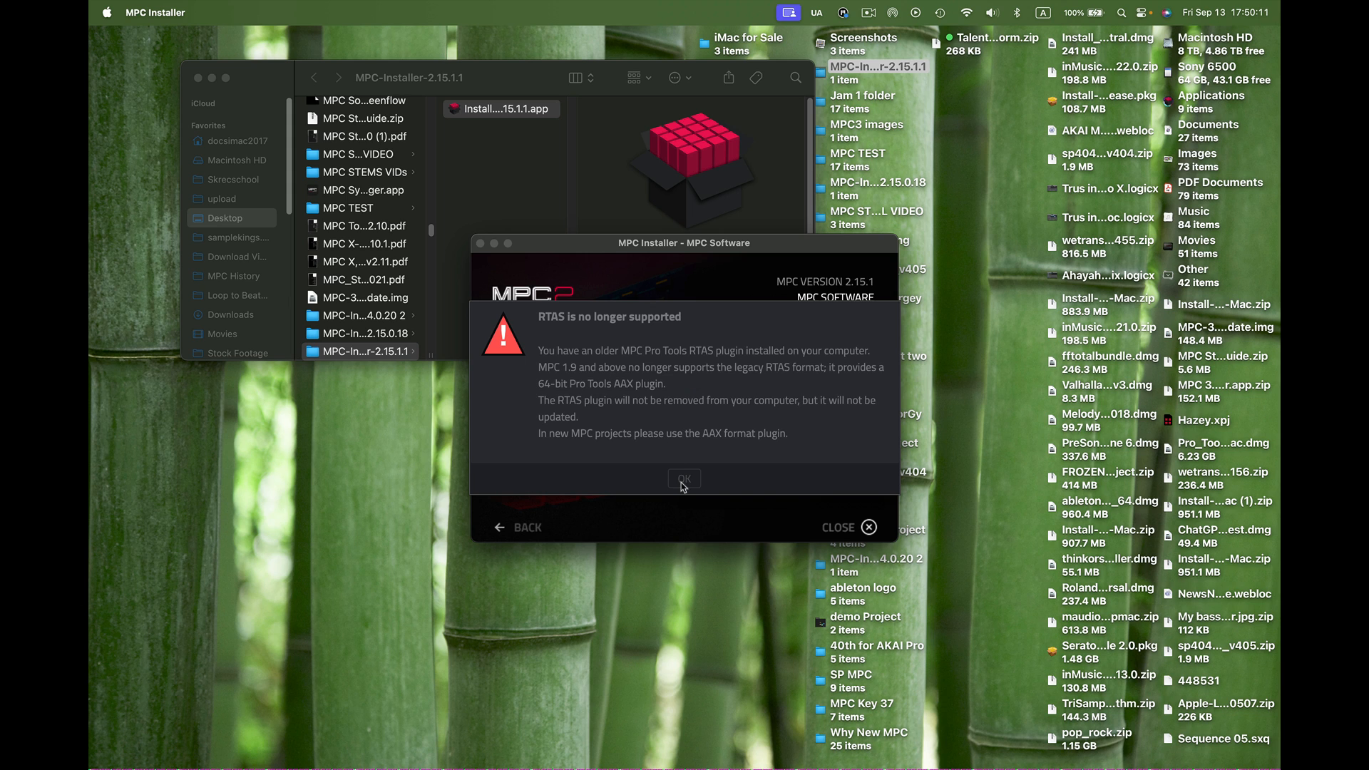
pyautogui.click(684, 478)
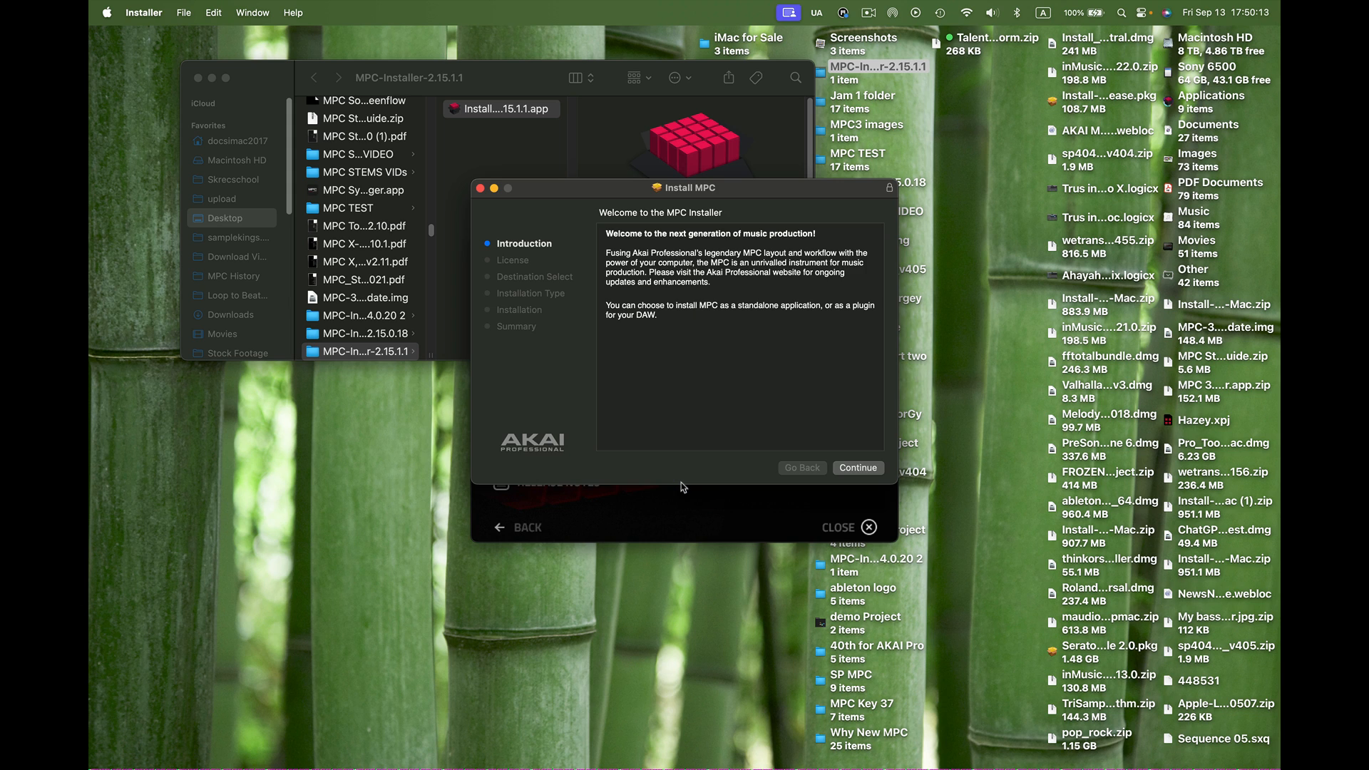
# - Continue past the introduction, agree to the licence, and tick MPC Expansion Builder
pyautogui.click(856, 467)
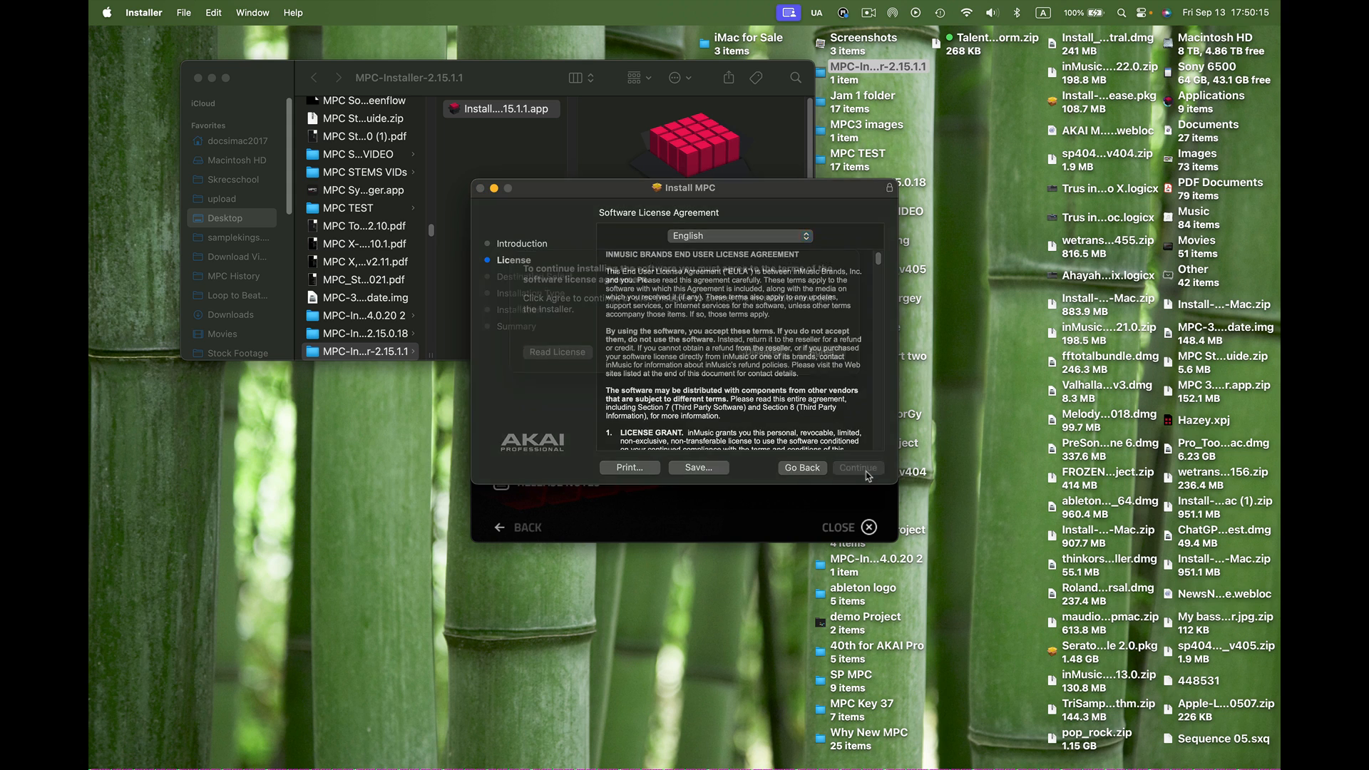
pyautogui.click(857, 467)
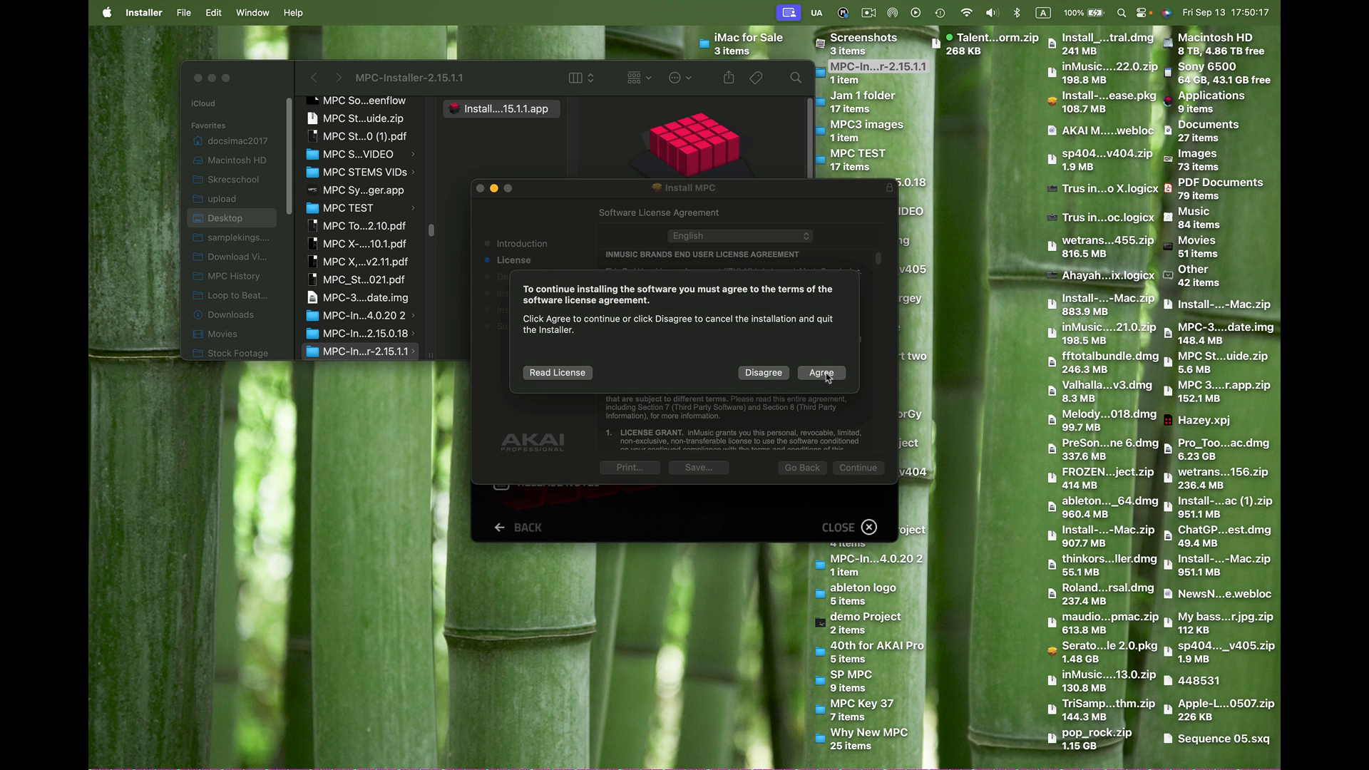
pyautogui.click(819, 373)
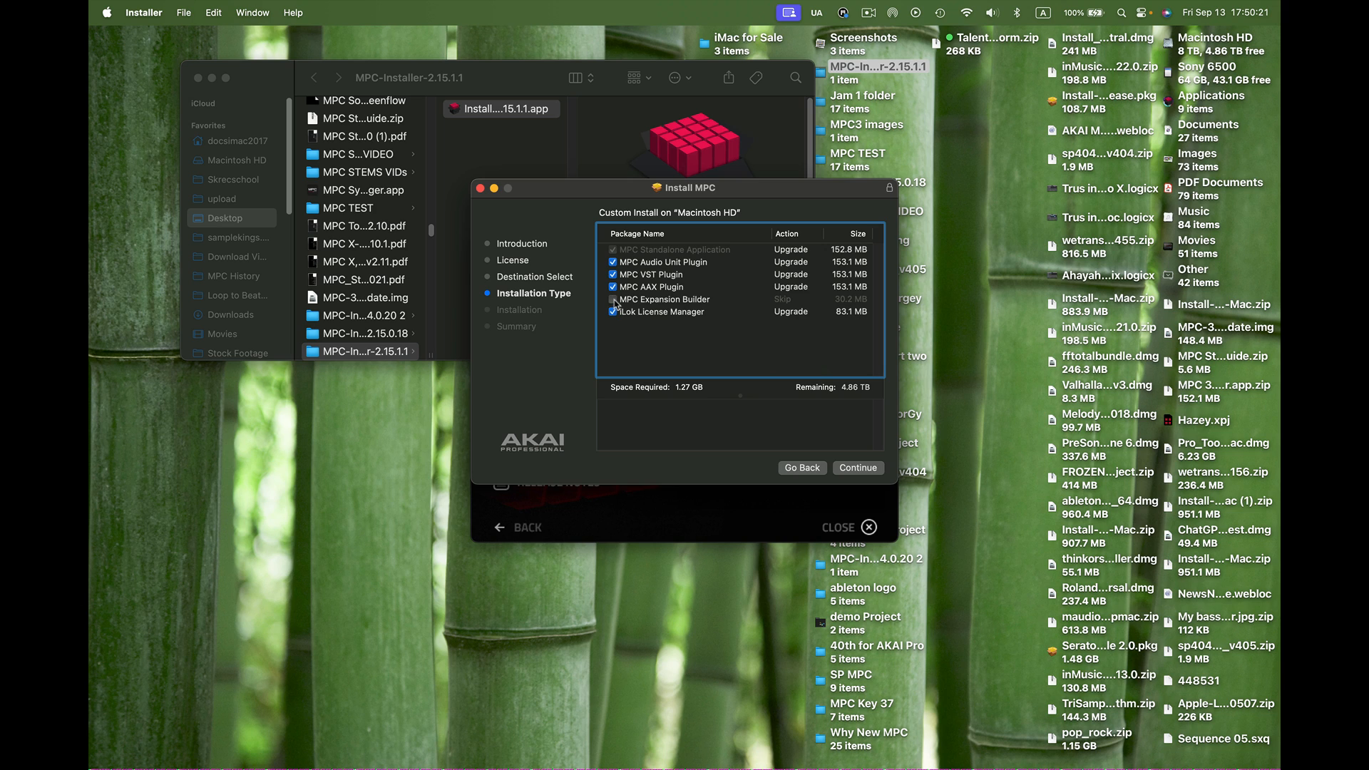
pyautogui.click(613, 299)
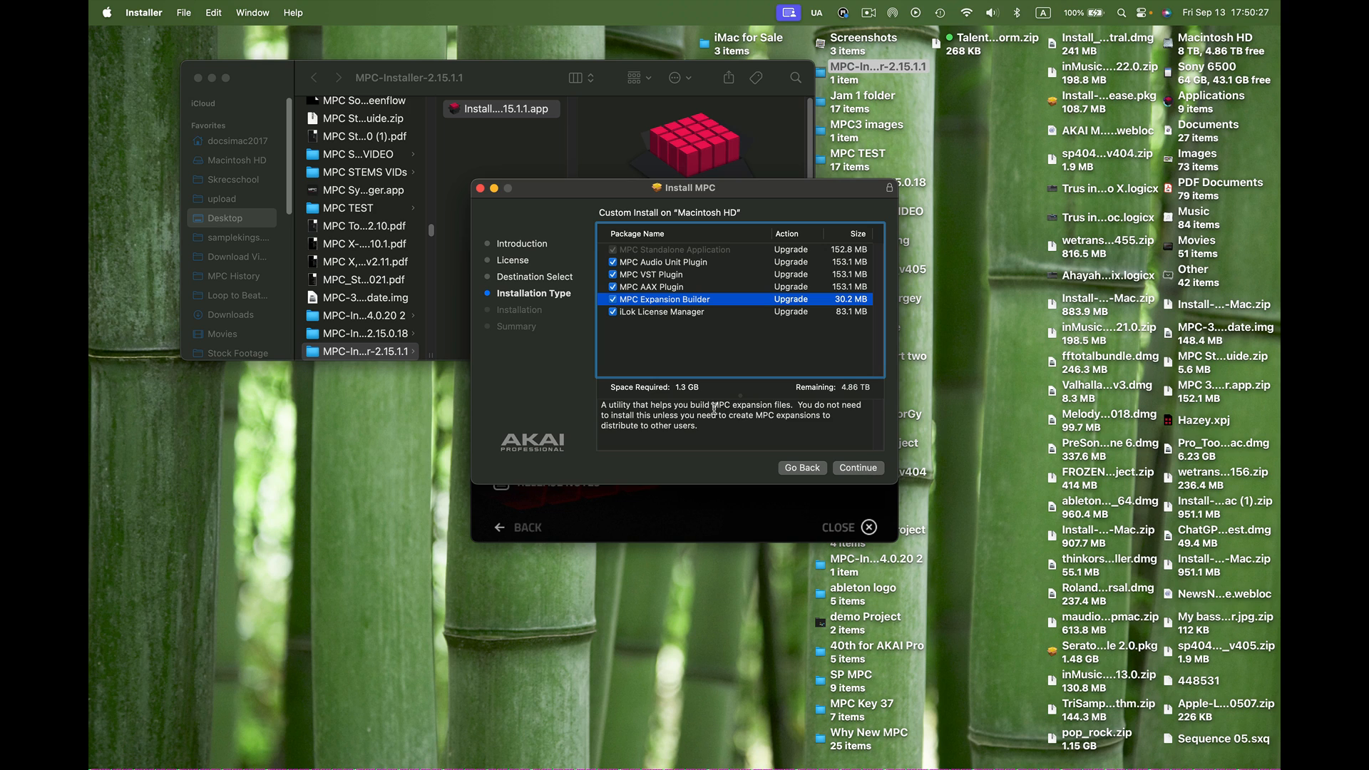
pyautogui.moveTo(694, 399)
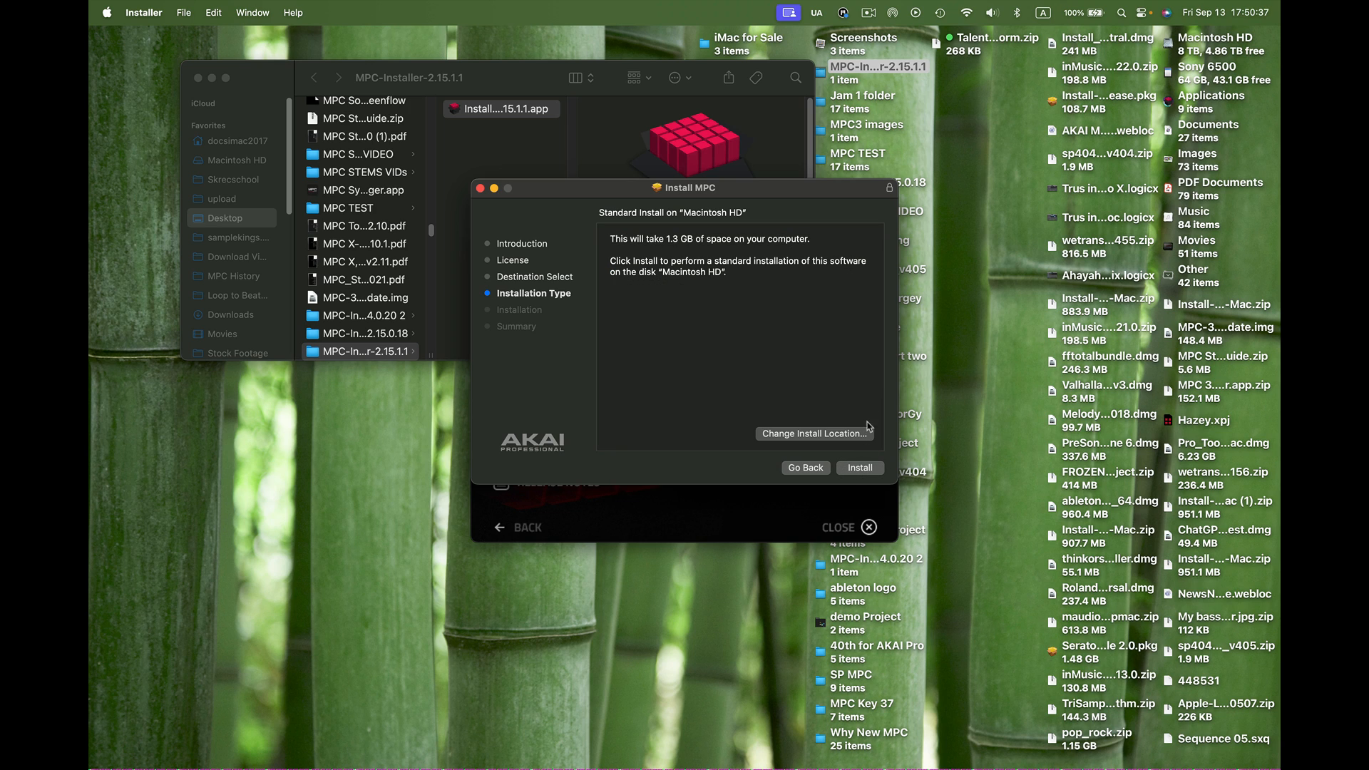
pyautogui.moveTo(771, 443)
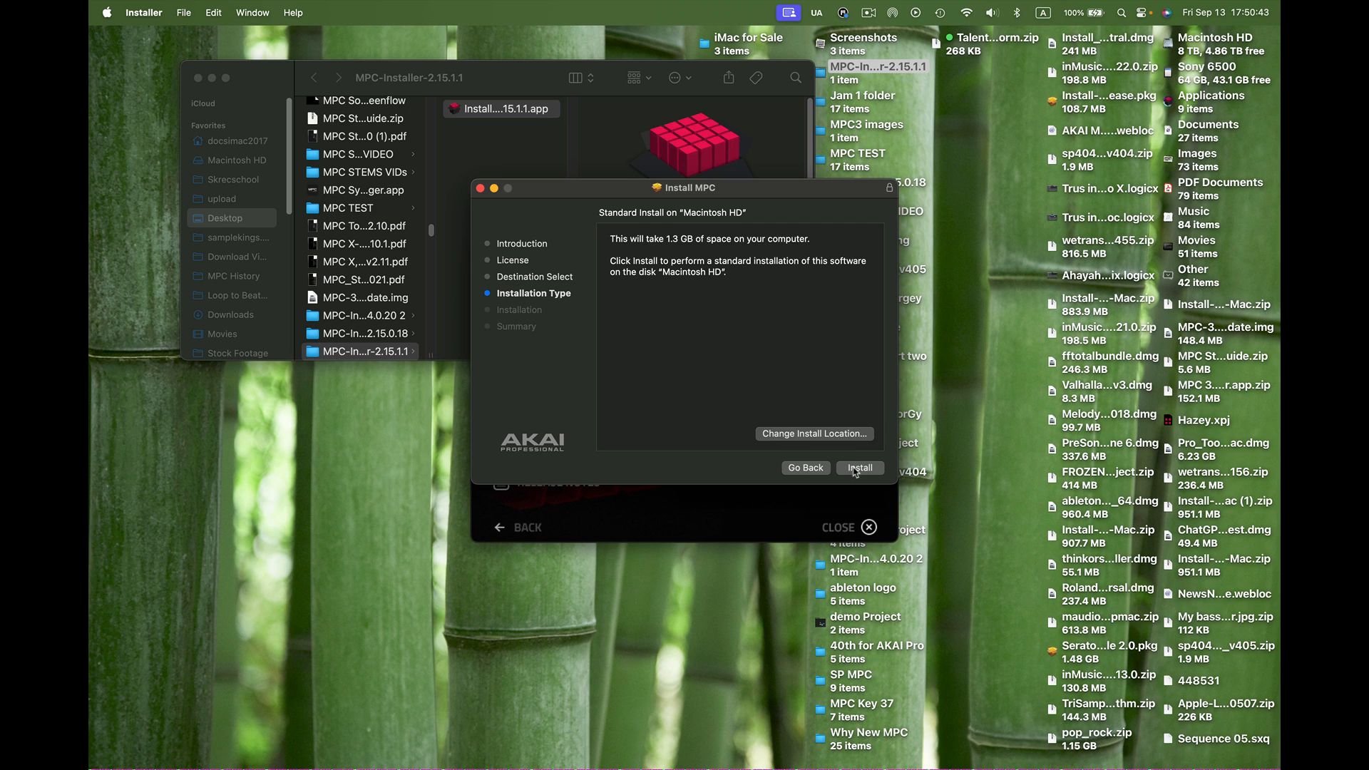
# - Start the install on Macintosh HD and authorize it with the administrator password
pyautogui.click(859, 468)
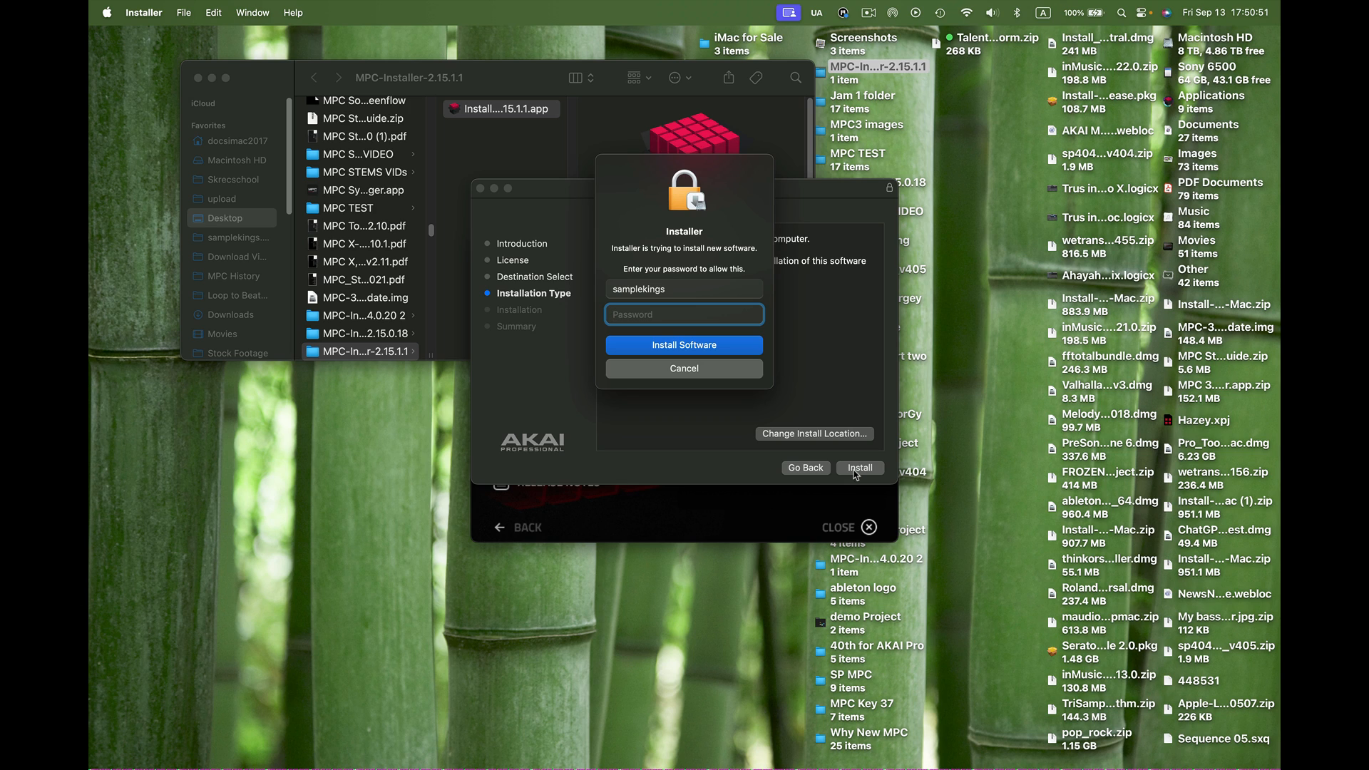
pyautogui.write('•')
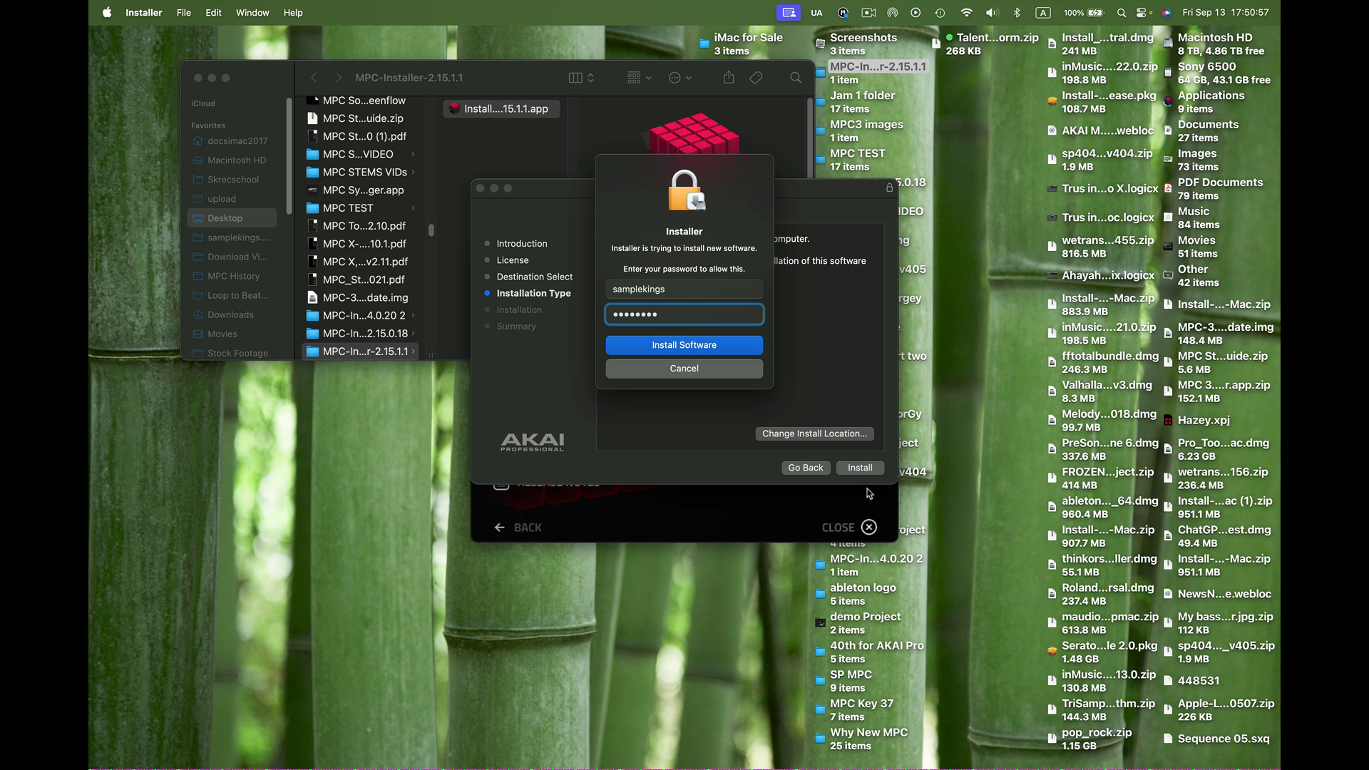
pyautogui.click(684, 345)
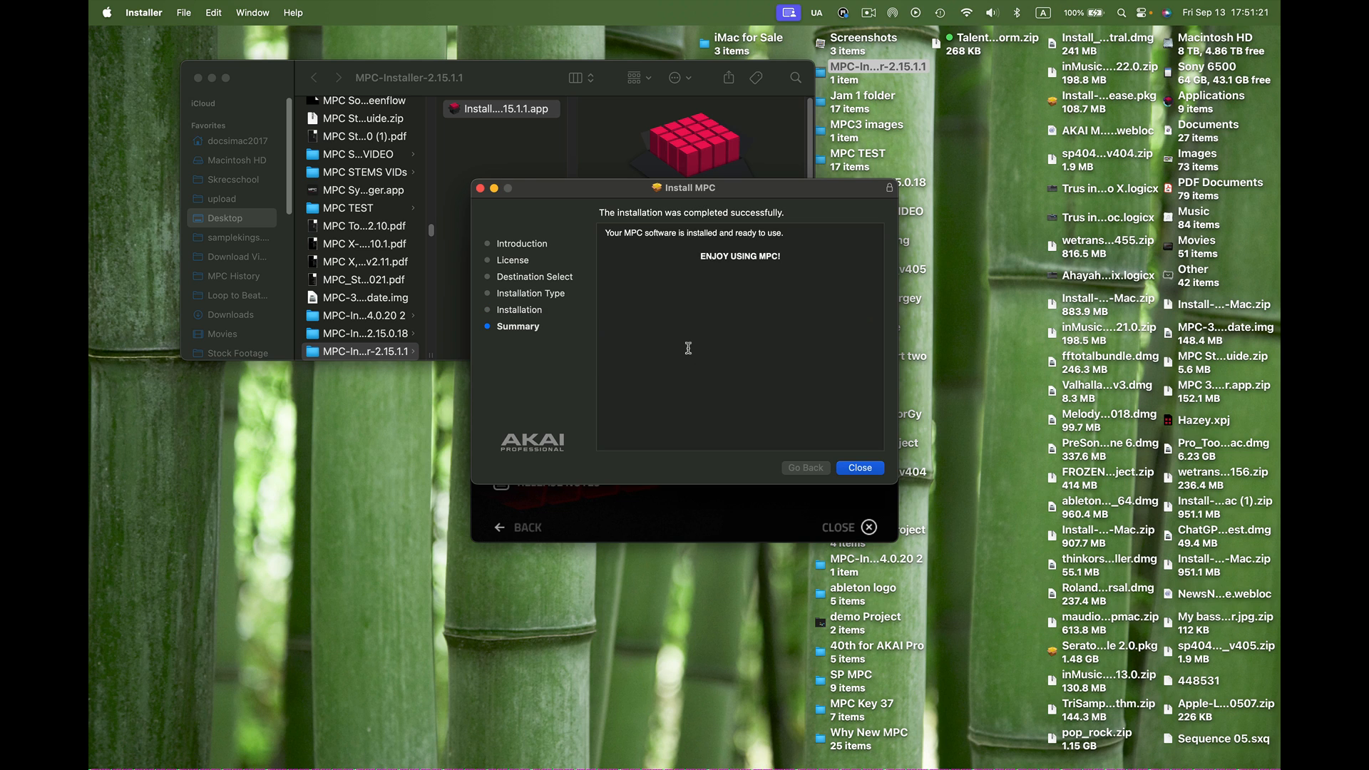
# - Close the Install MPC window, the MPC Installer, and the installer folder window
pyautogui.click(859, 467)
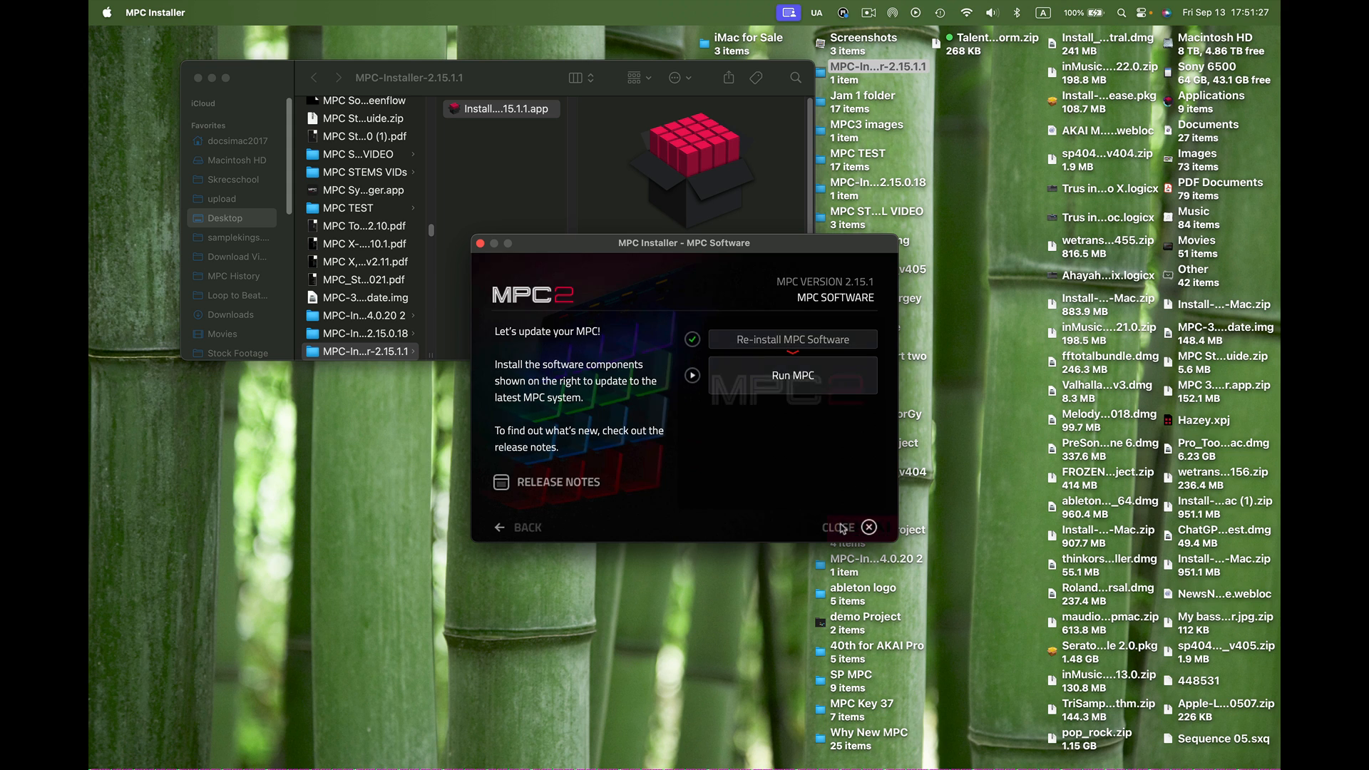
pyautogui.click(868, 526)
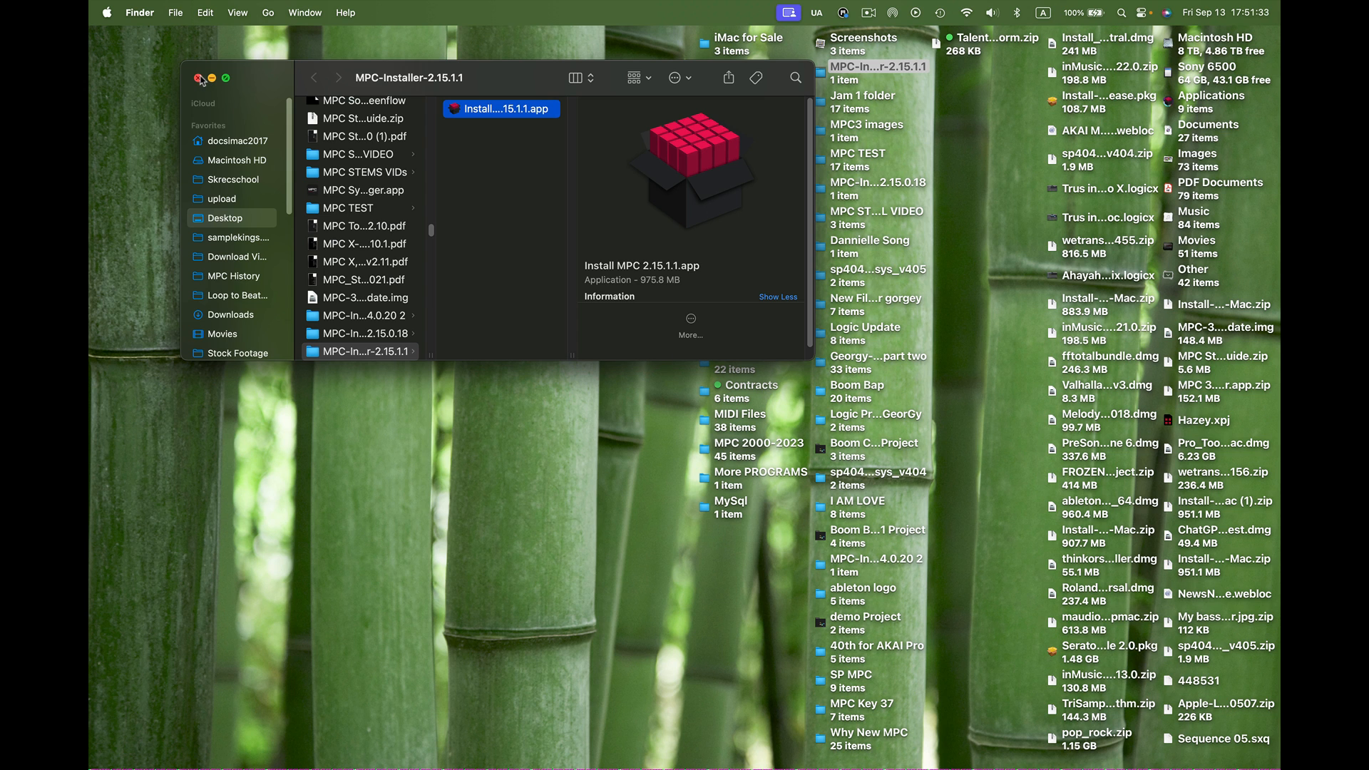
pyautogui.click(195, 78)
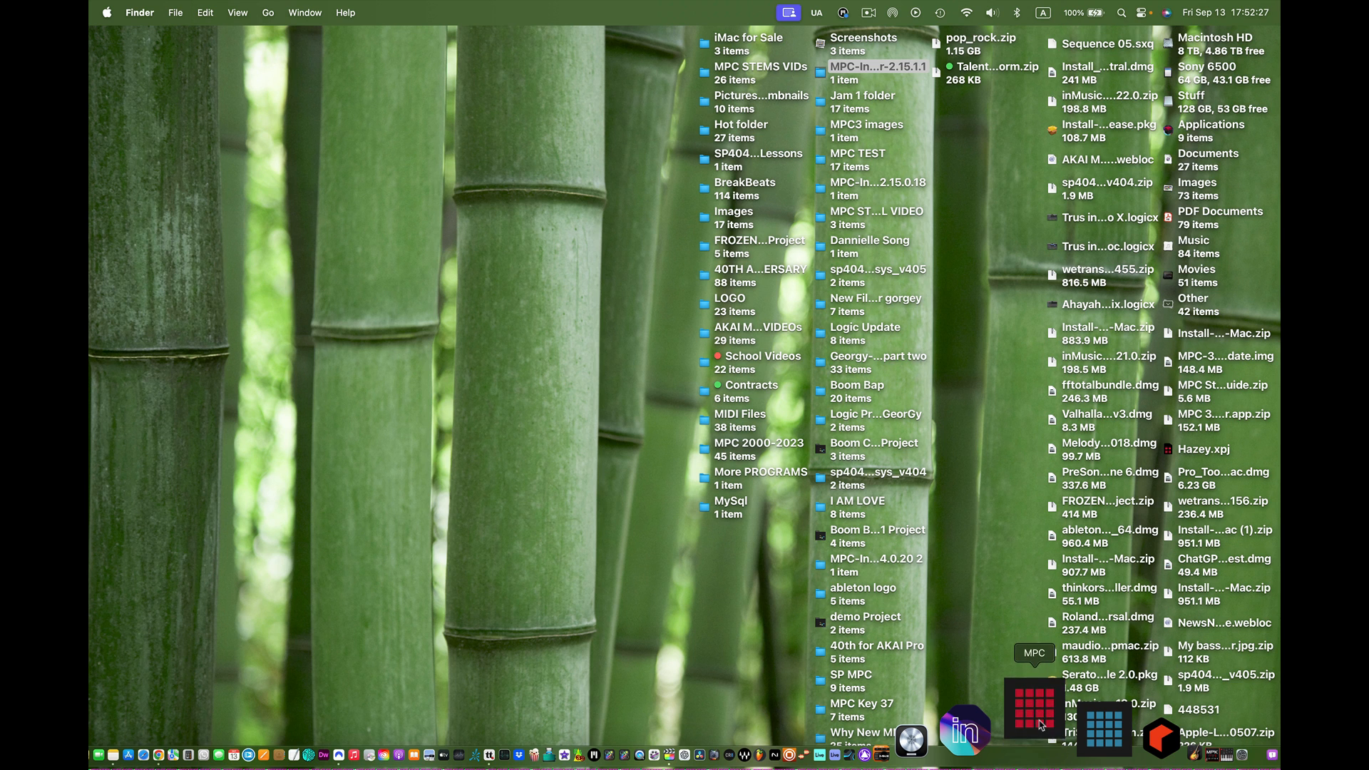
# - Launch MPC from the Dock and accept its audio device preferences after the warning
pyautogui.click(1034, 727)
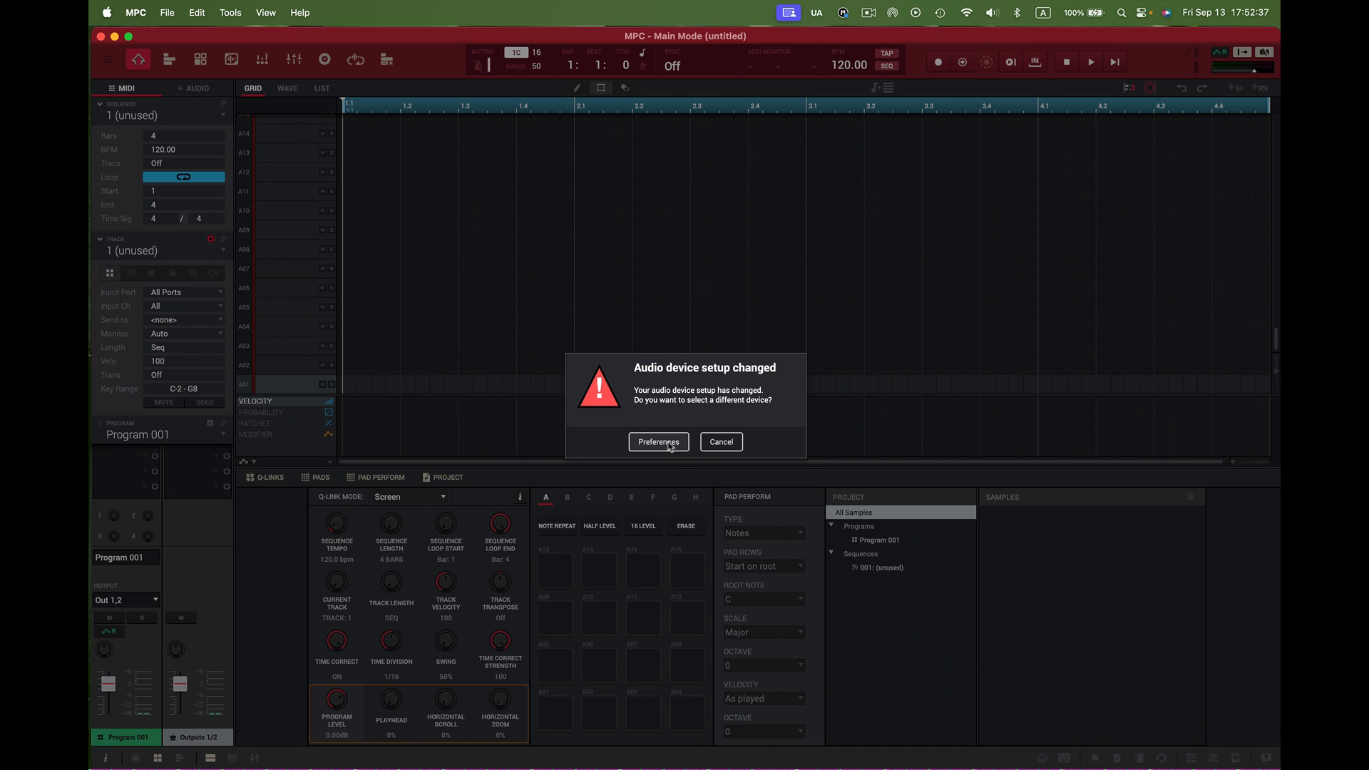
pyautogui.click(658, 442)
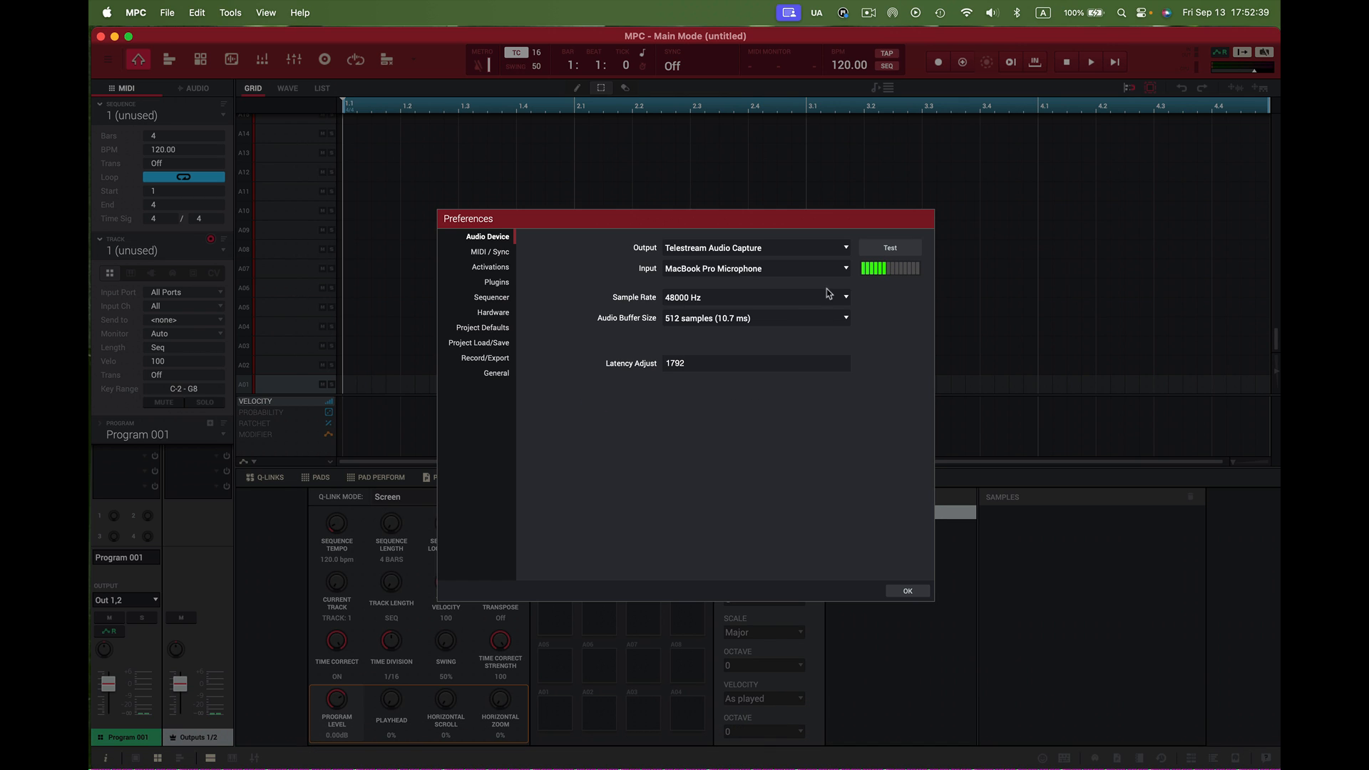
pyautogui.click(907, 591)
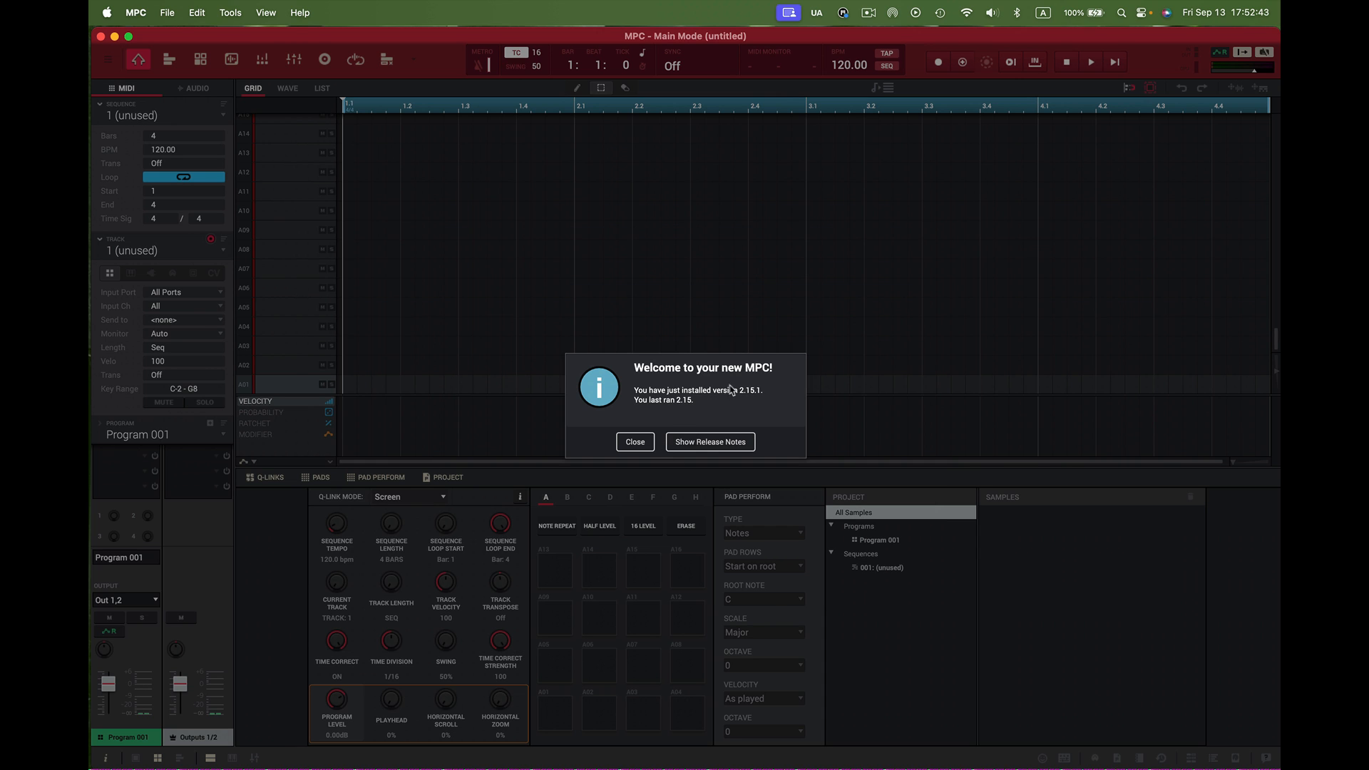
pyautogui.moveTo(661, 402)
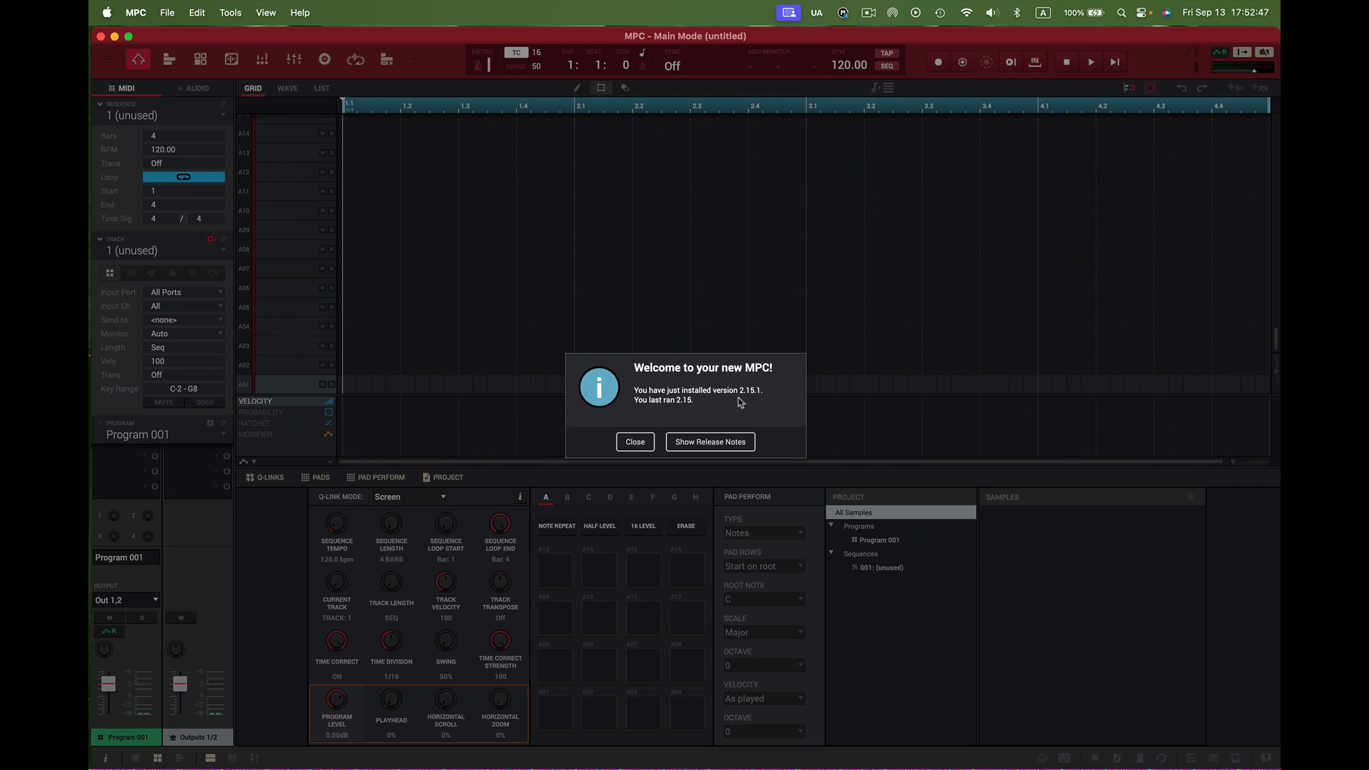
pyautogui.moveTo(657, 419)
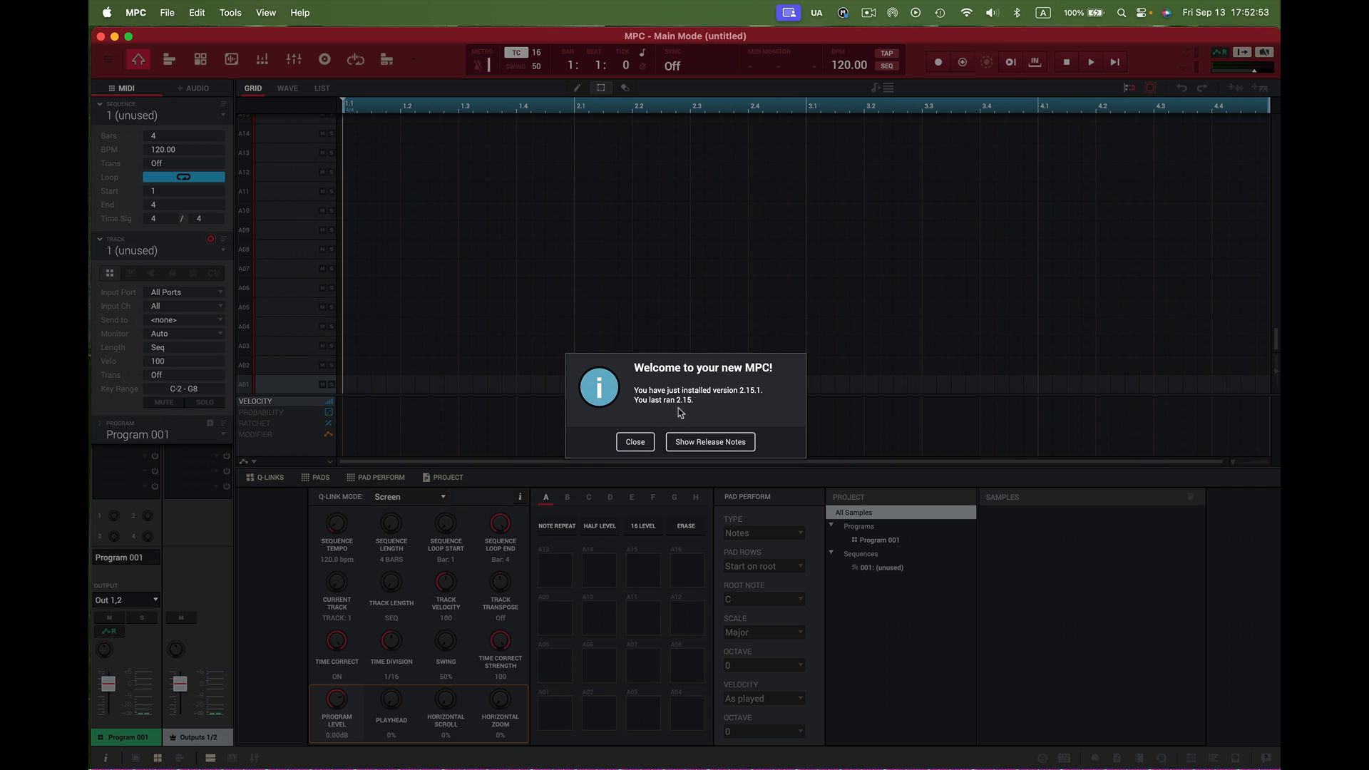
pyautogui.moveTo(765, 417)
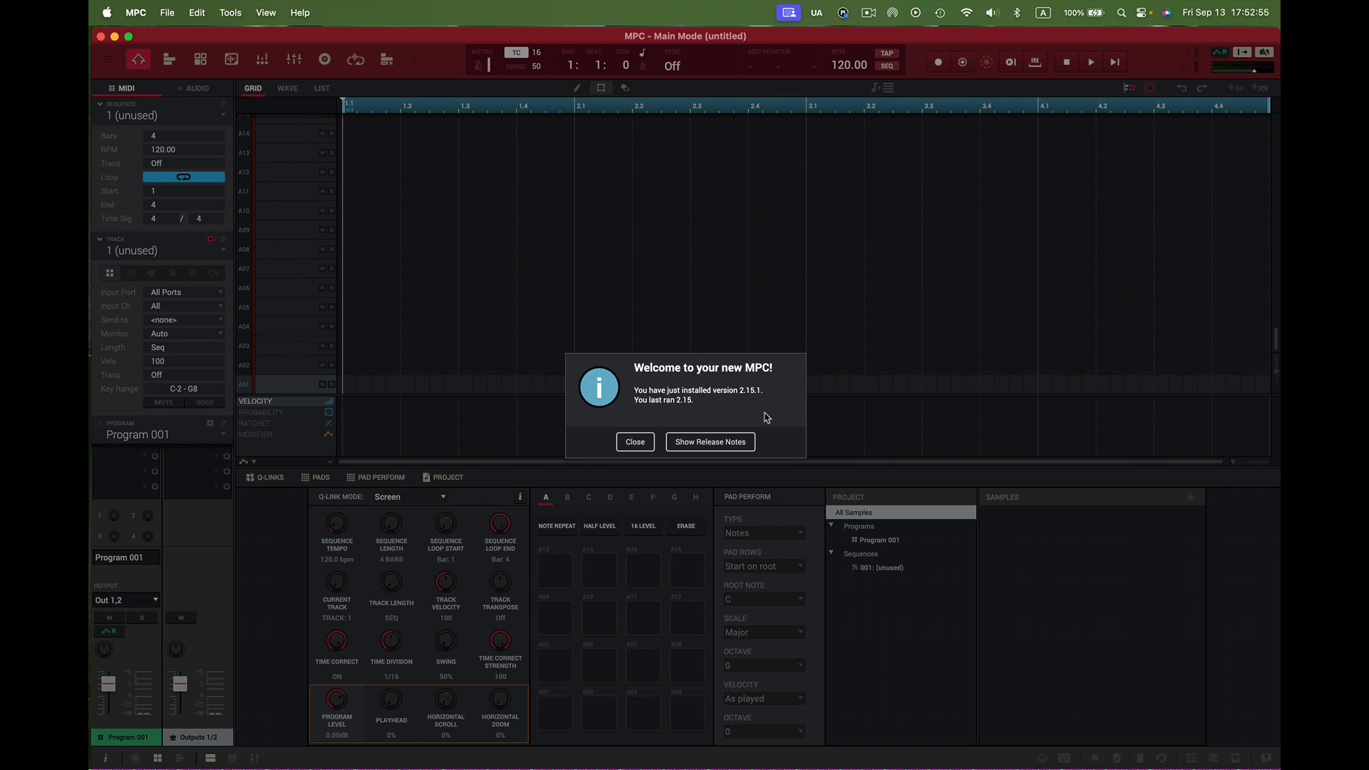
# - Dismiss the MPC 2.15.1 welcome notice
pyautogui.click(709, 441)
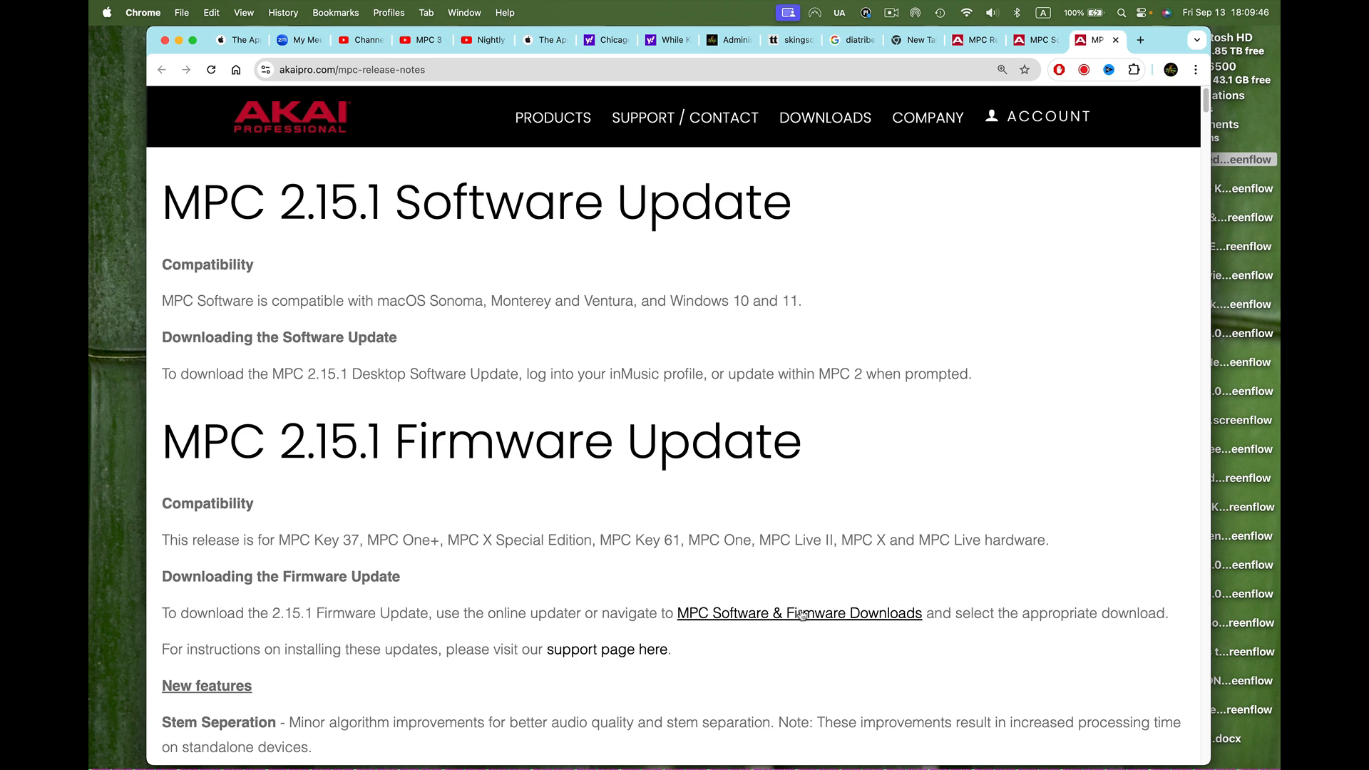
pyautogui.moveTo(798, 618)
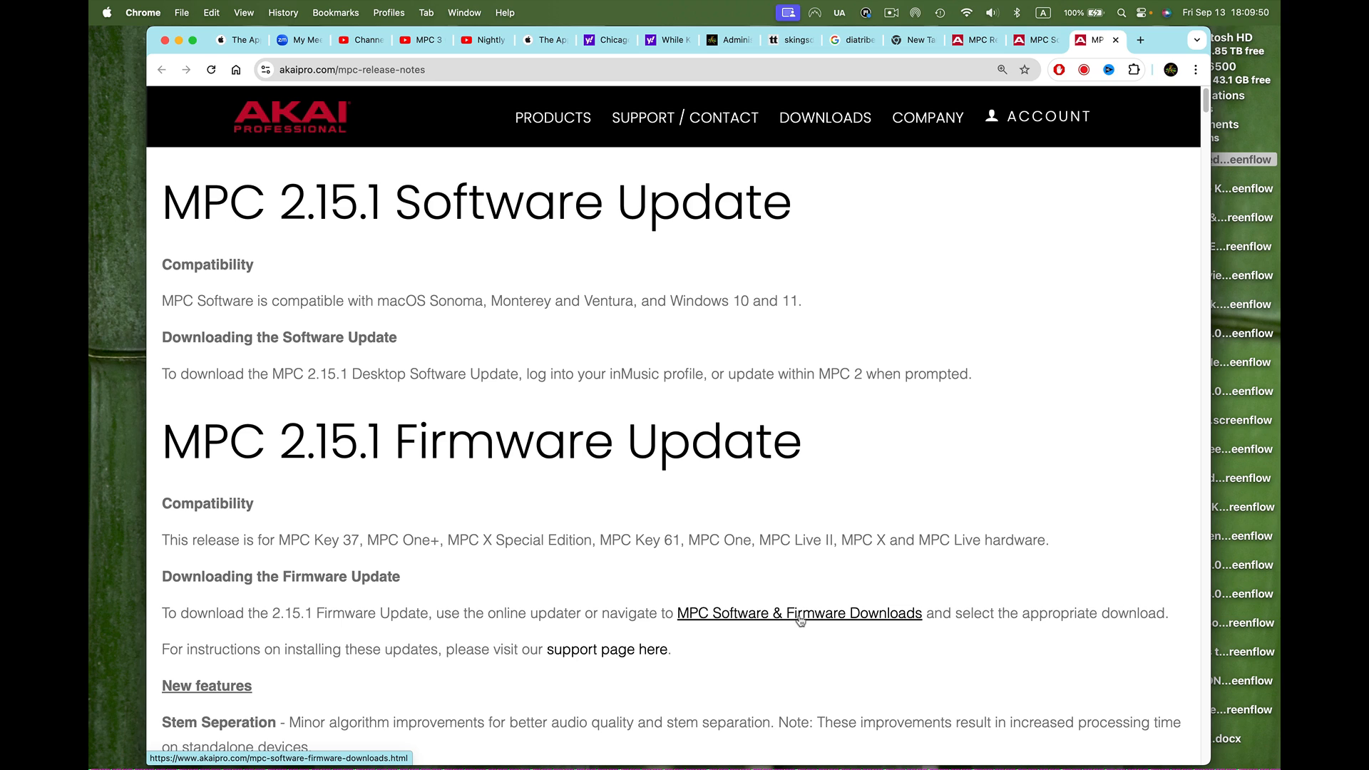
pyautogui.moveTo(366, 678)
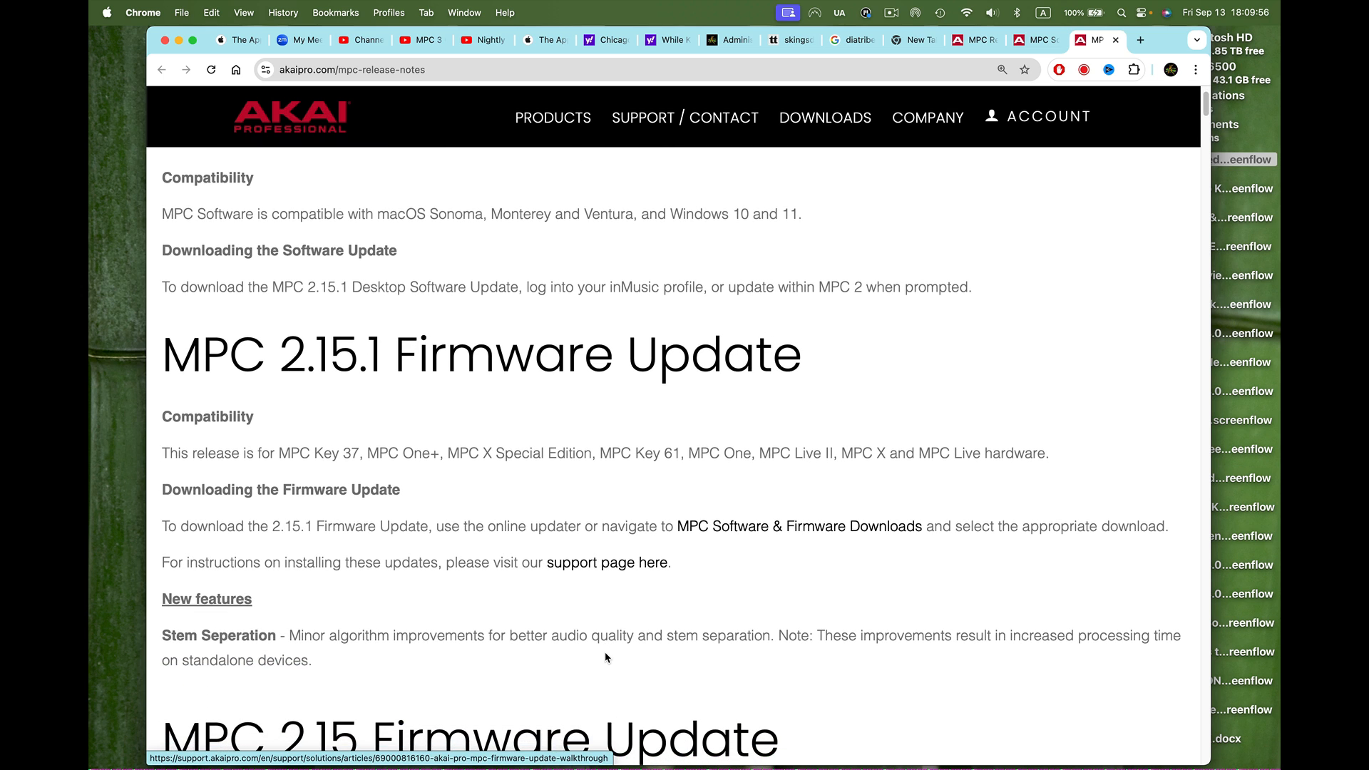
# - Scroll the release notes down to the 2.15.1 new features, including Stem Separation
pyautogui.scroll(-3)
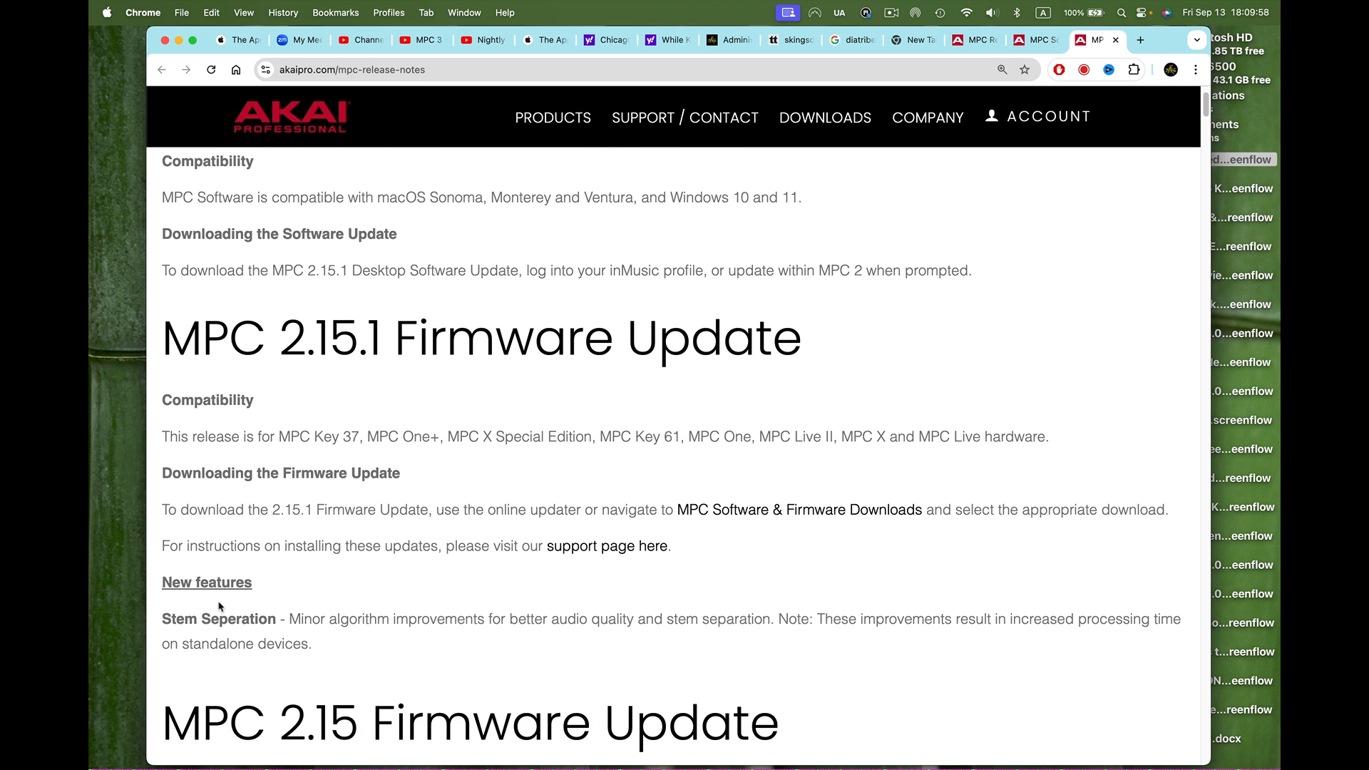
pyautogui.moveTo(315, 637)
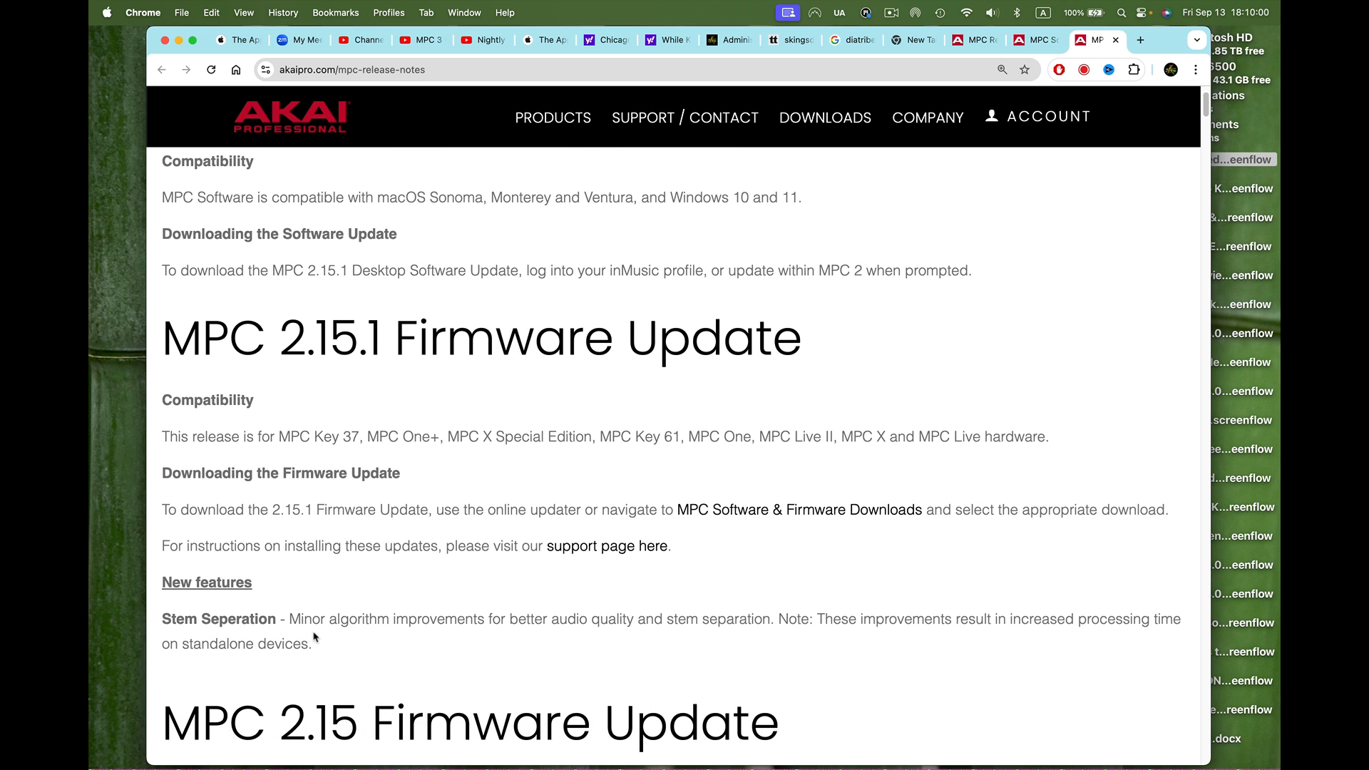
pyautogui.moveTo(321, 625)
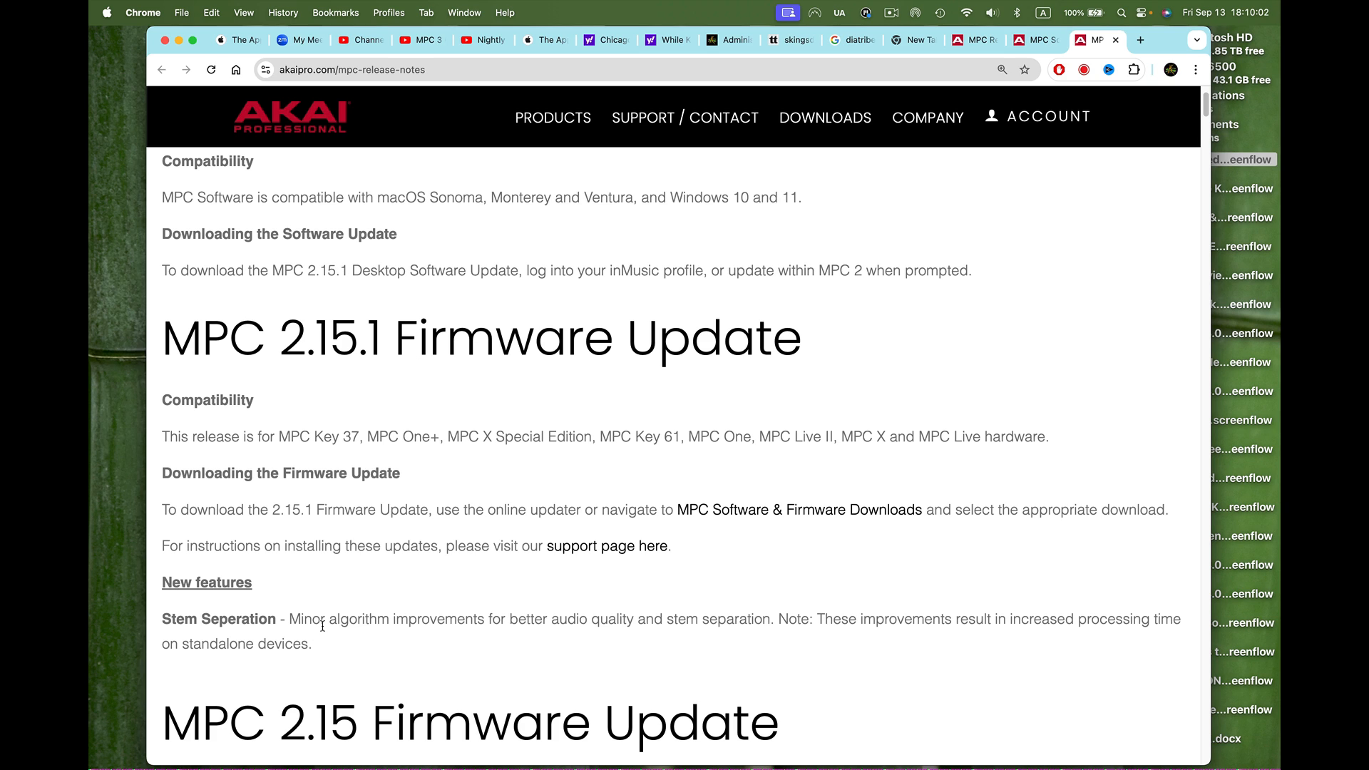
pyautogui.moveTo(439, 635)
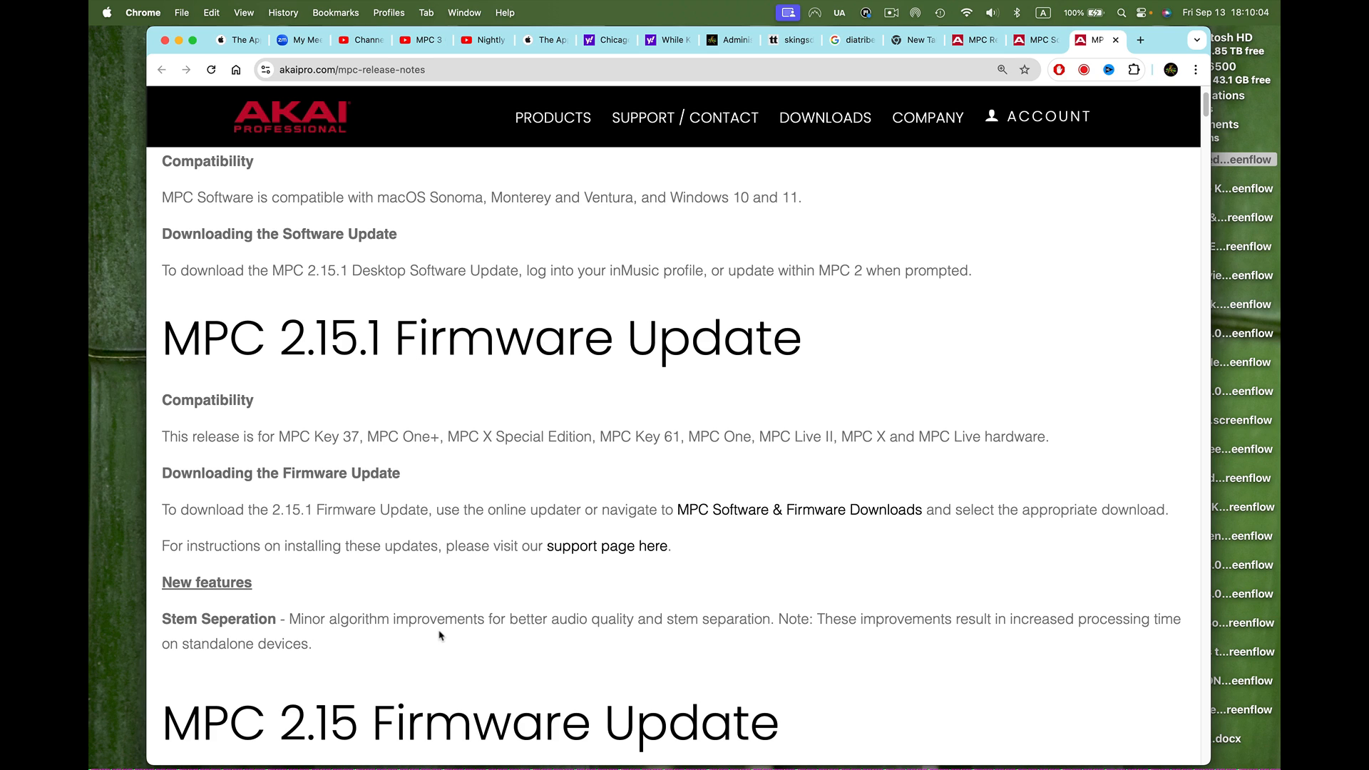
pyautogui.moveTo(673, 625)
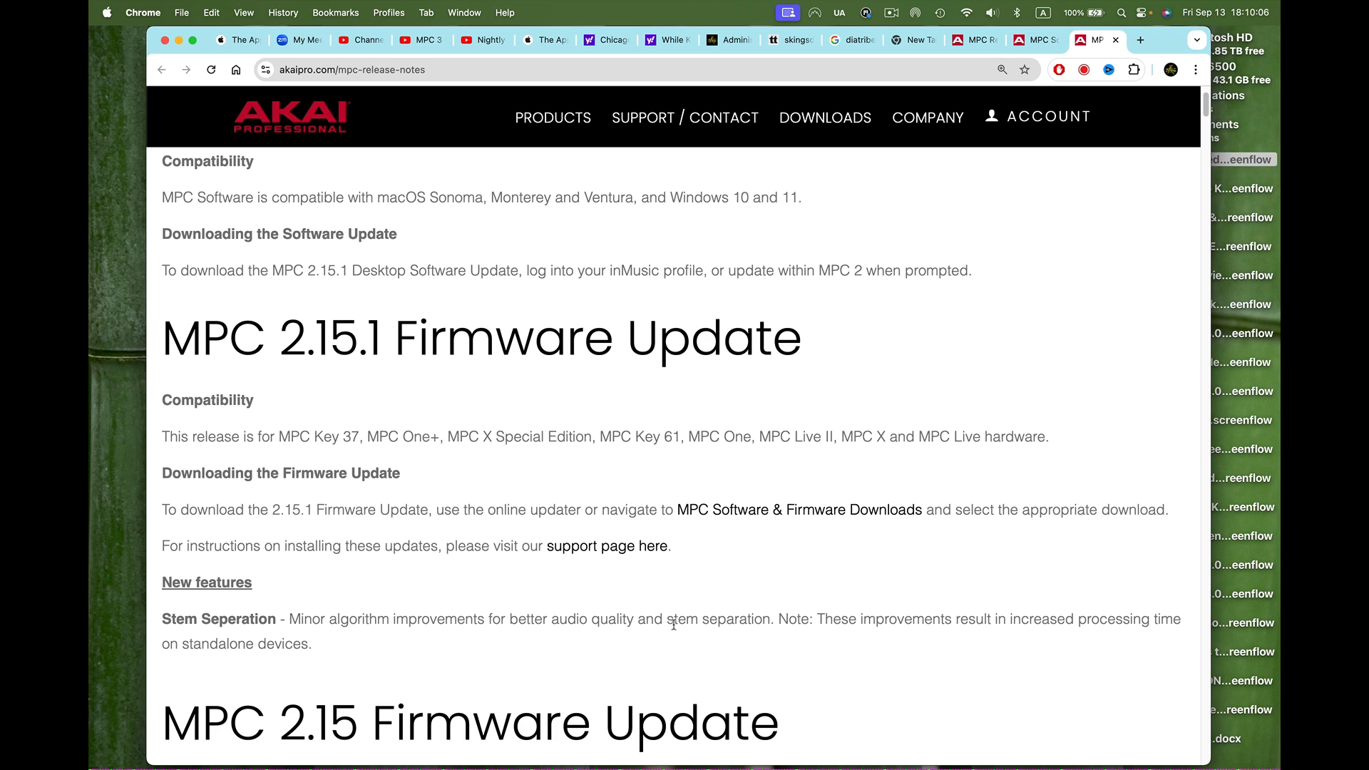
pyautogui.moveTo(789, 641)
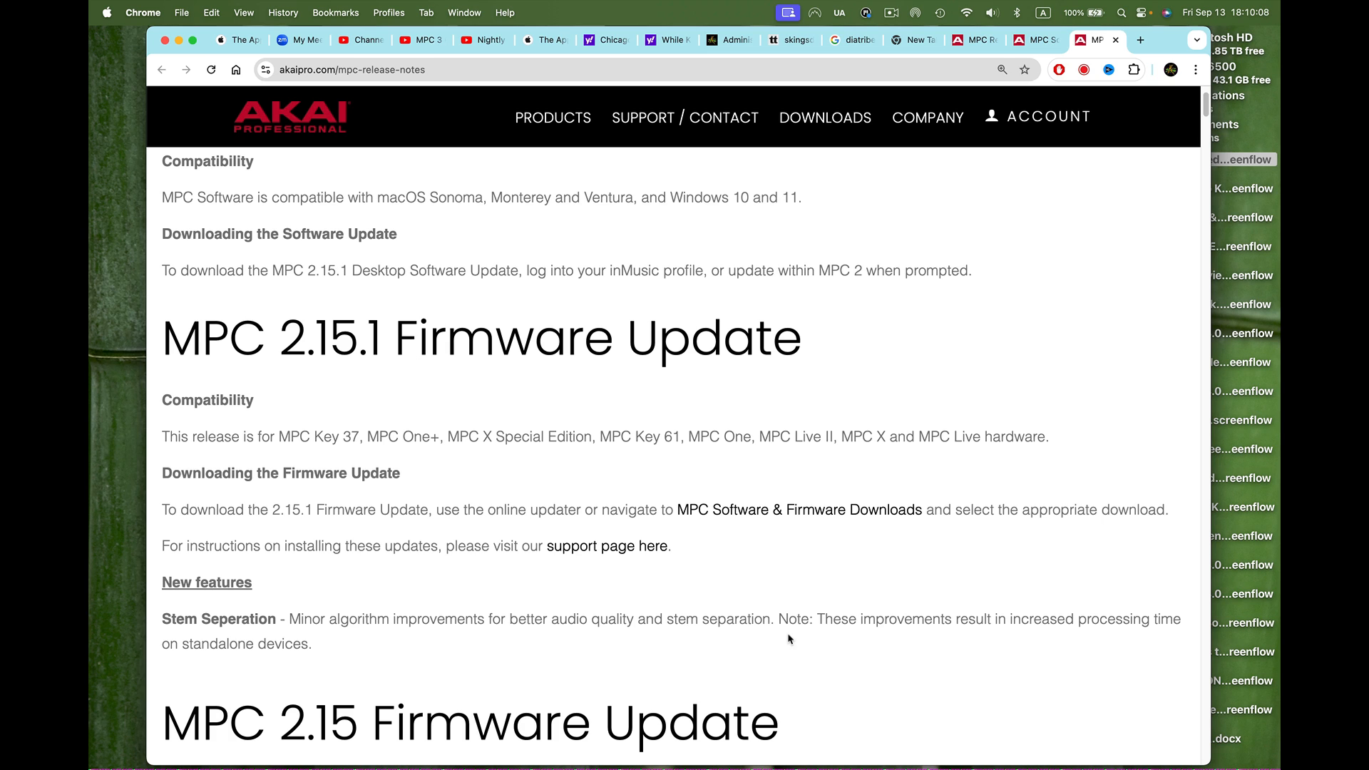
pyautogui.moveTo(896, 638)
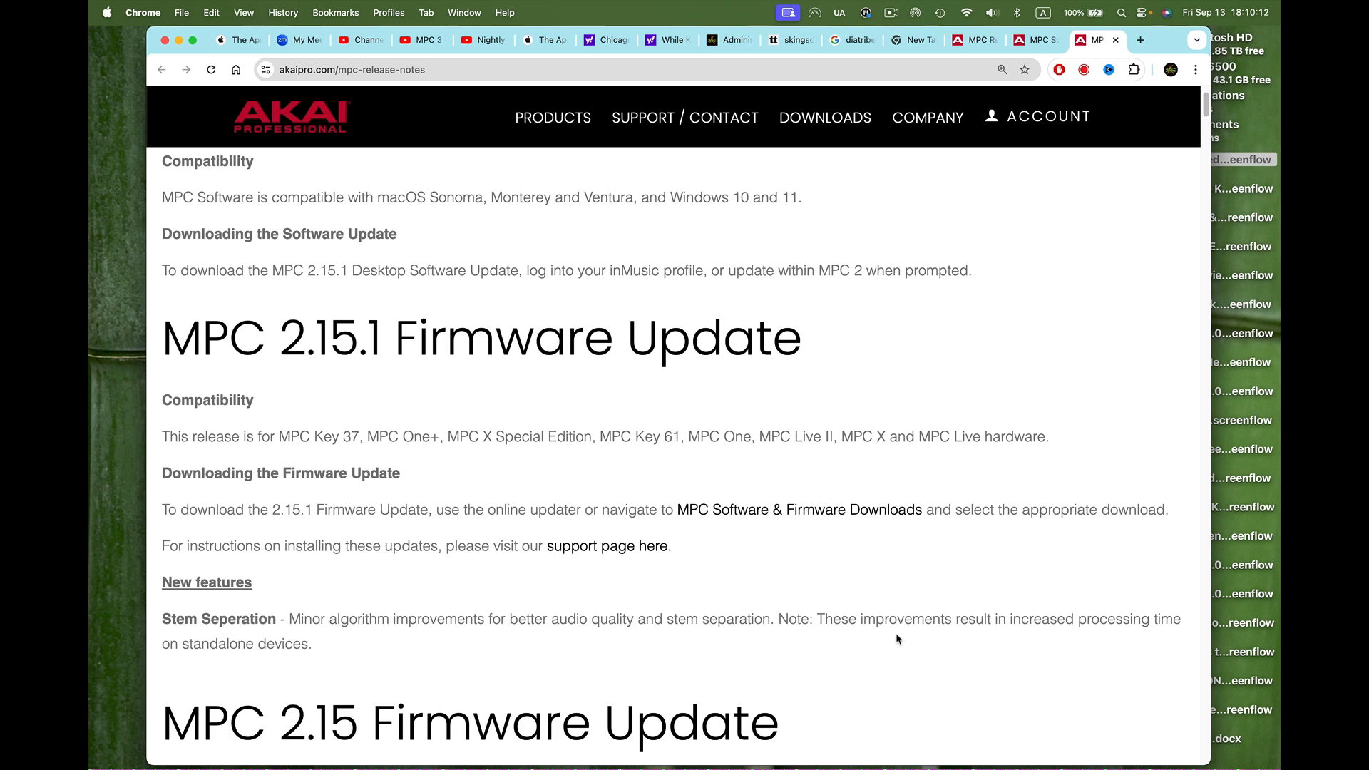
pyautogui.moveTo(818, 608)
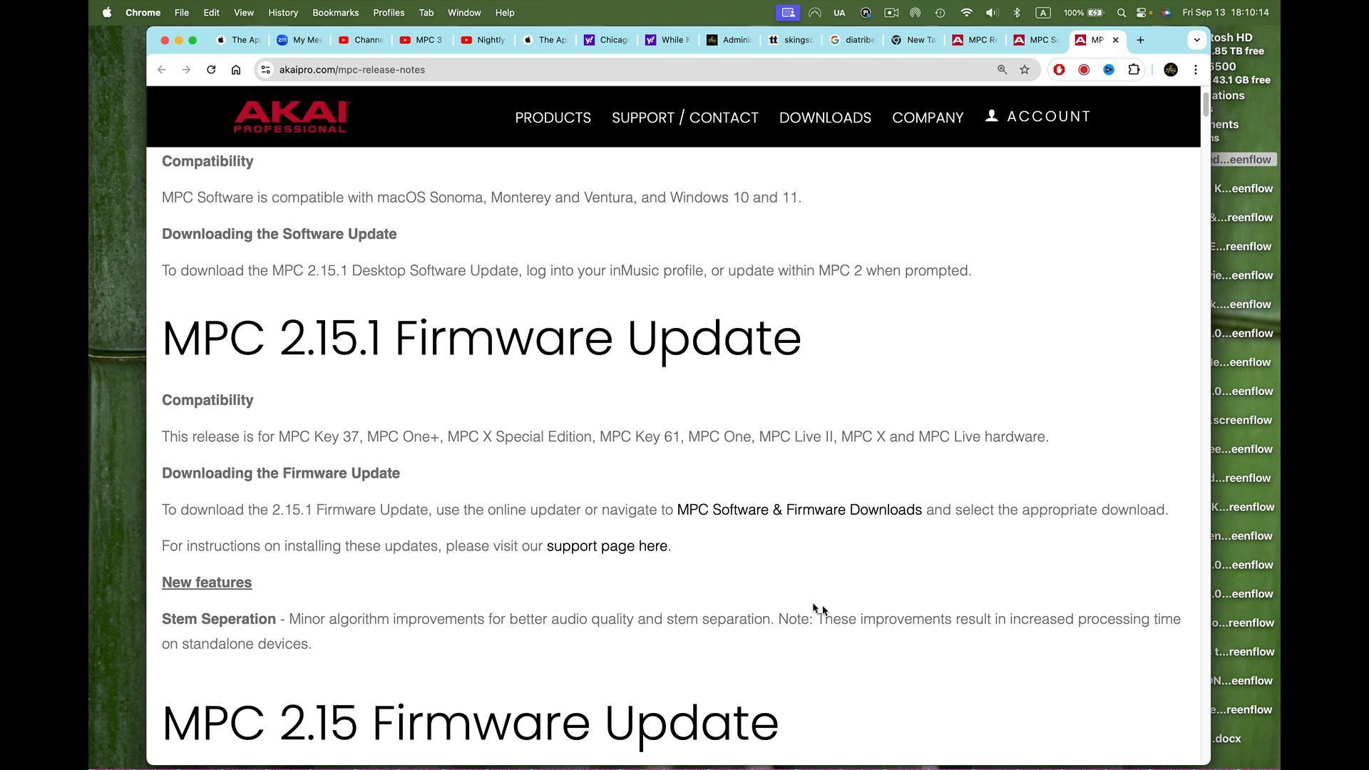
pyautogui.moveTo(785, 595)
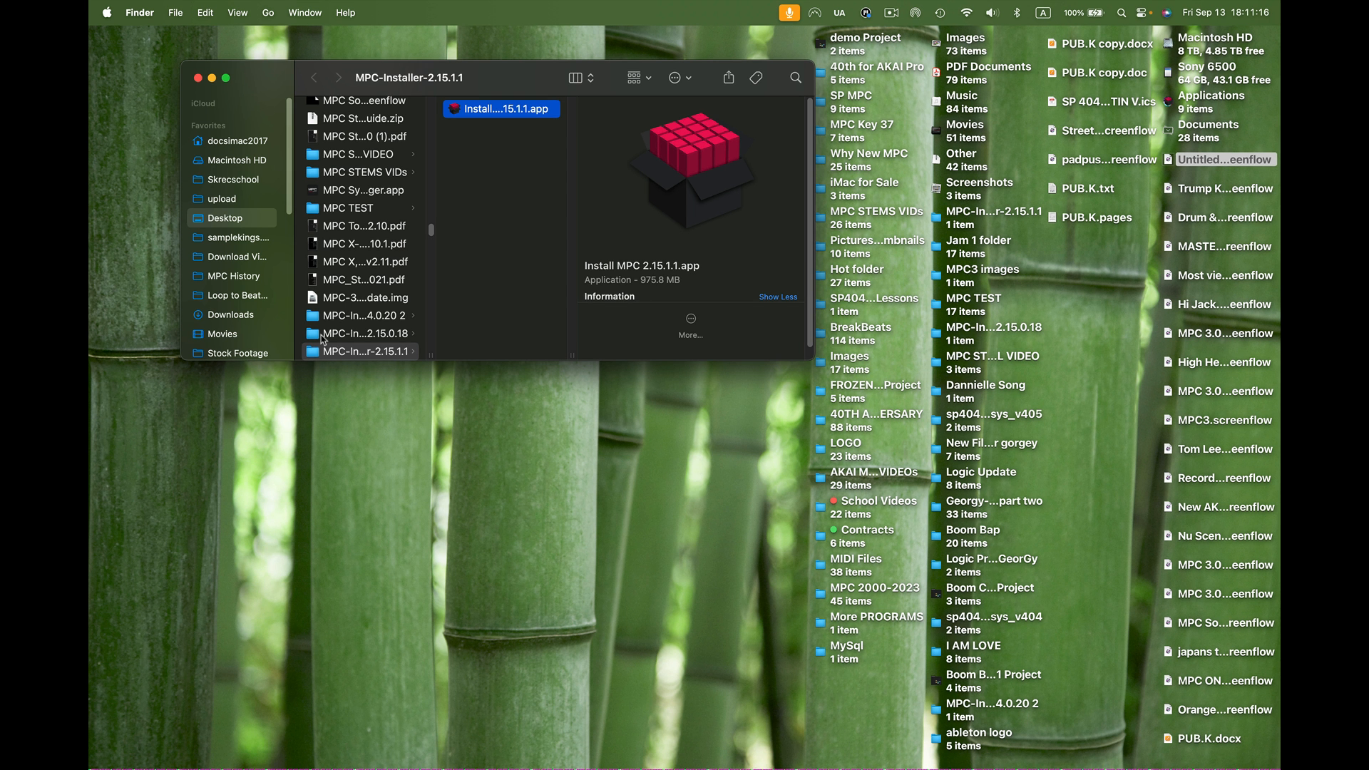
# - Close the Finder window and launch Install MPC 2.15.1.app from the MPC-Installer-2.15.1 folder
pyautogui.click(374, 351)
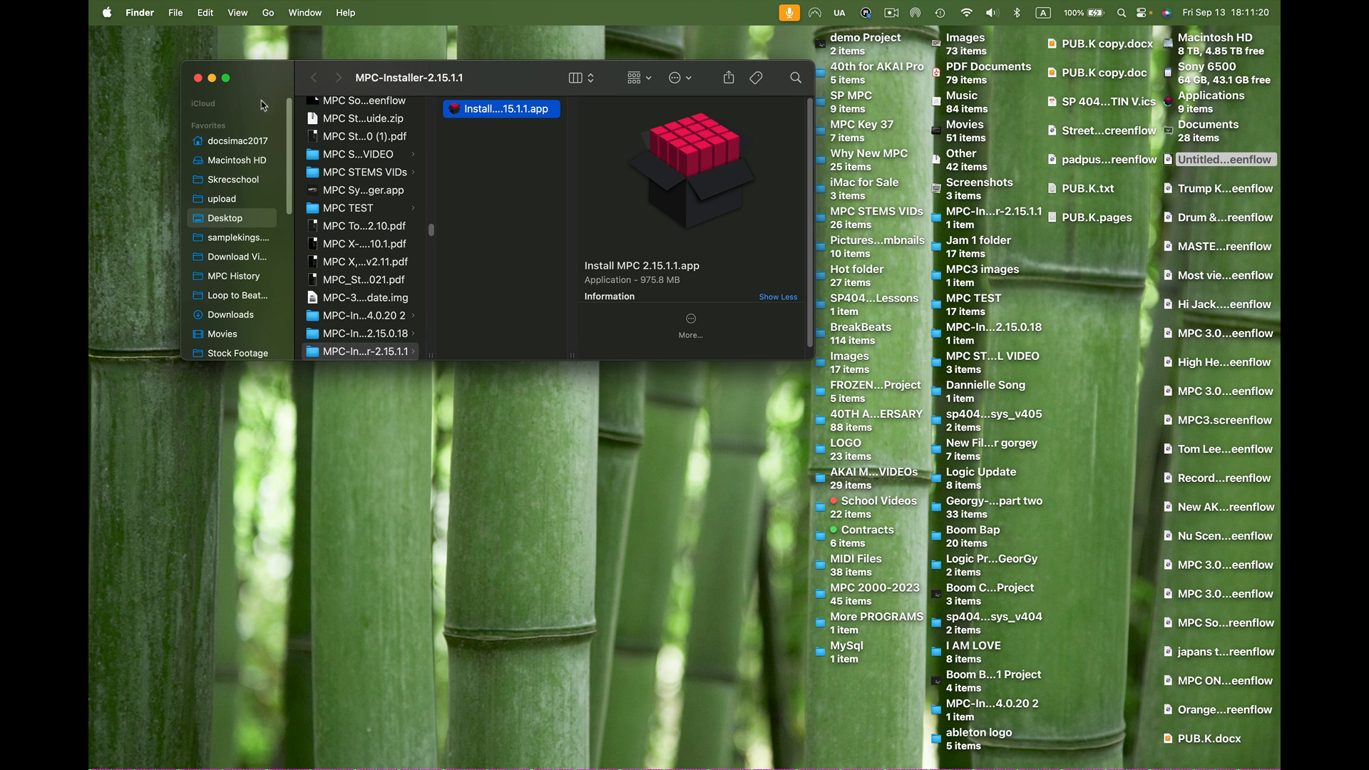
pyautogui.click(198, 78)
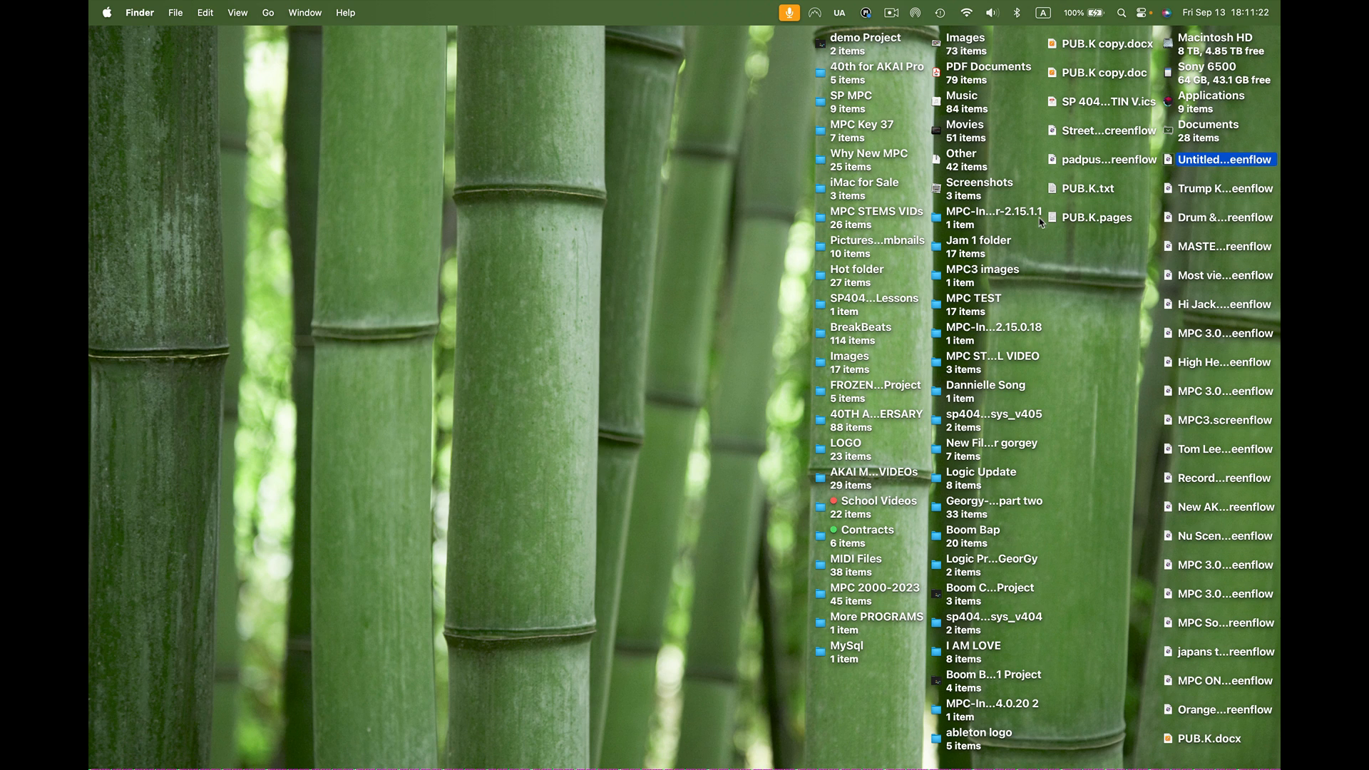
pyautogui.moveTo(994, 217)
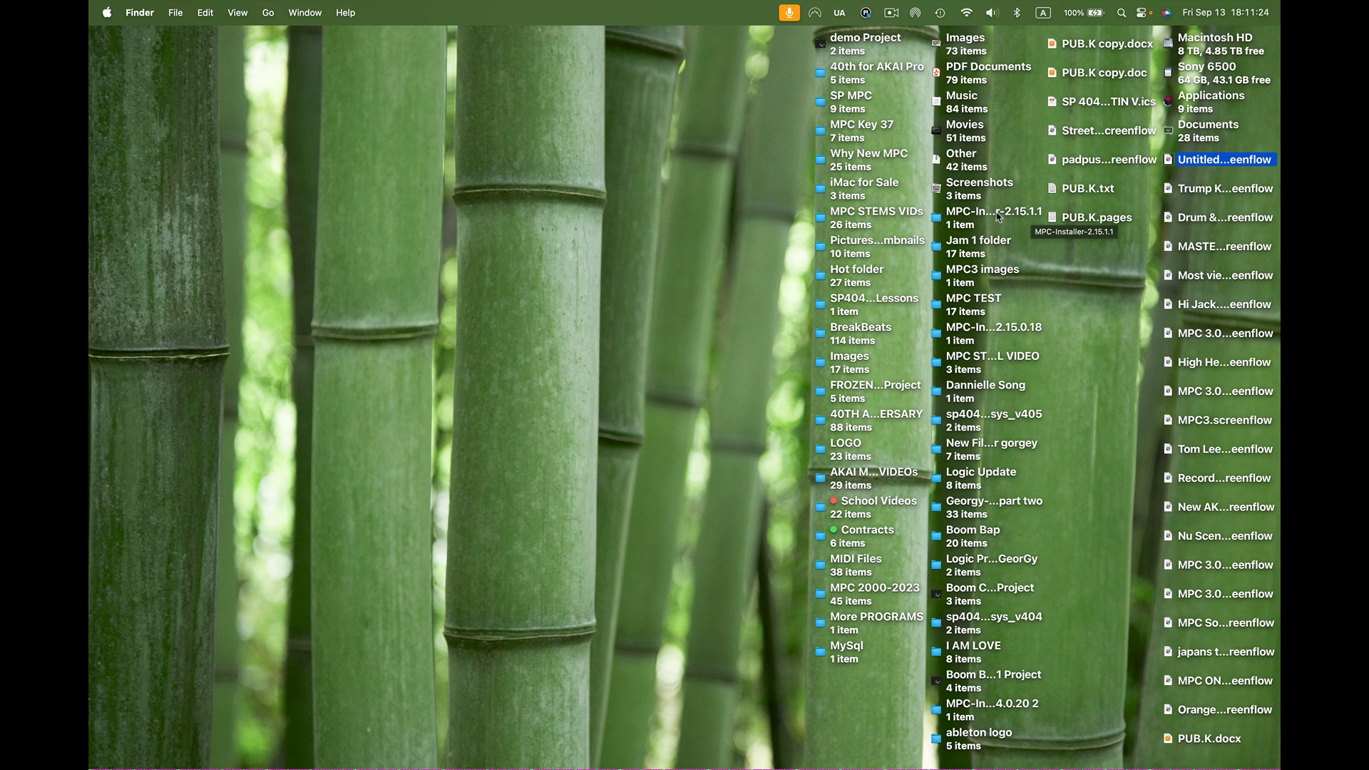
pyautogui.doubleClick(993, 217)
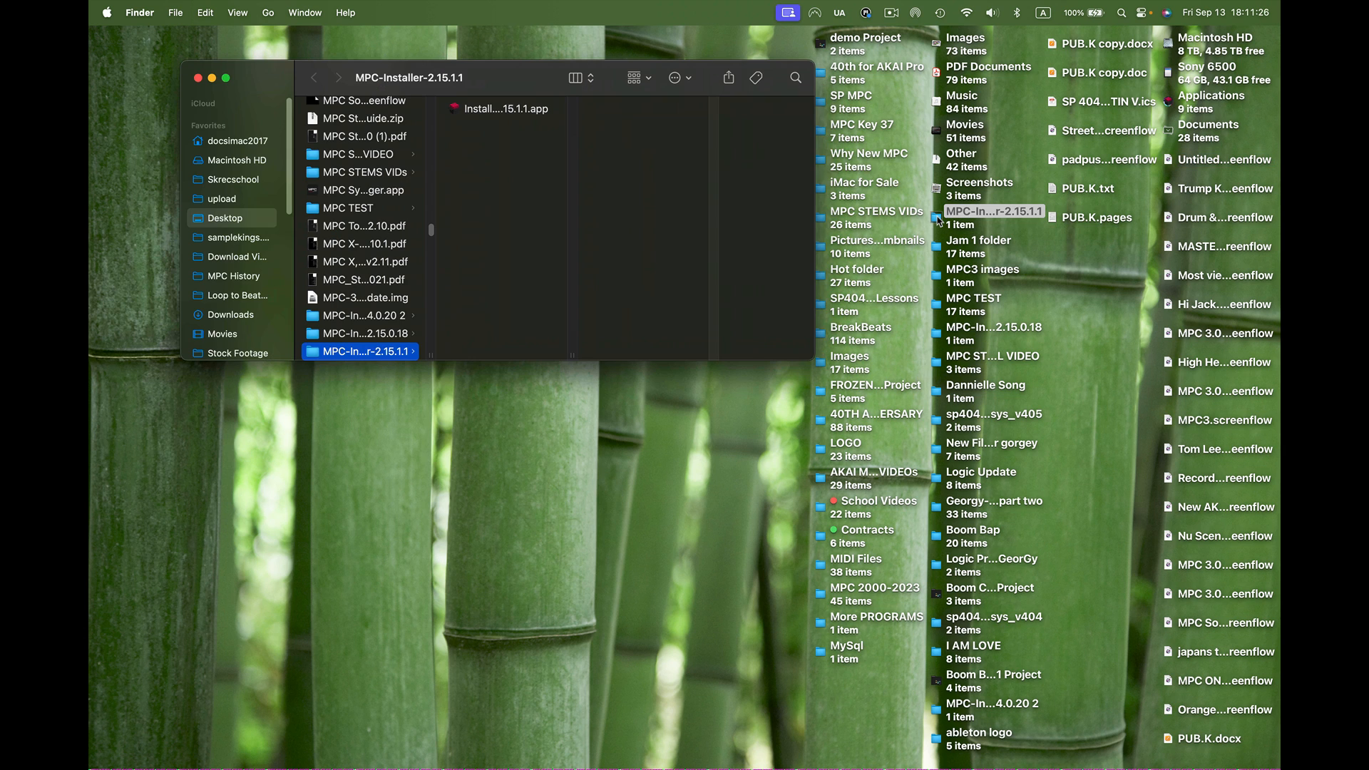
pyautogui.doubleClick(506, 108)
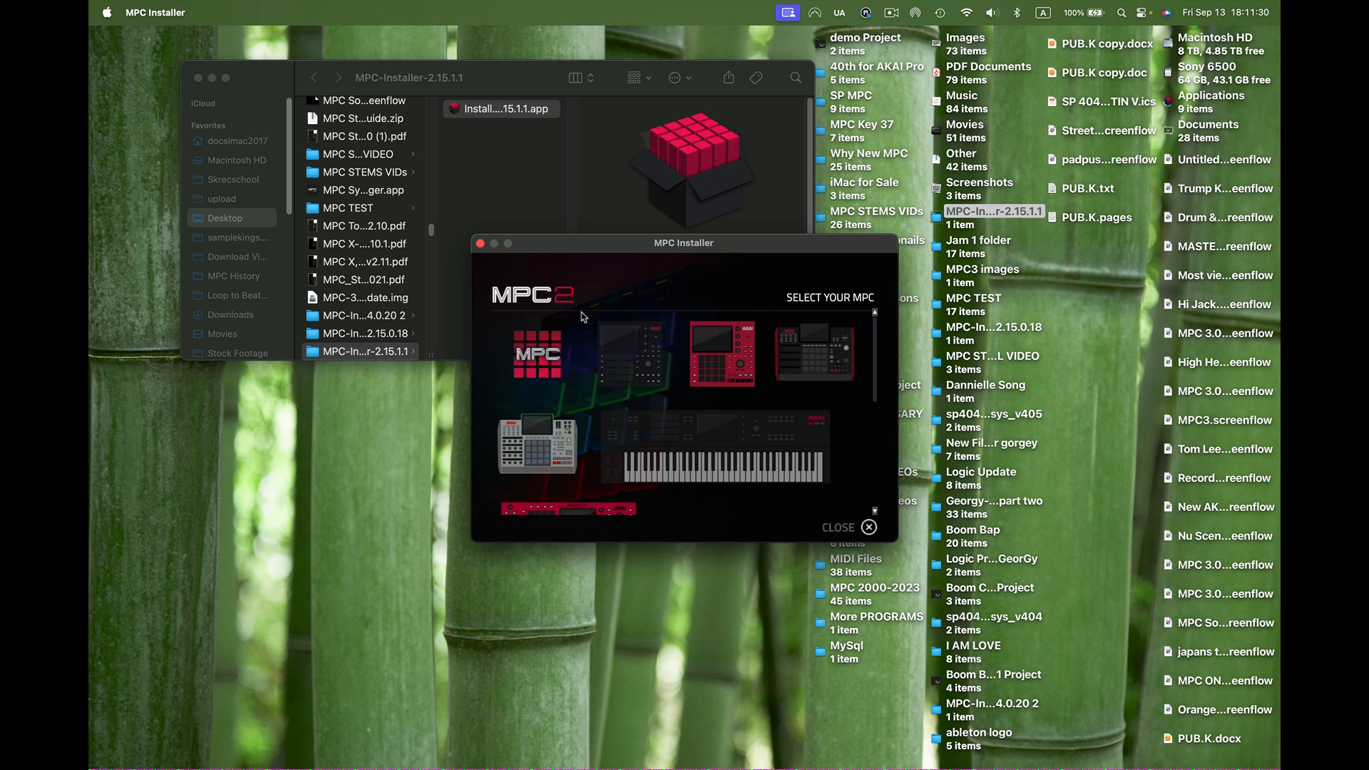
pyautogui.moveTo(720, 362)
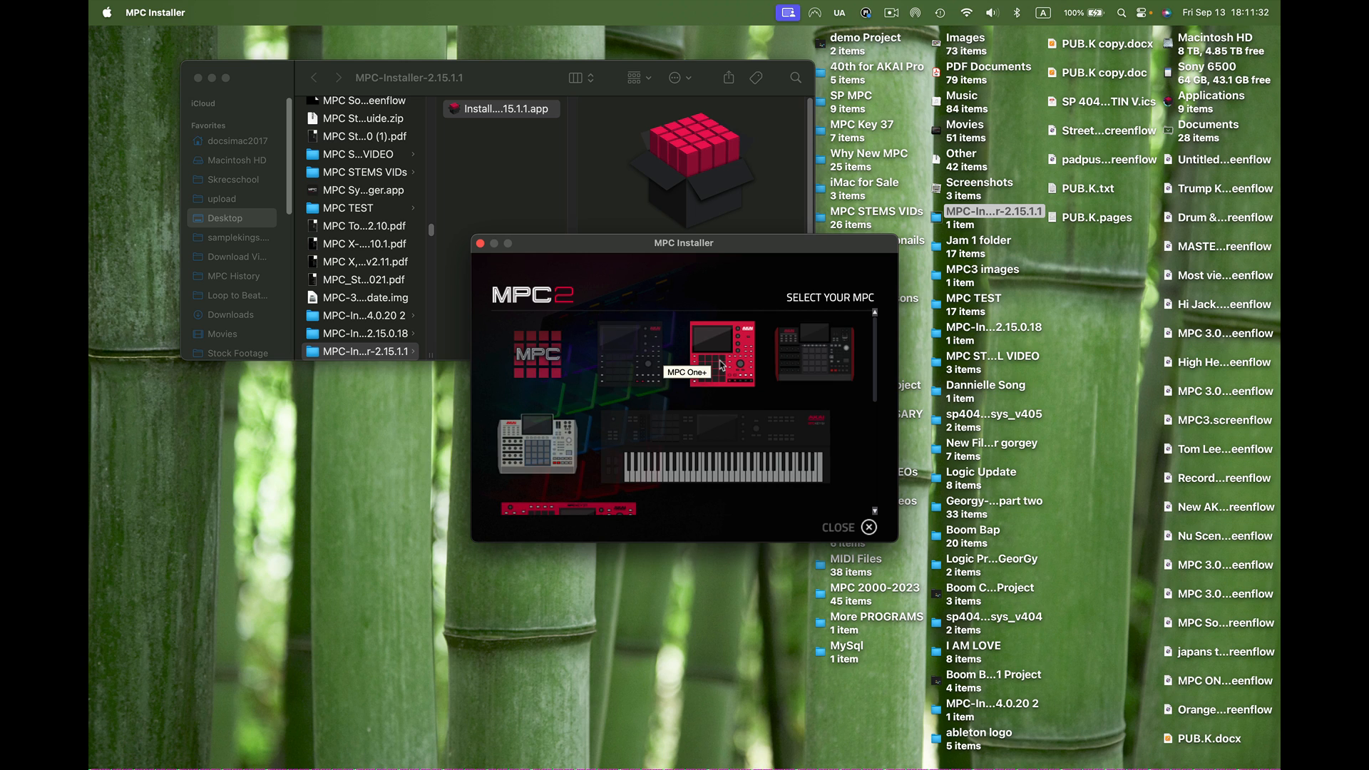
# - Select MPC One+ to reach its software and driver re-install options
pyautogui.click(711, 353)
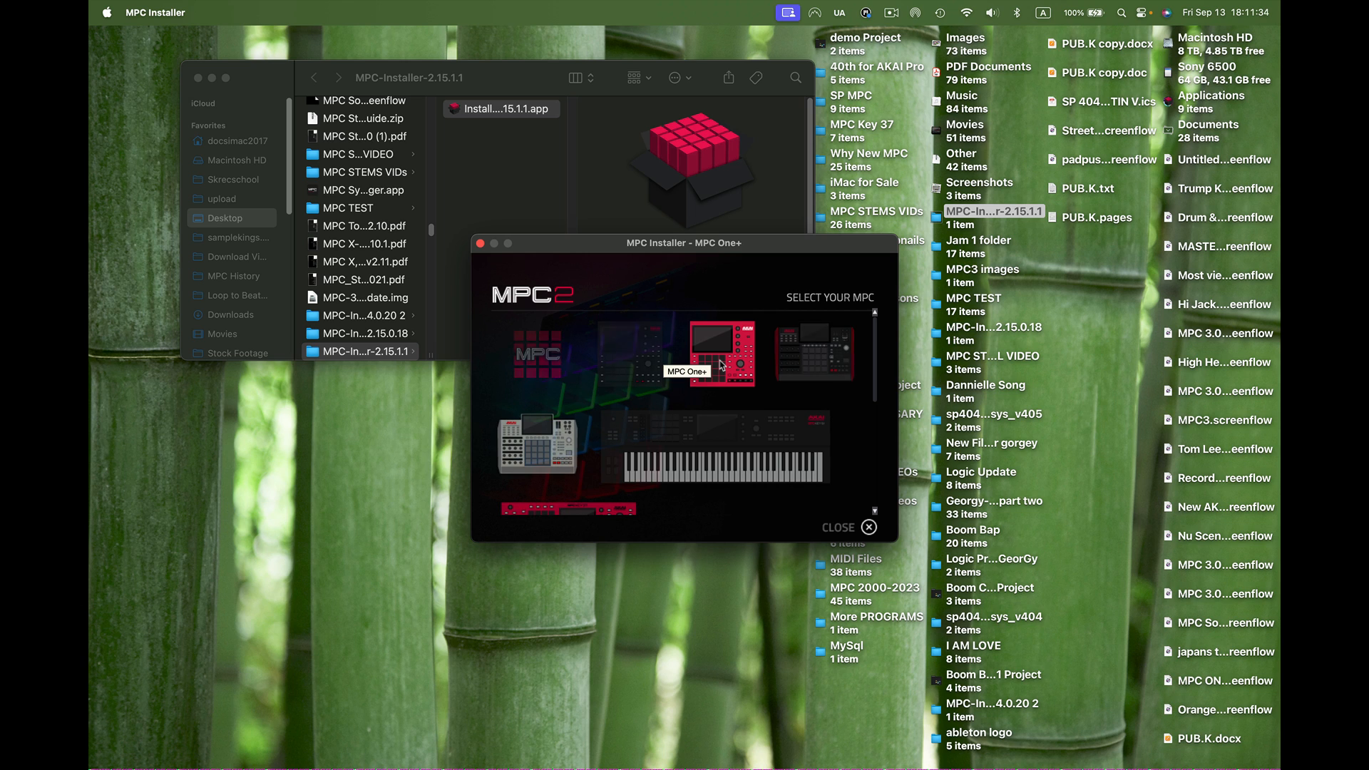
pyautogui.click(718, 353)
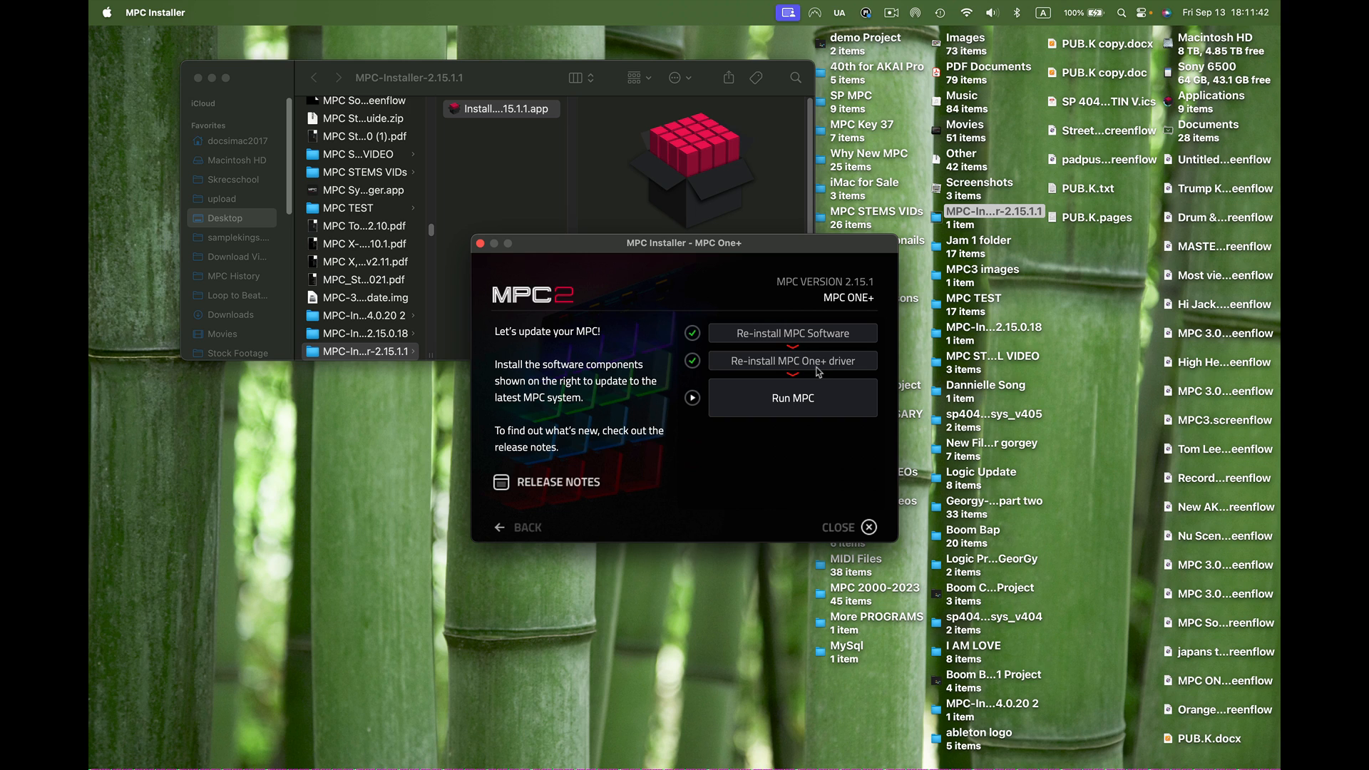
pyautogui.moveTo(741, 344)
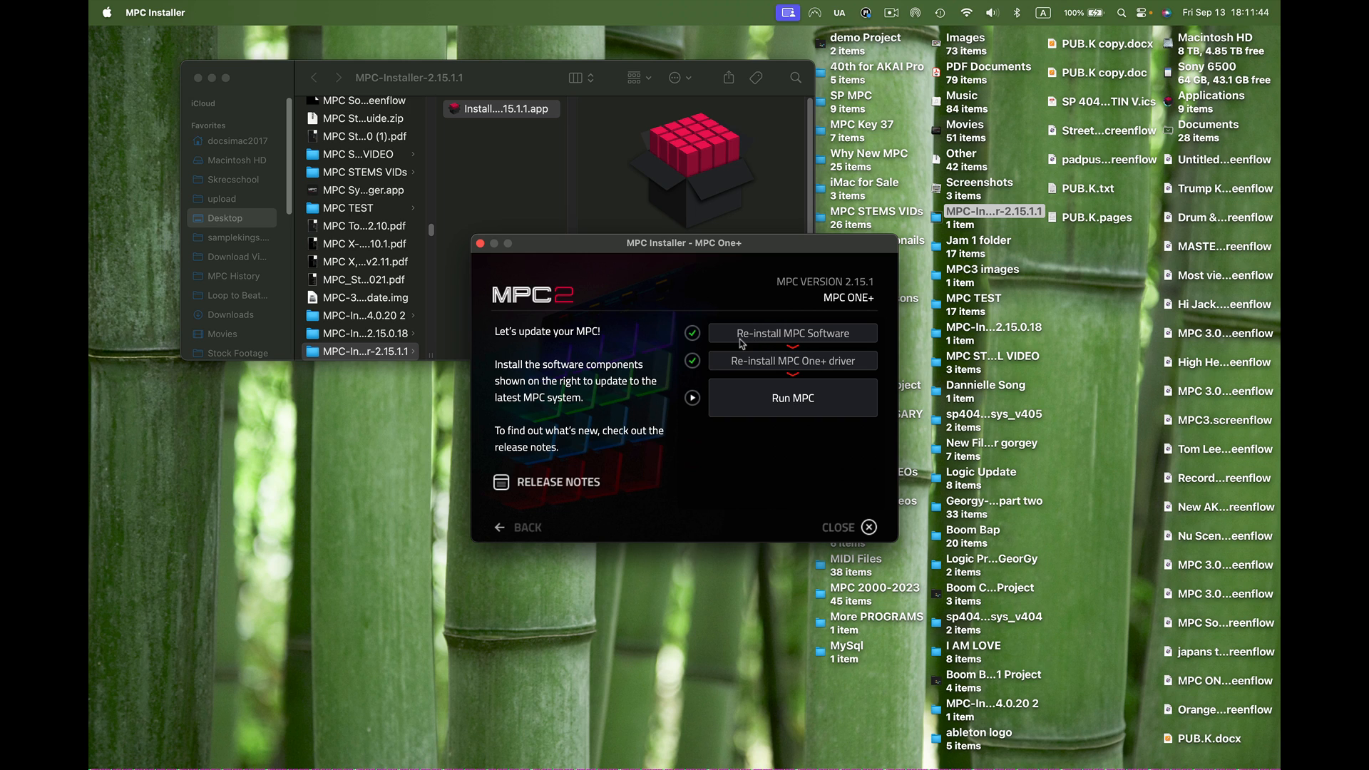
pyautogui.moveTo(868, 343)
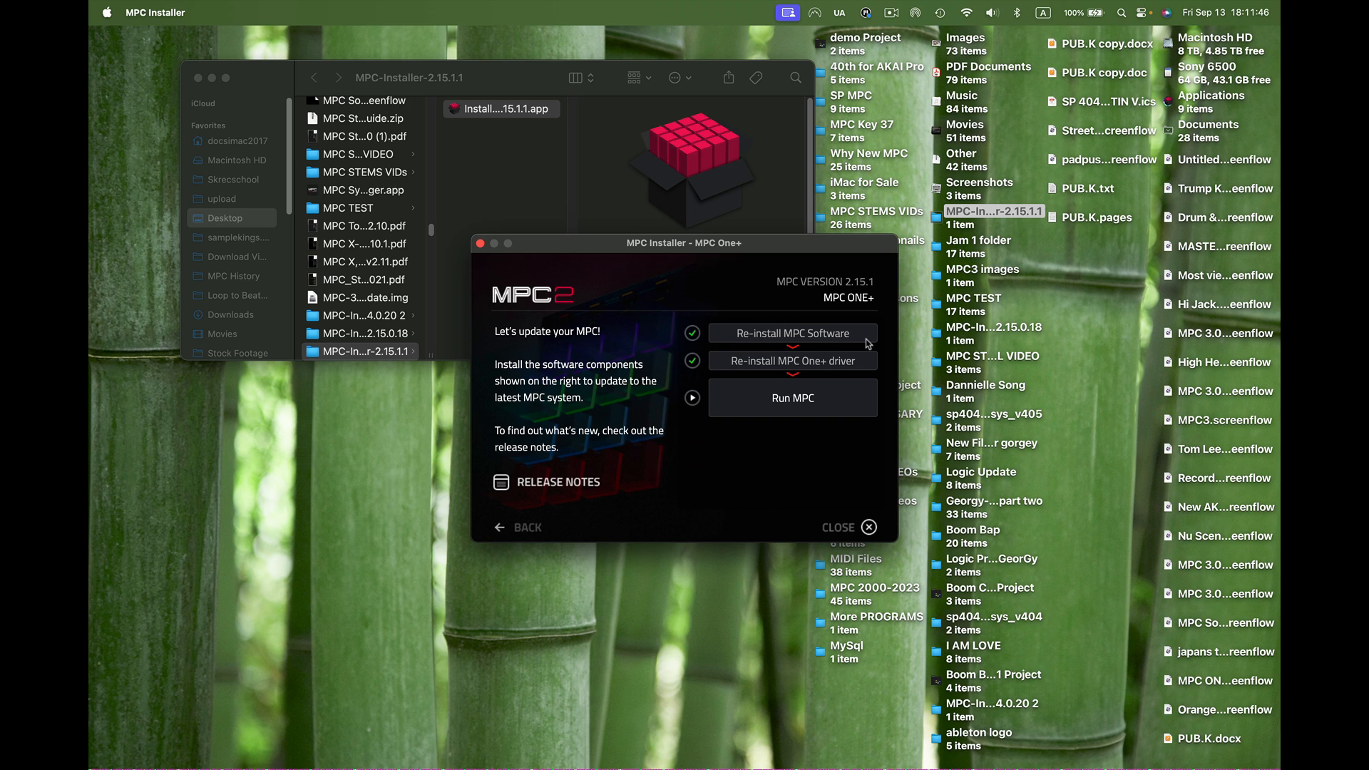
pyautogui.moveTo(715, 372)
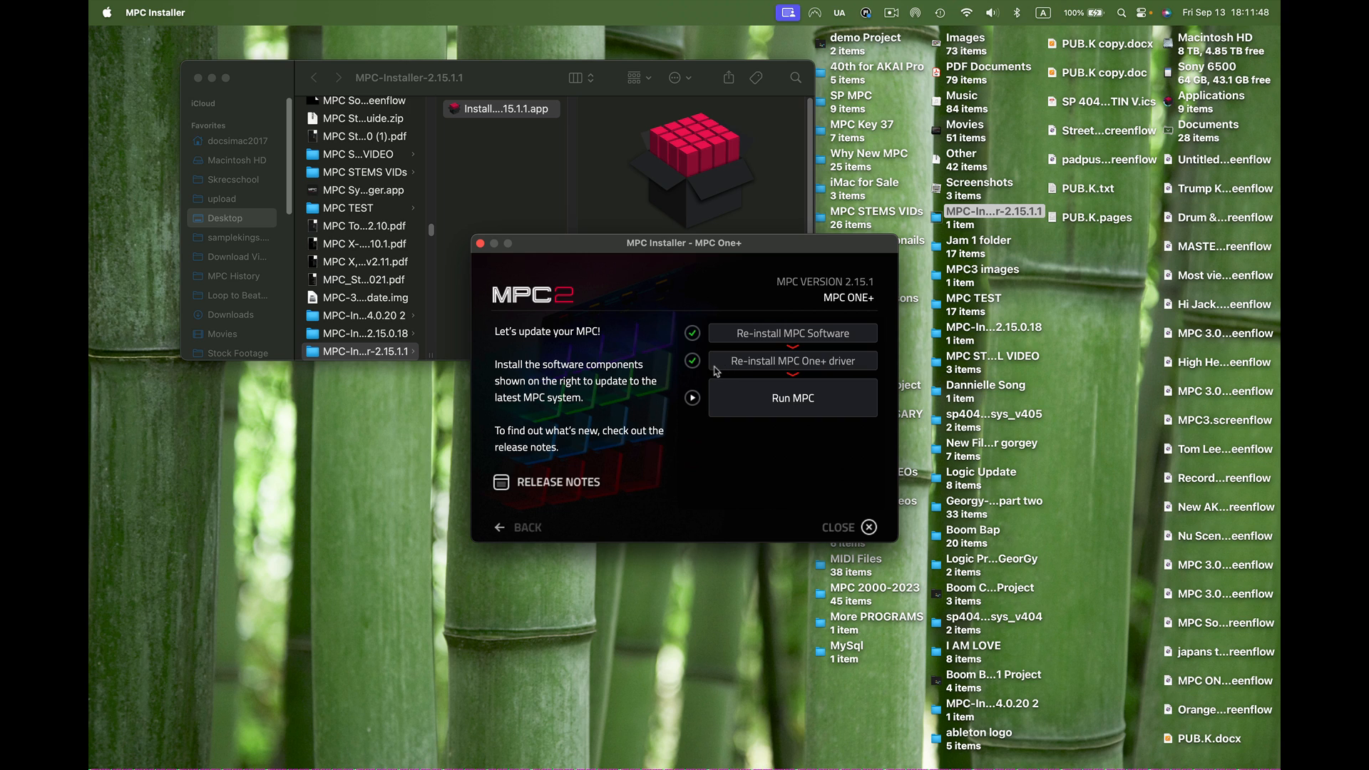
pyautogui.moveTo(829, 371)
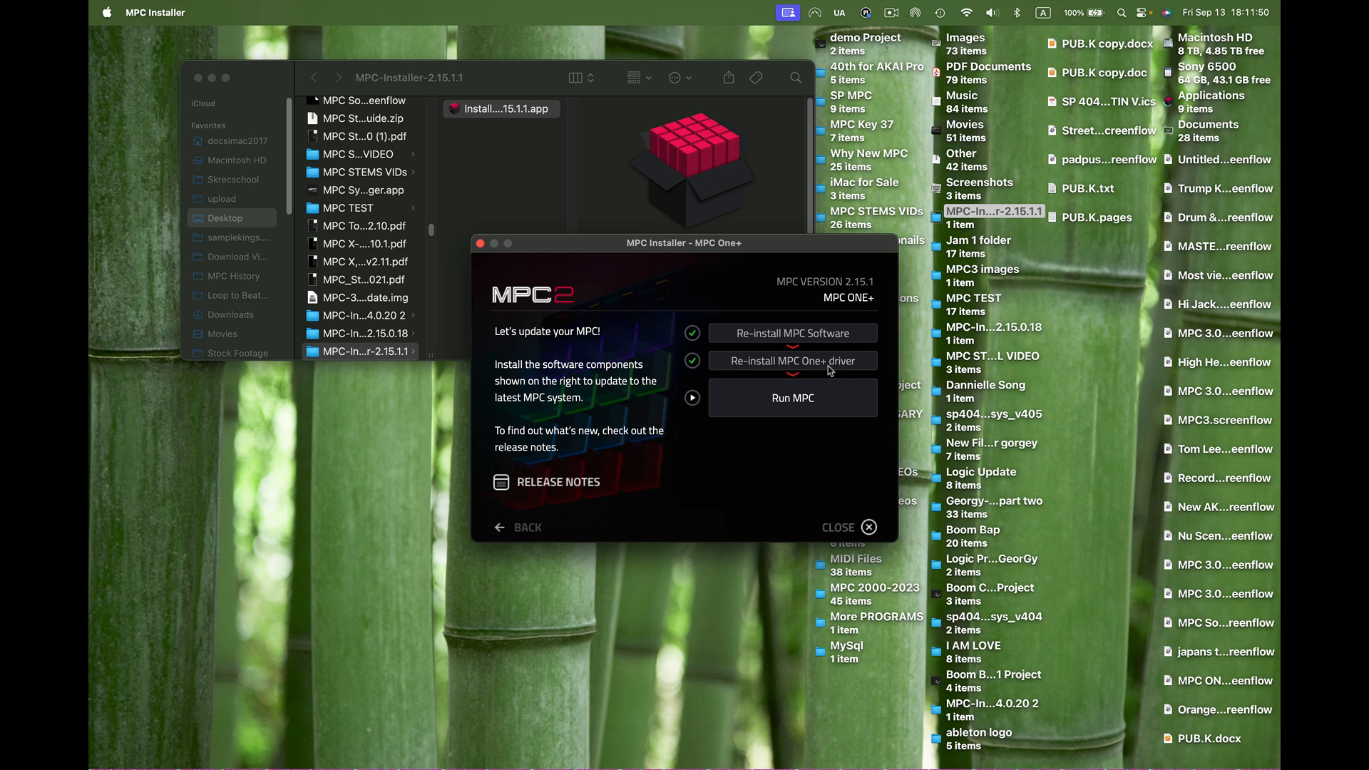
pyautogui.moveTo(857, 369)
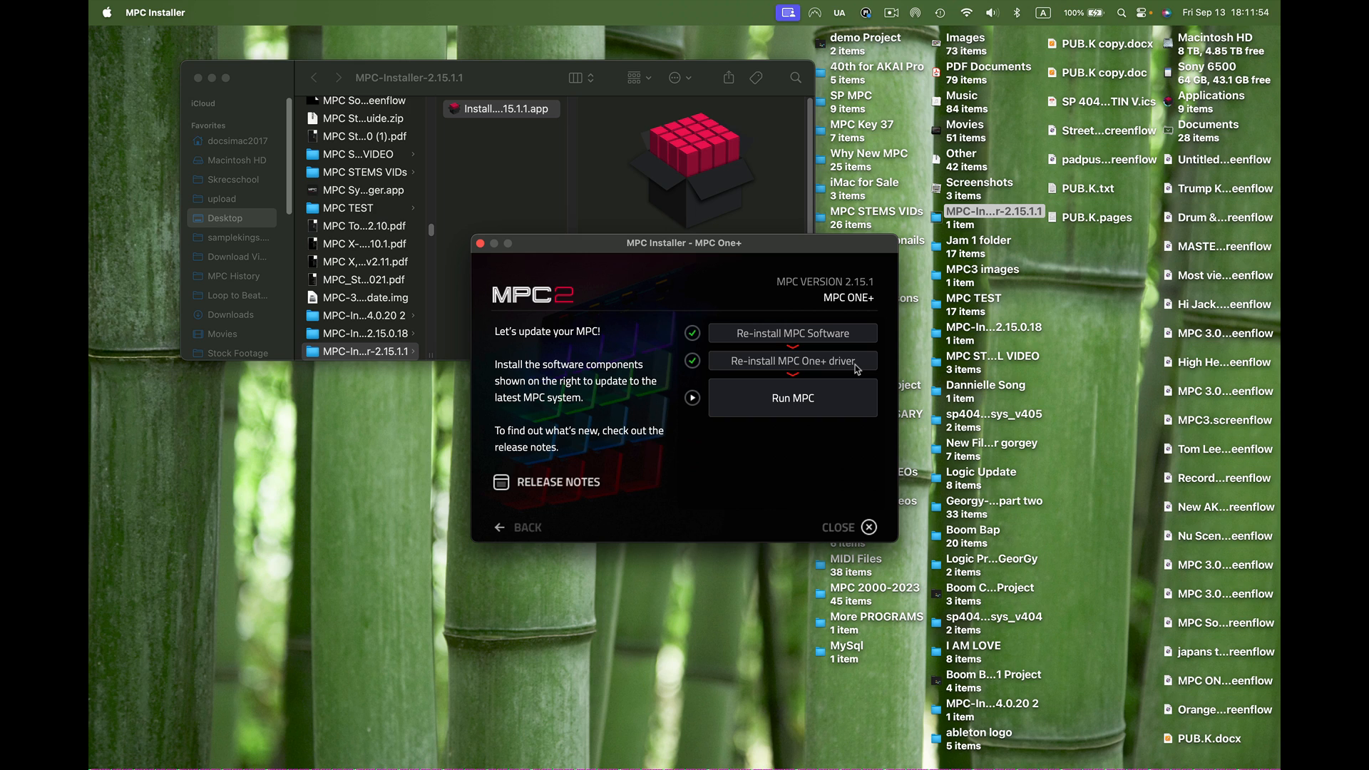
pyautogui.moveTo(797, 397)
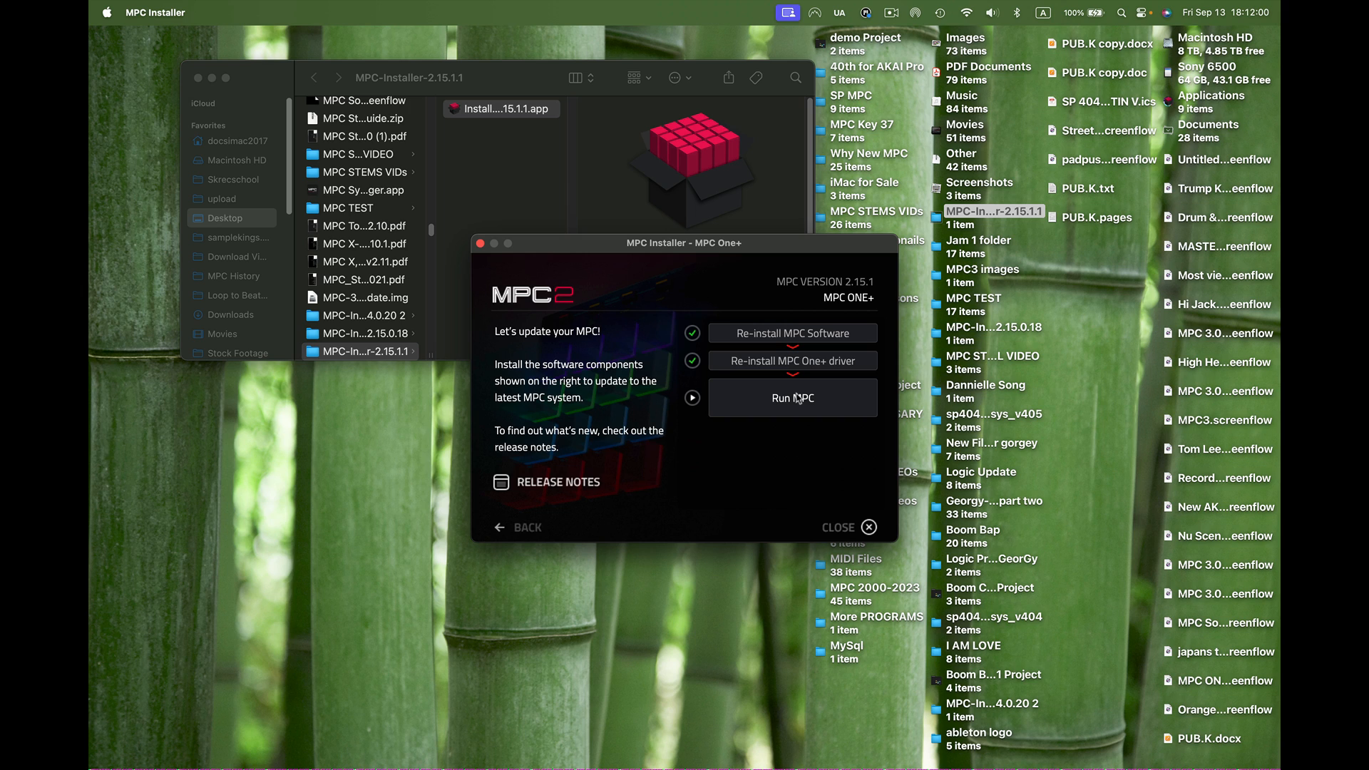
pyautogui.moveTo(544, 485)
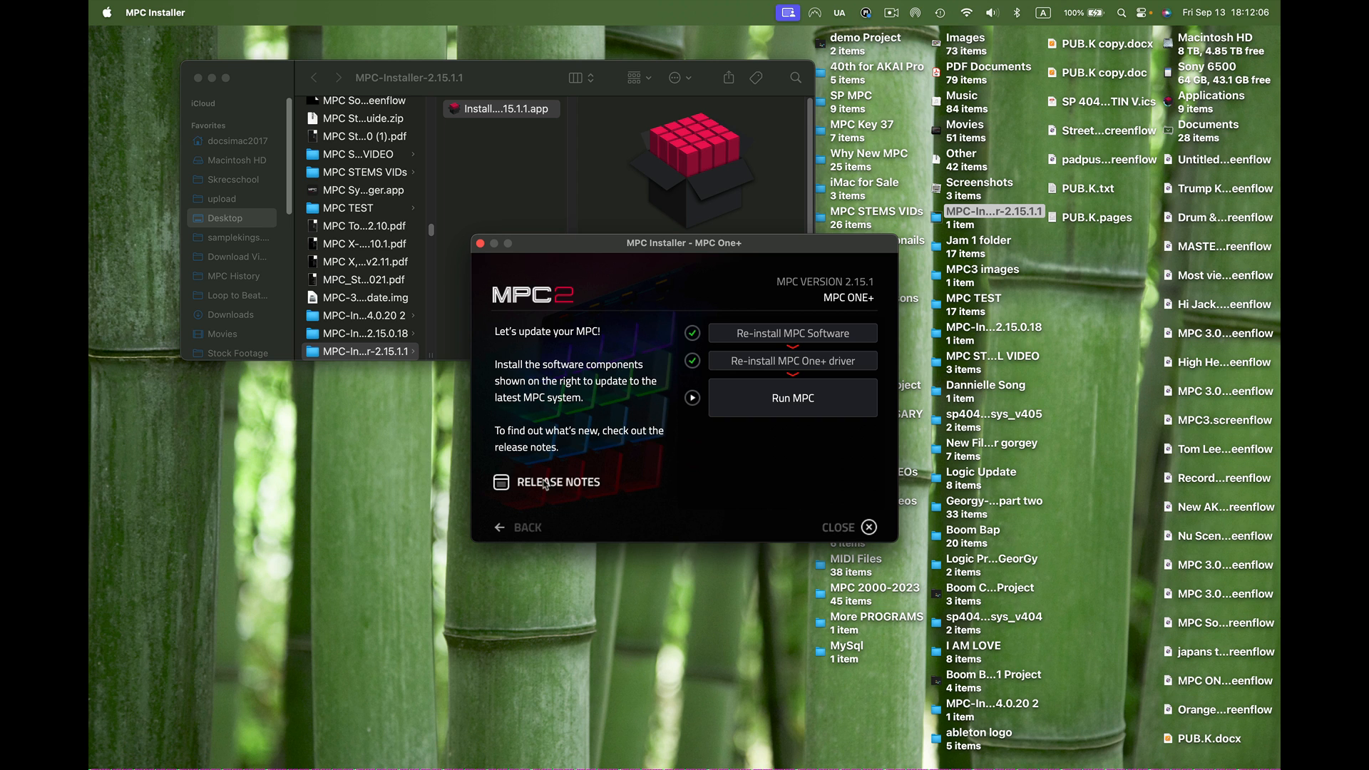
# - With software and driver both installed, open the MPC 2.15.1 Release Notes
pyautogui.click(548, 481)
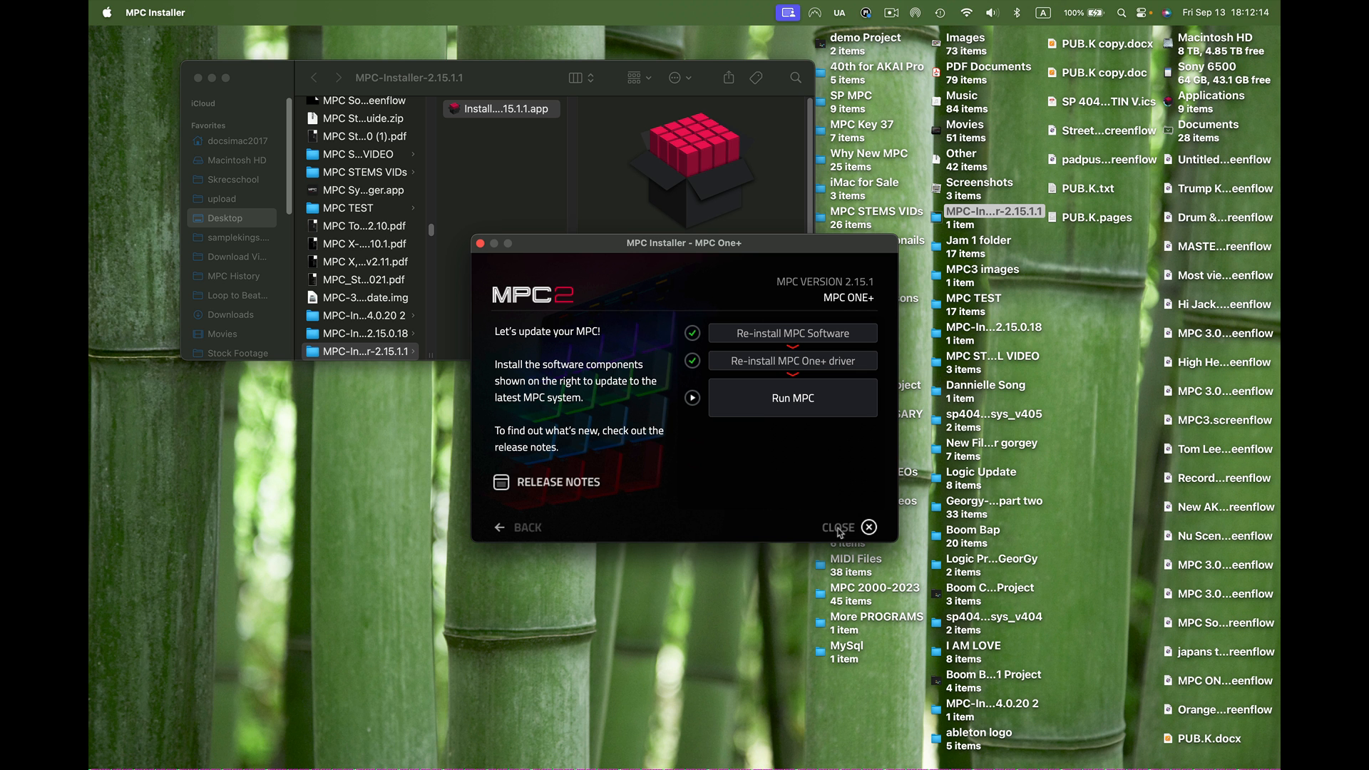
# - Close the MPC Installer and the MPC-Installer-2.15.1 Finder window
pyautogui.click(868, 527)
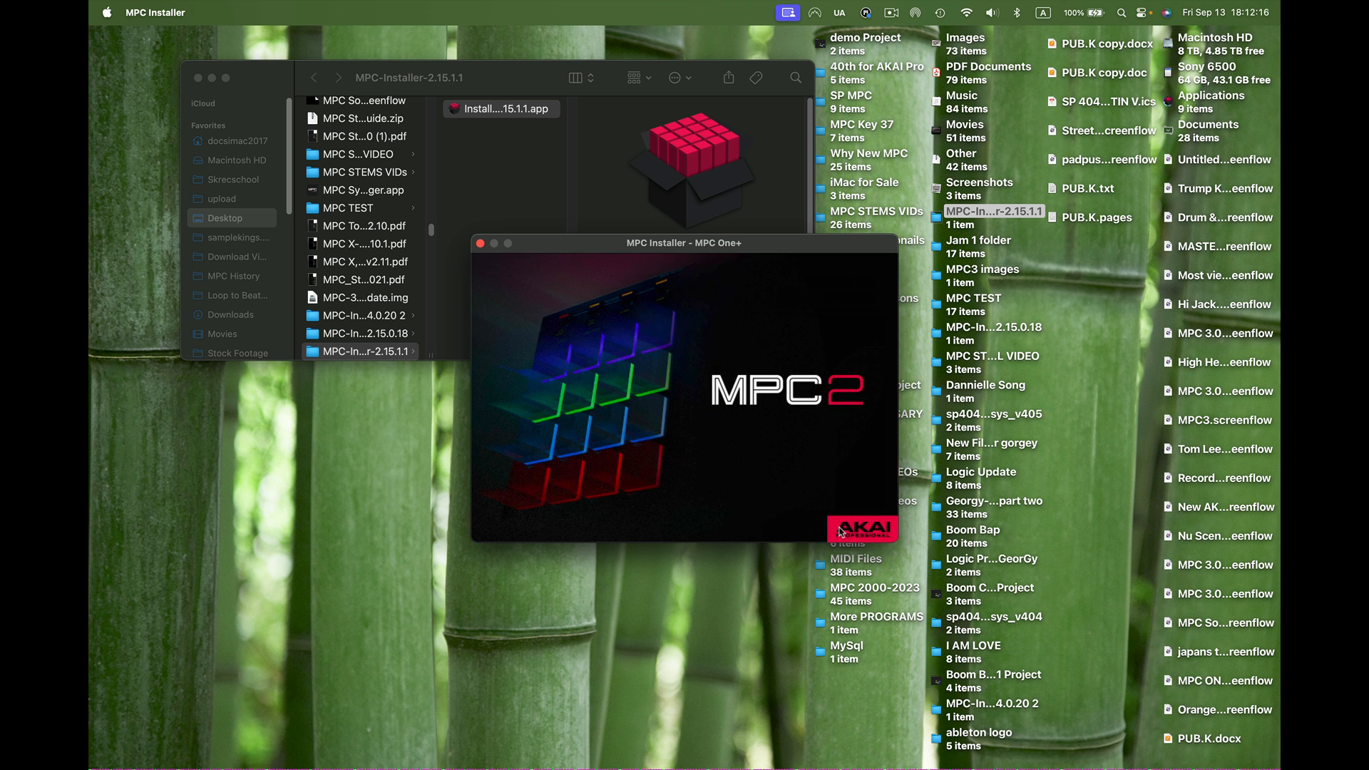
pyautogui.click(479, 243)
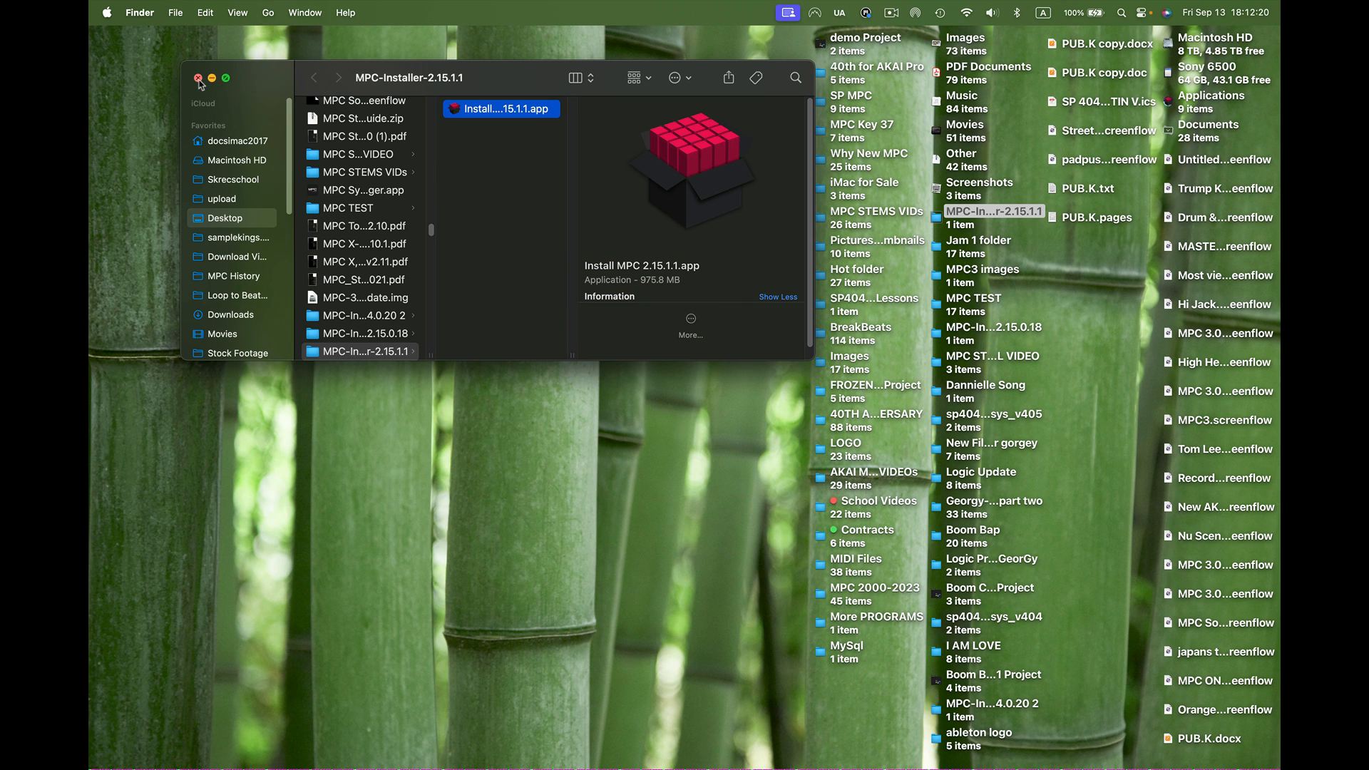
pyautogui.click(199, 79)
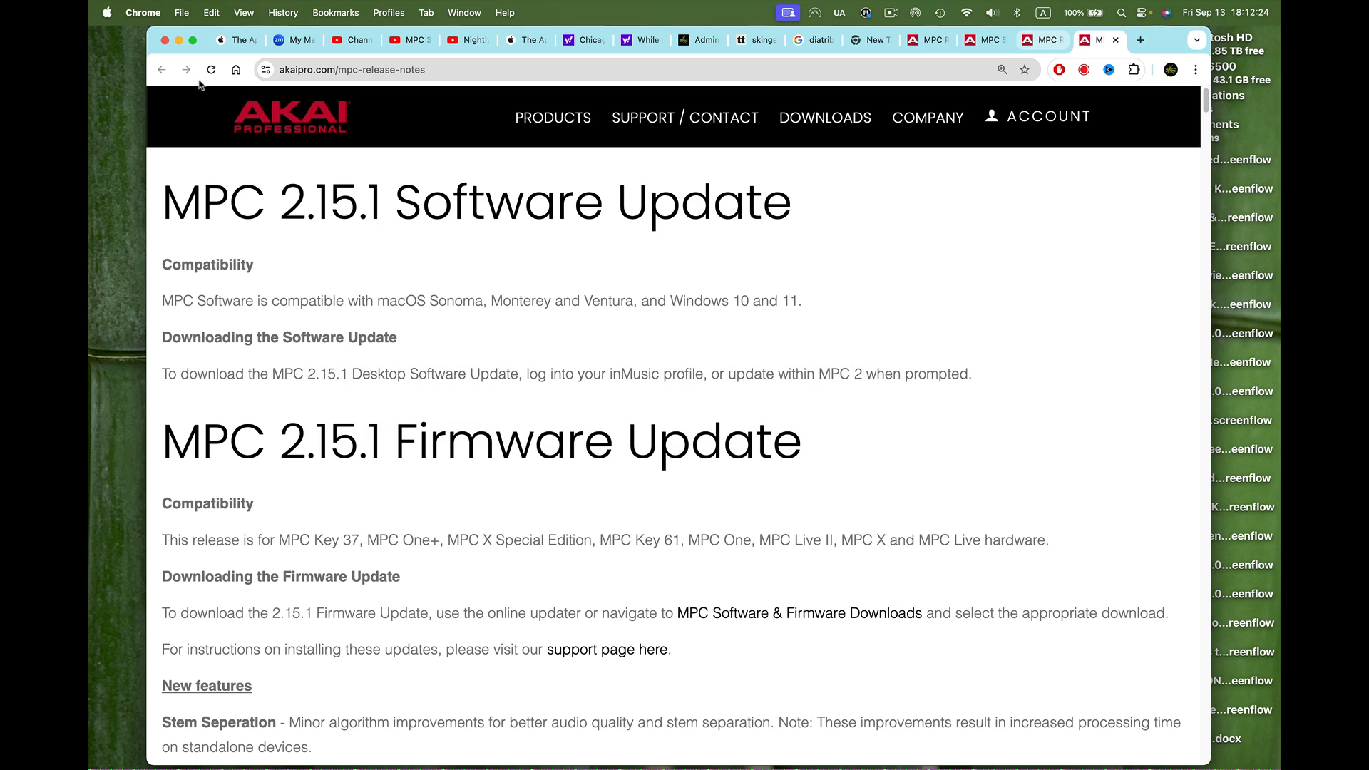
pyautogui.moveTo(177, 100)
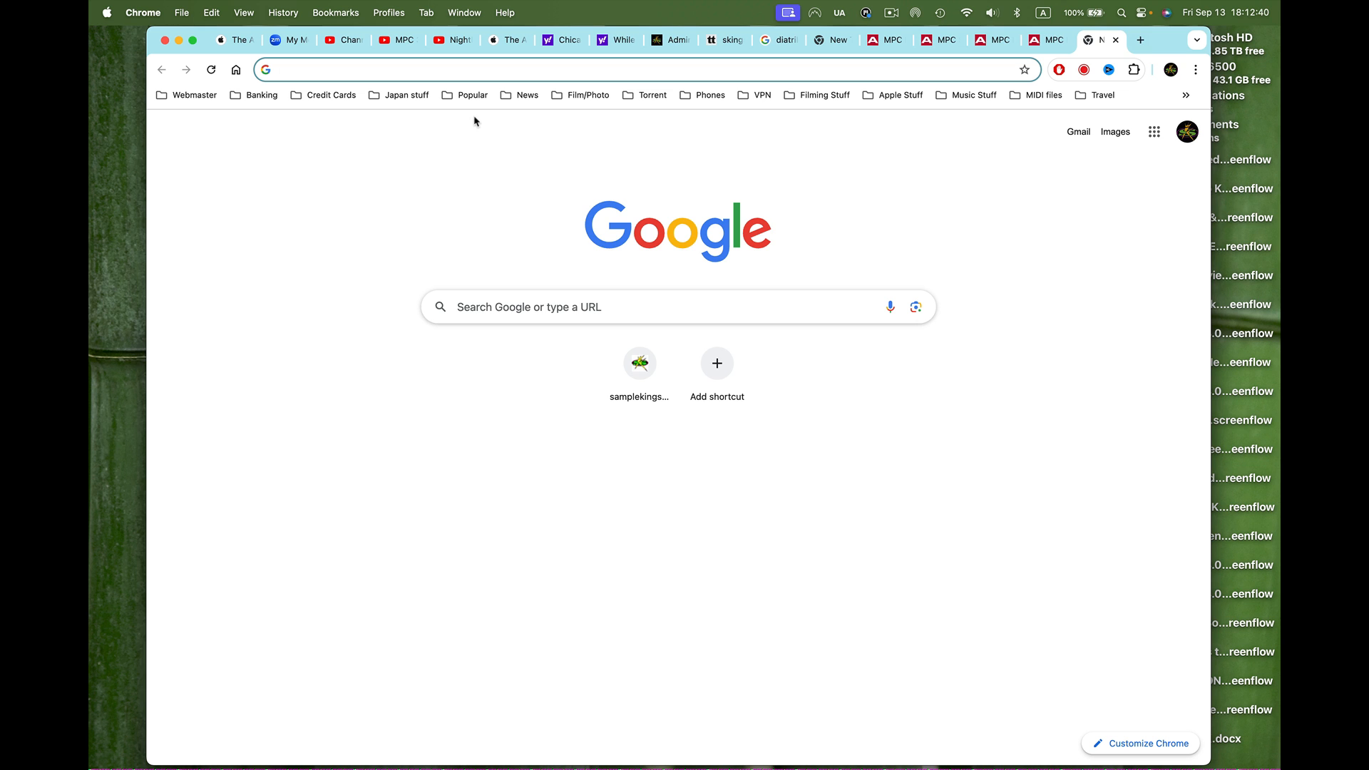
# - Open SampleKings.com from the Webmaster bookmarks and scroll down to BOOK LESSONS
pyautogui.click(193, 94)
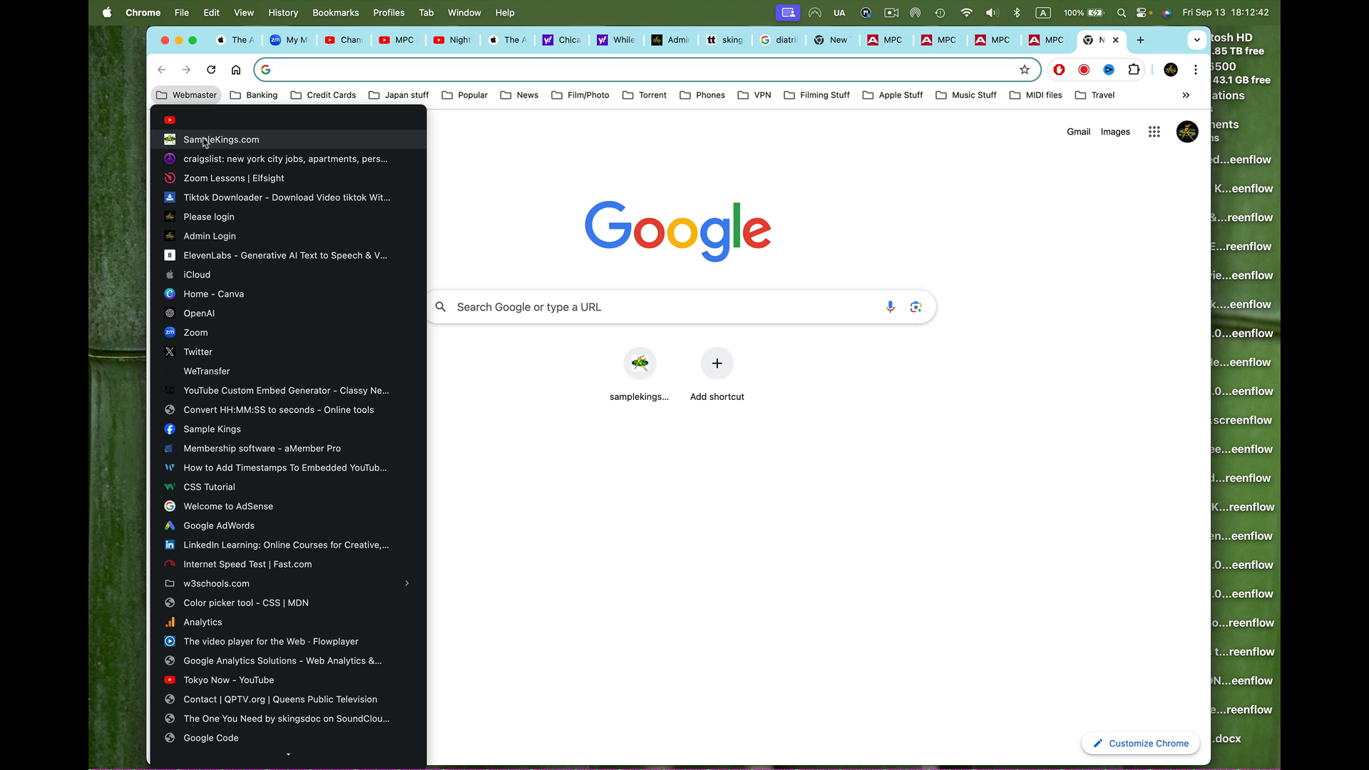
pyautogui.click(220, 139)
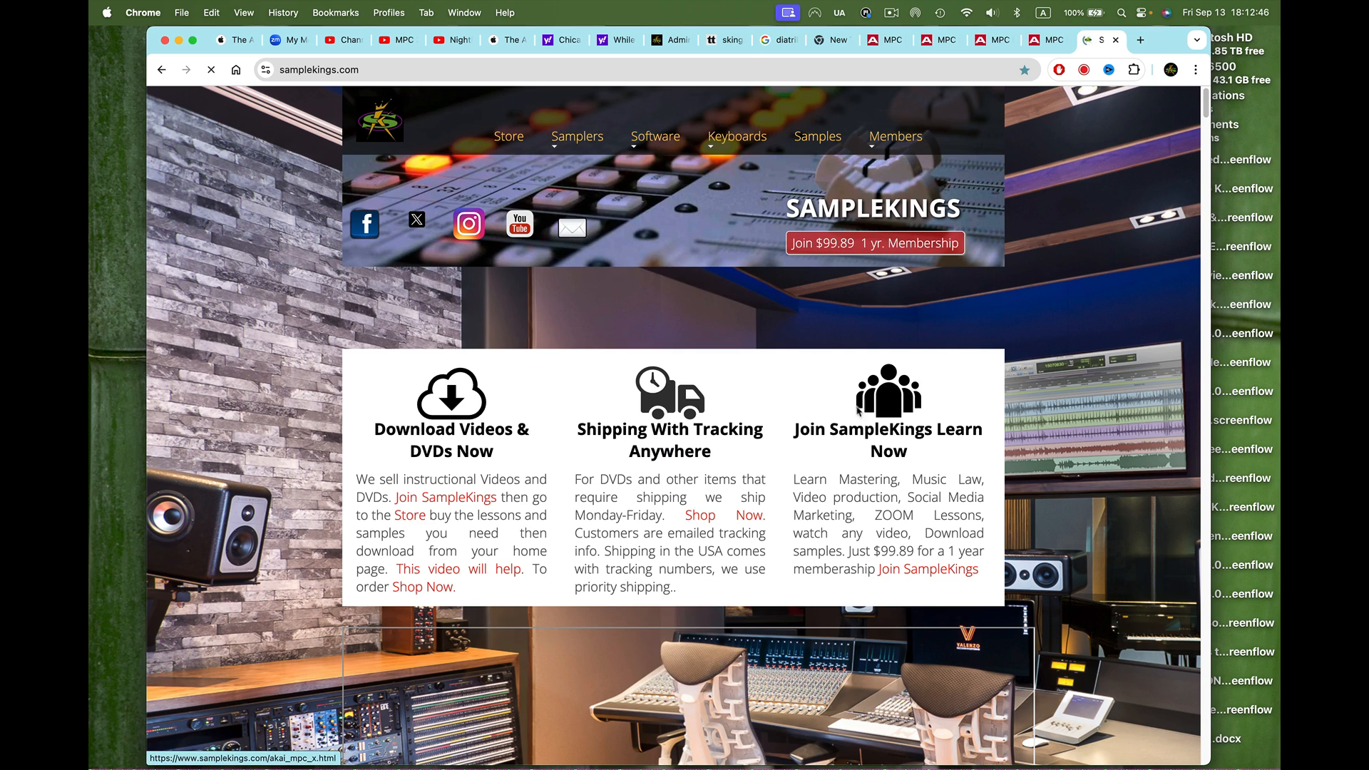
pyautogui.scroll(-3)
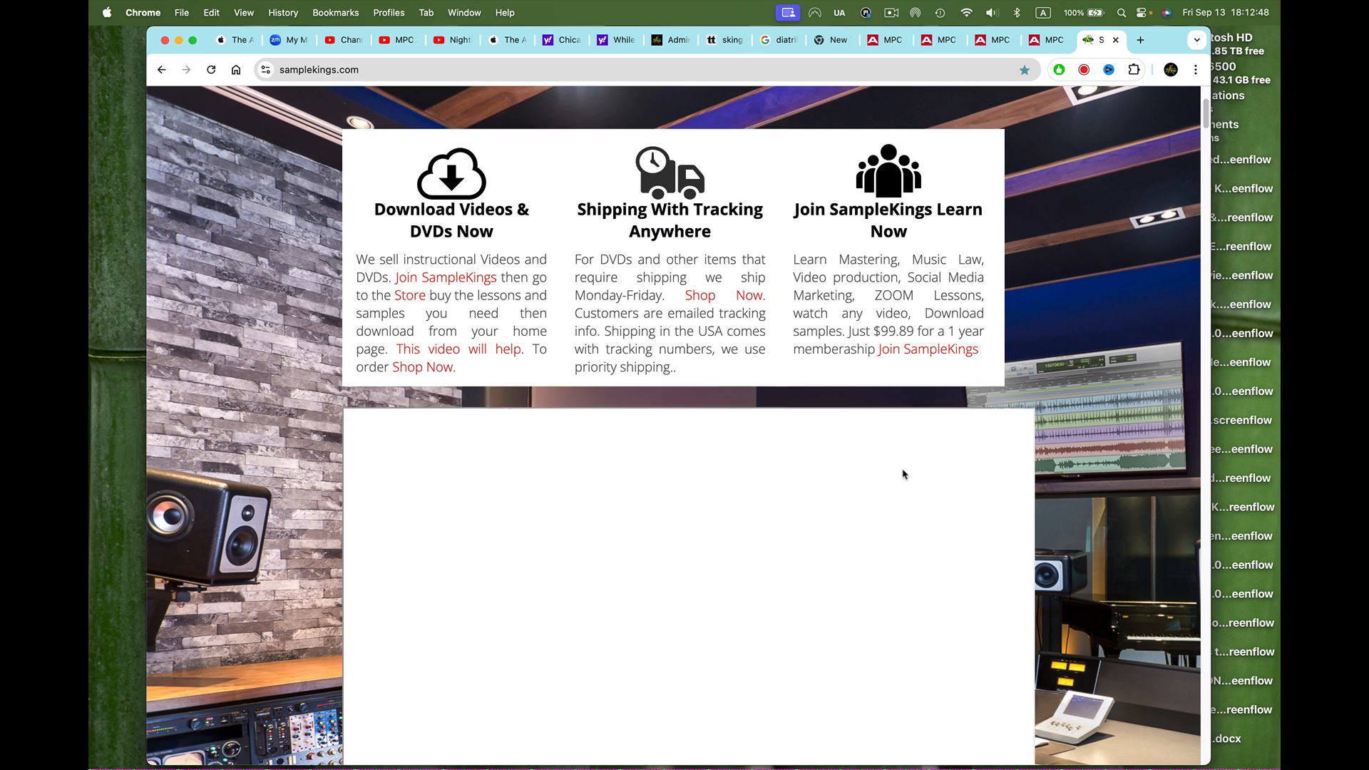
pyautogui.scroll(-3)
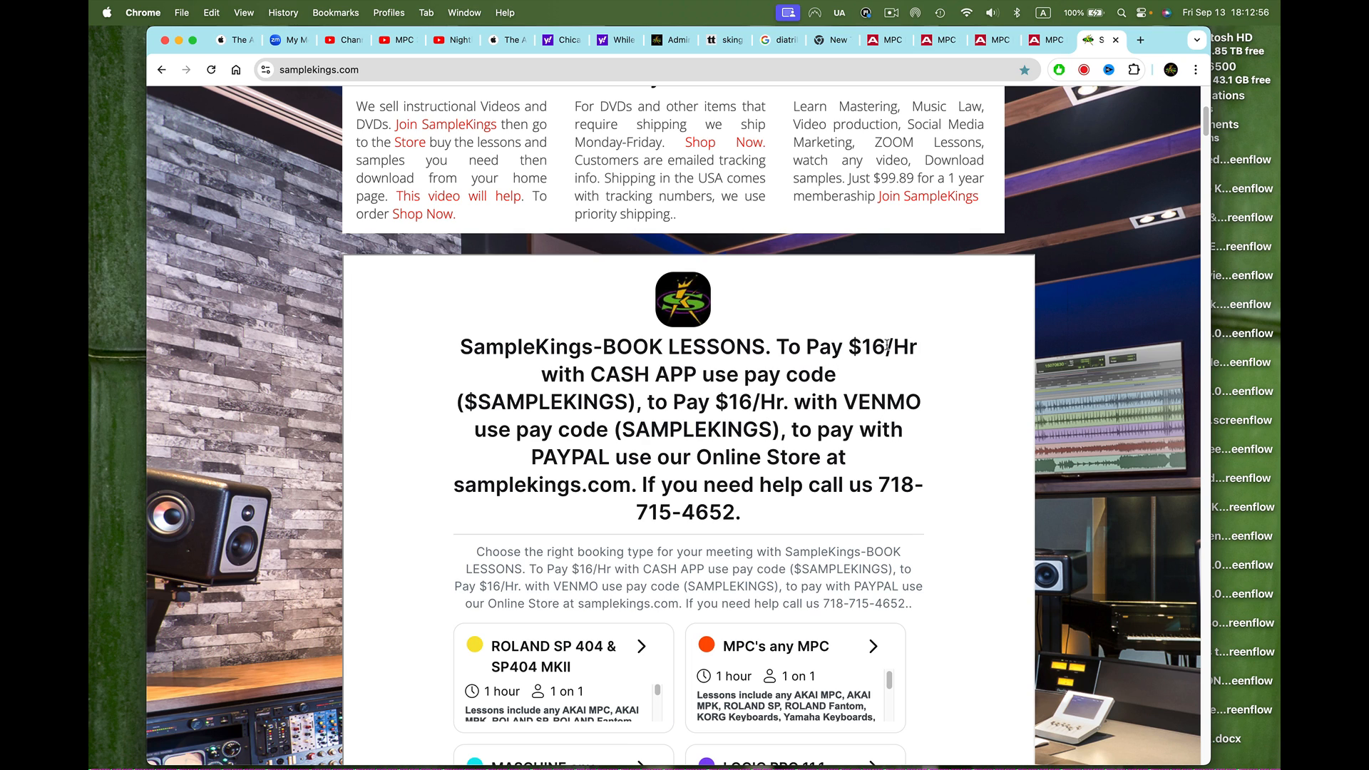
pyautogui.moveTo(797, 394)
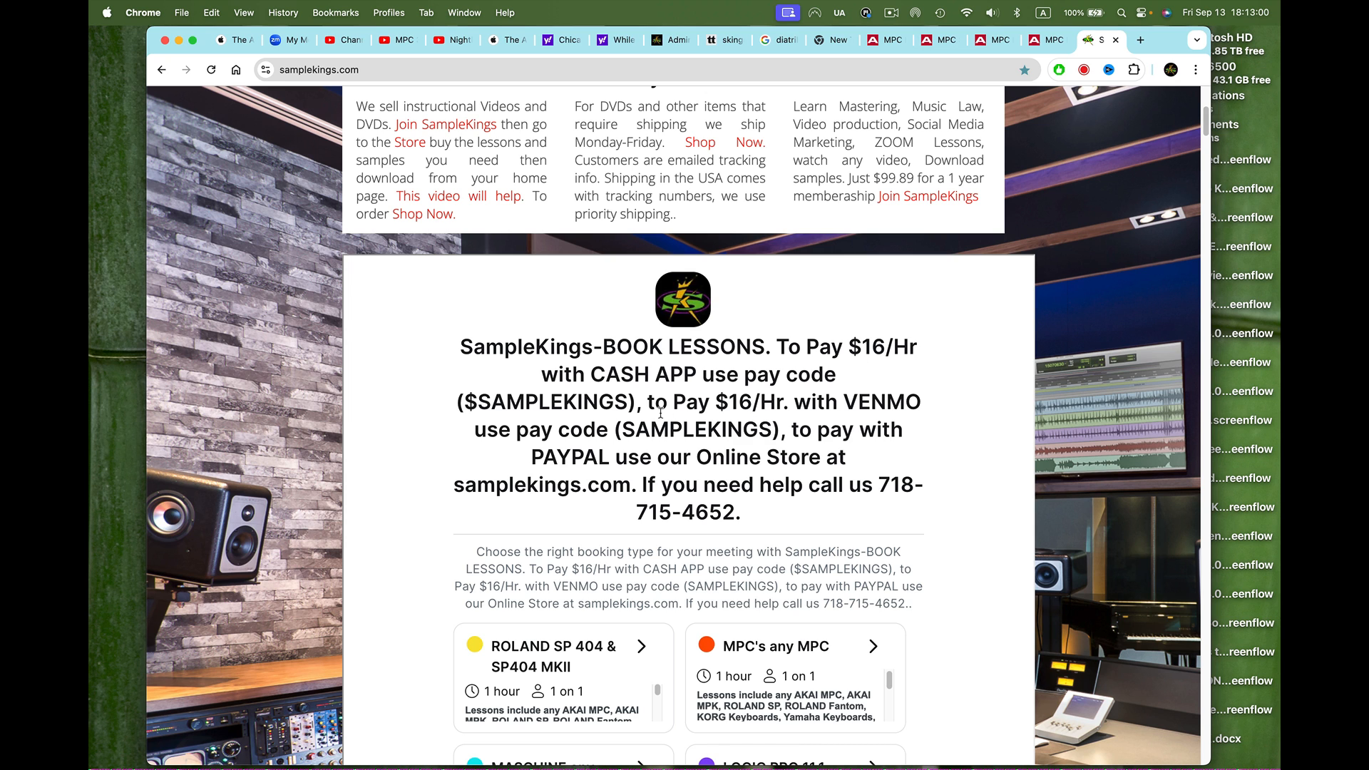
pyautogui.scroll(-3)
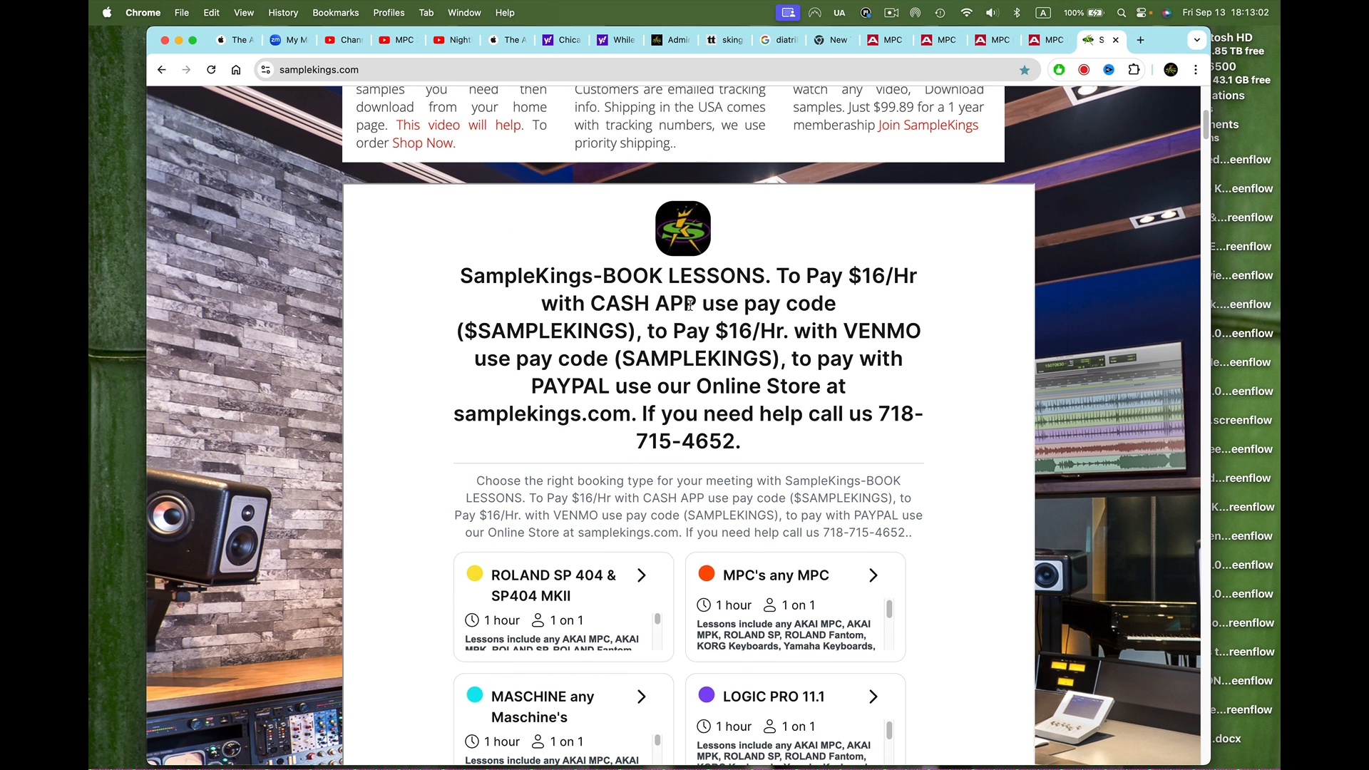
pyautogui.moveTo(844, 339)
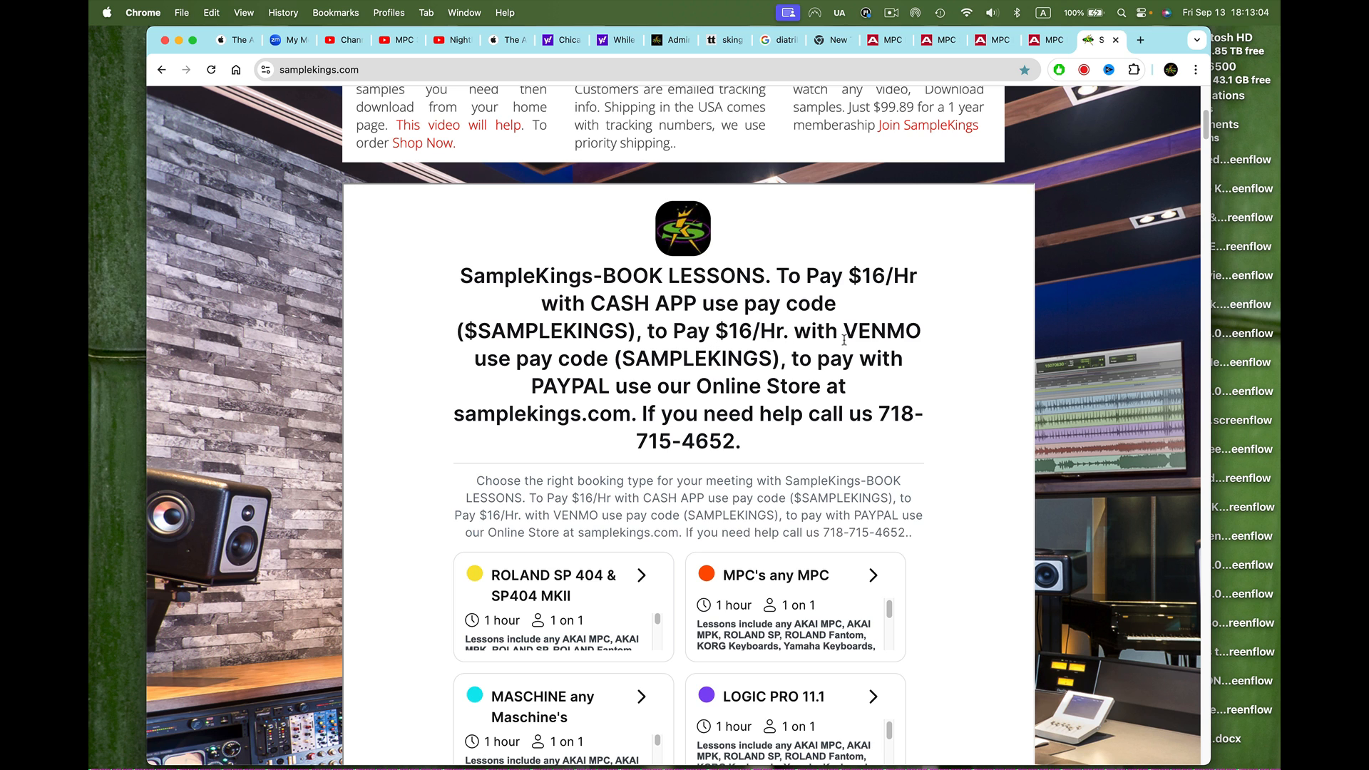
pyautogui.moveTo(747, 450)
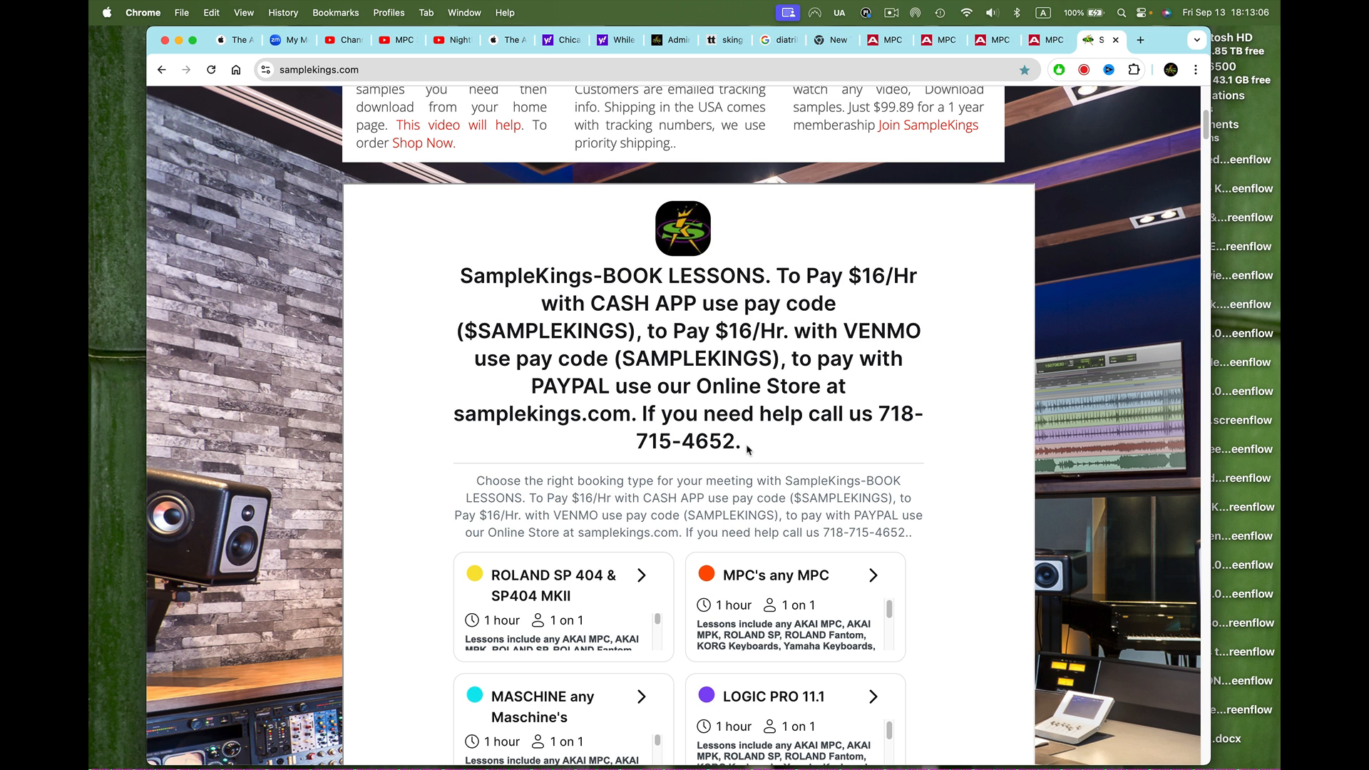
# - Scroll through the lesson cards from ROLAND SP 404 to 2 Hrs., then back up
pyautogui.scroll(-3)
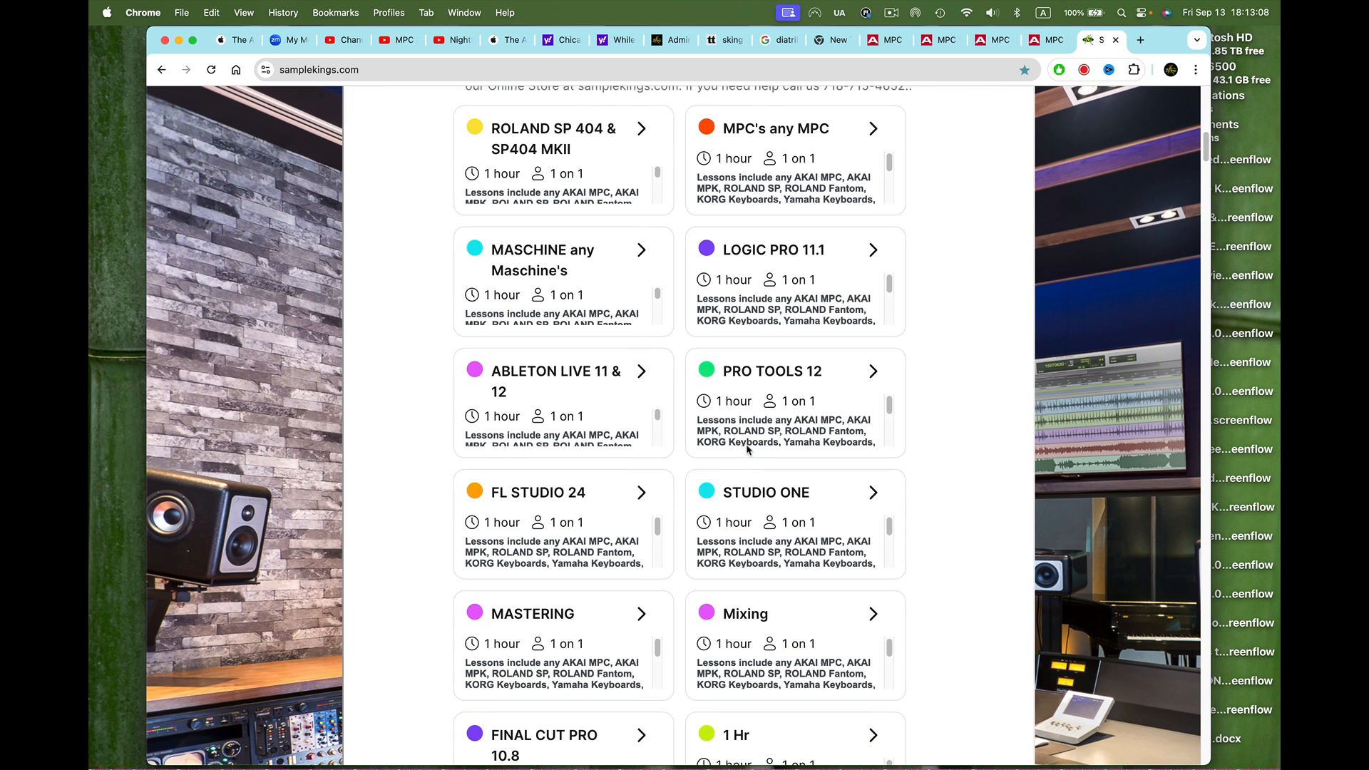
pyautogui.scroll(-3)
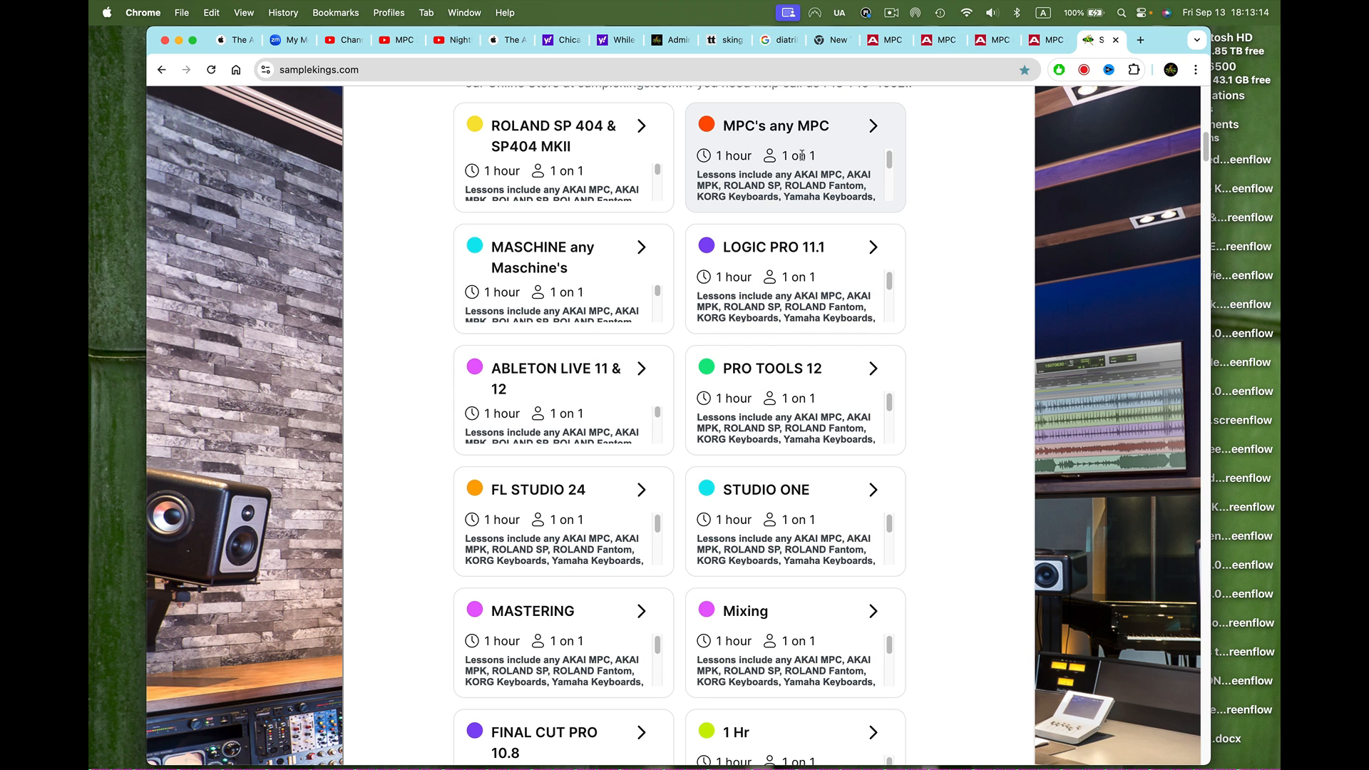
pyautogui.moveTo(529, 264)
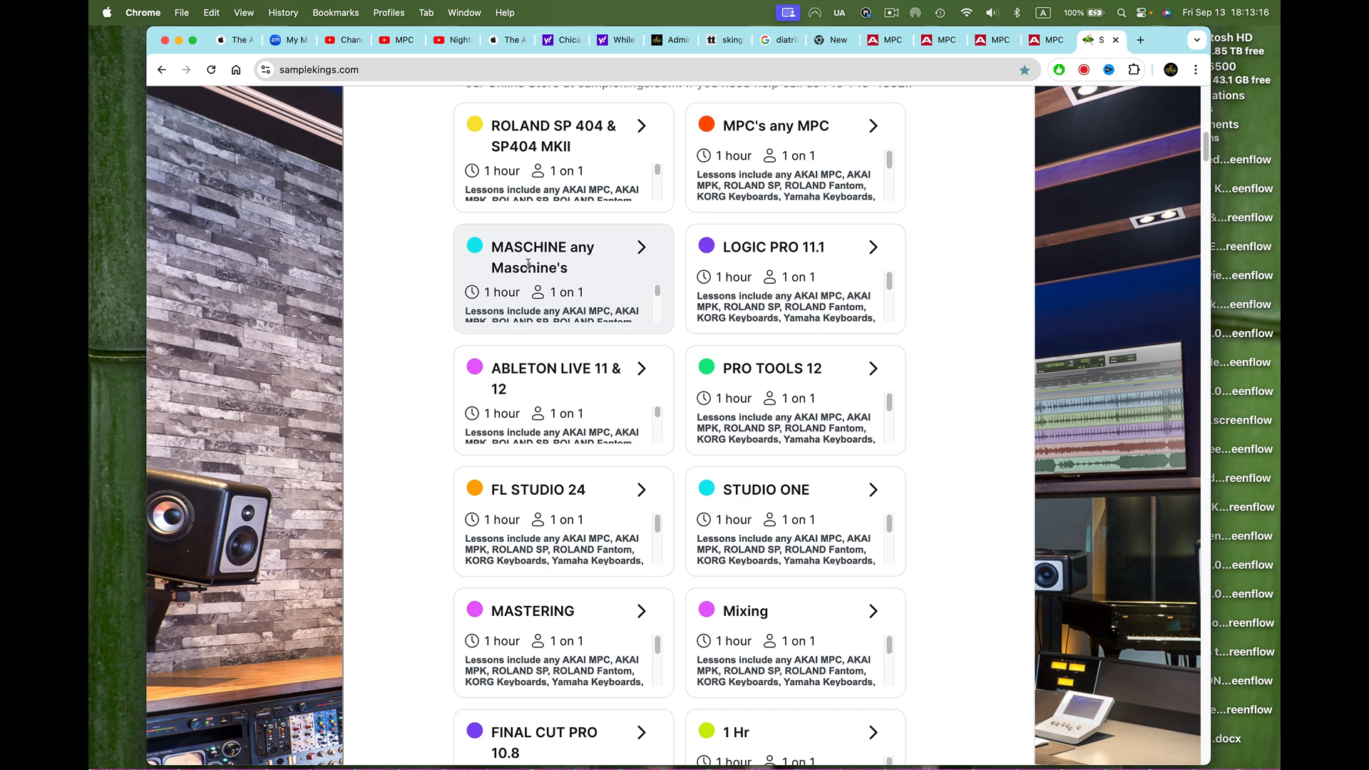
pyautogui.moveTo(582, 407)
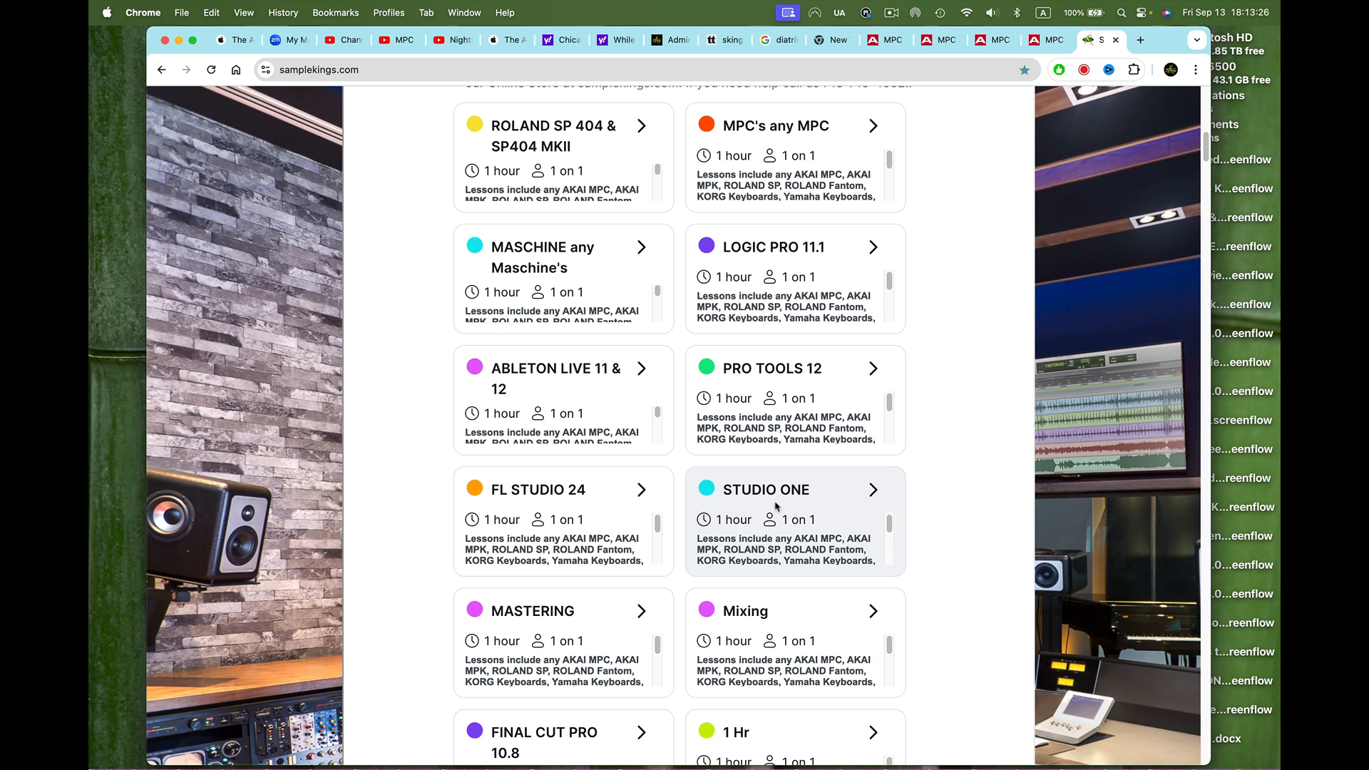
pyautogui.scroll(-3)
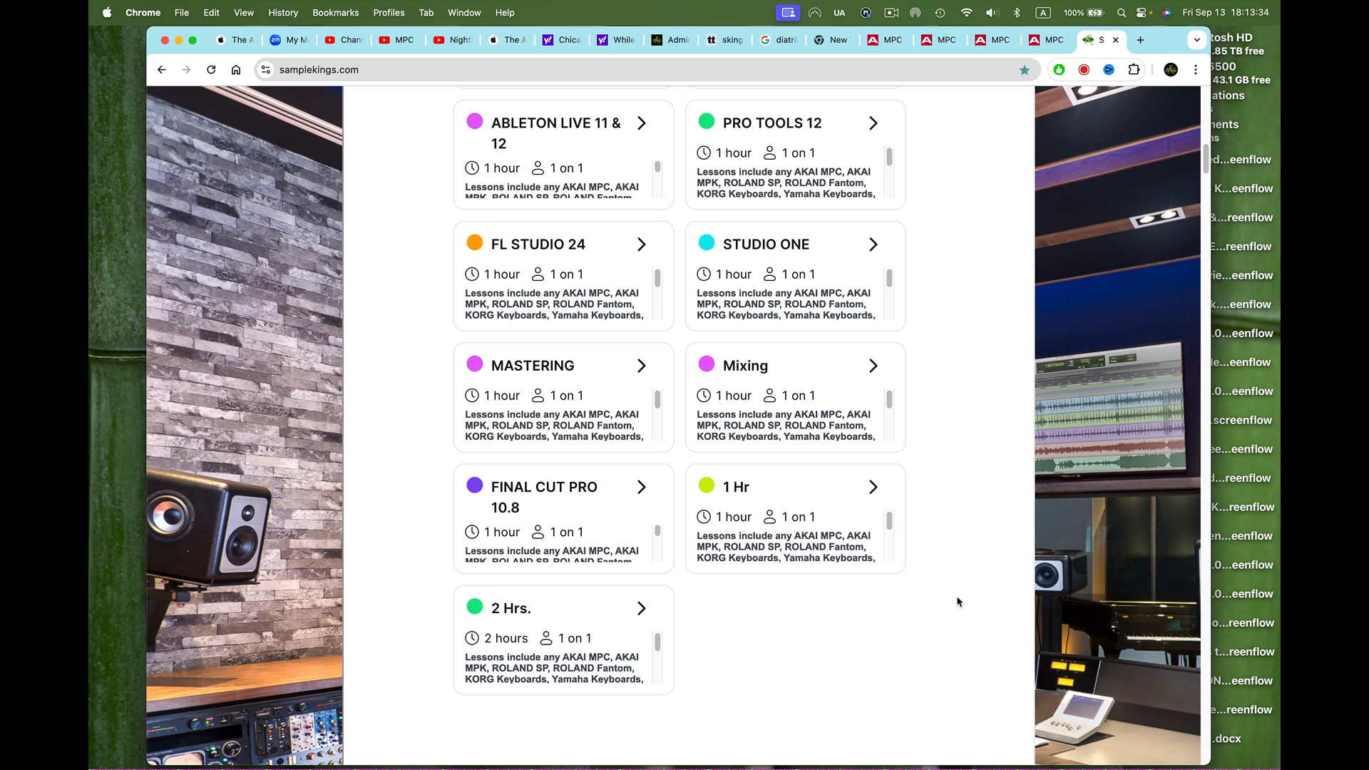
pyautogui.scroll(3)
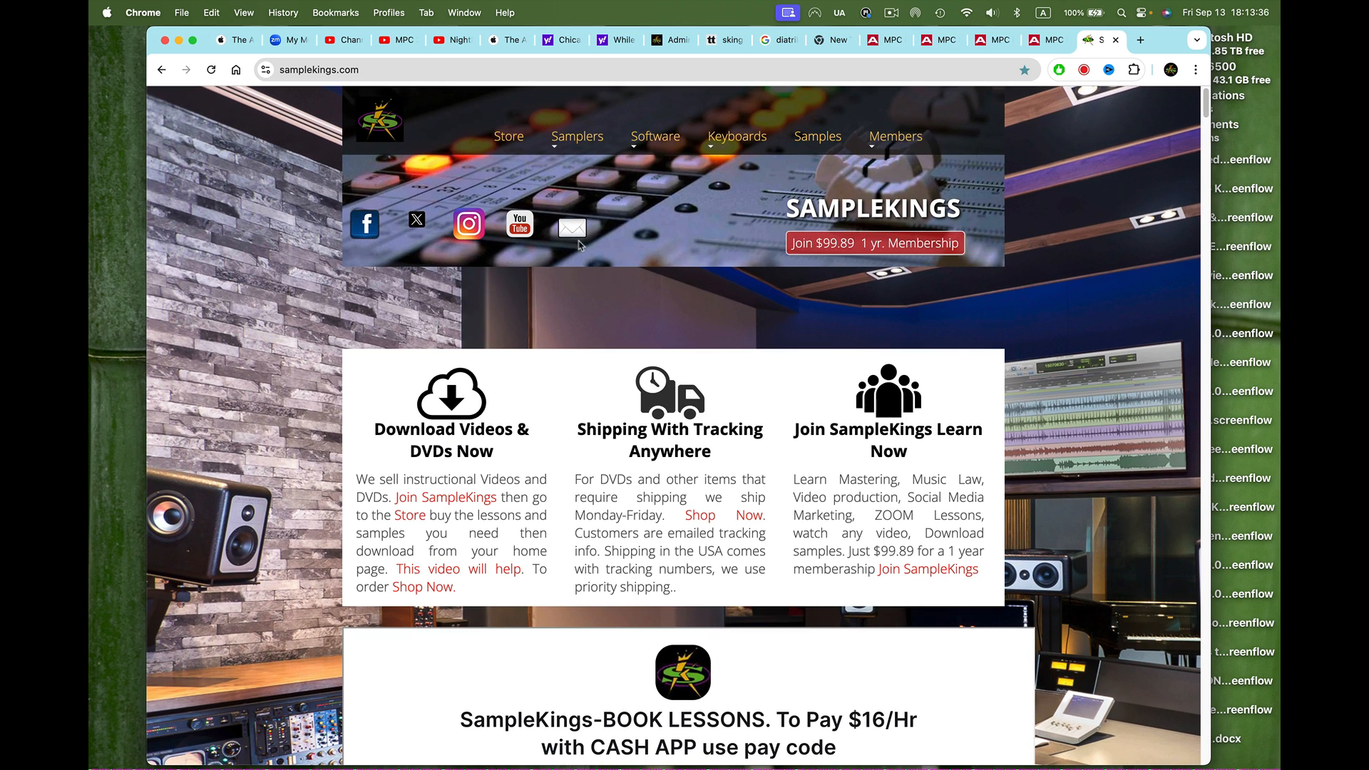
# - Go to the SampleKings store and browse Zoom lesson packs from 3 to 20 hours
pyautogui.click(509, 137)
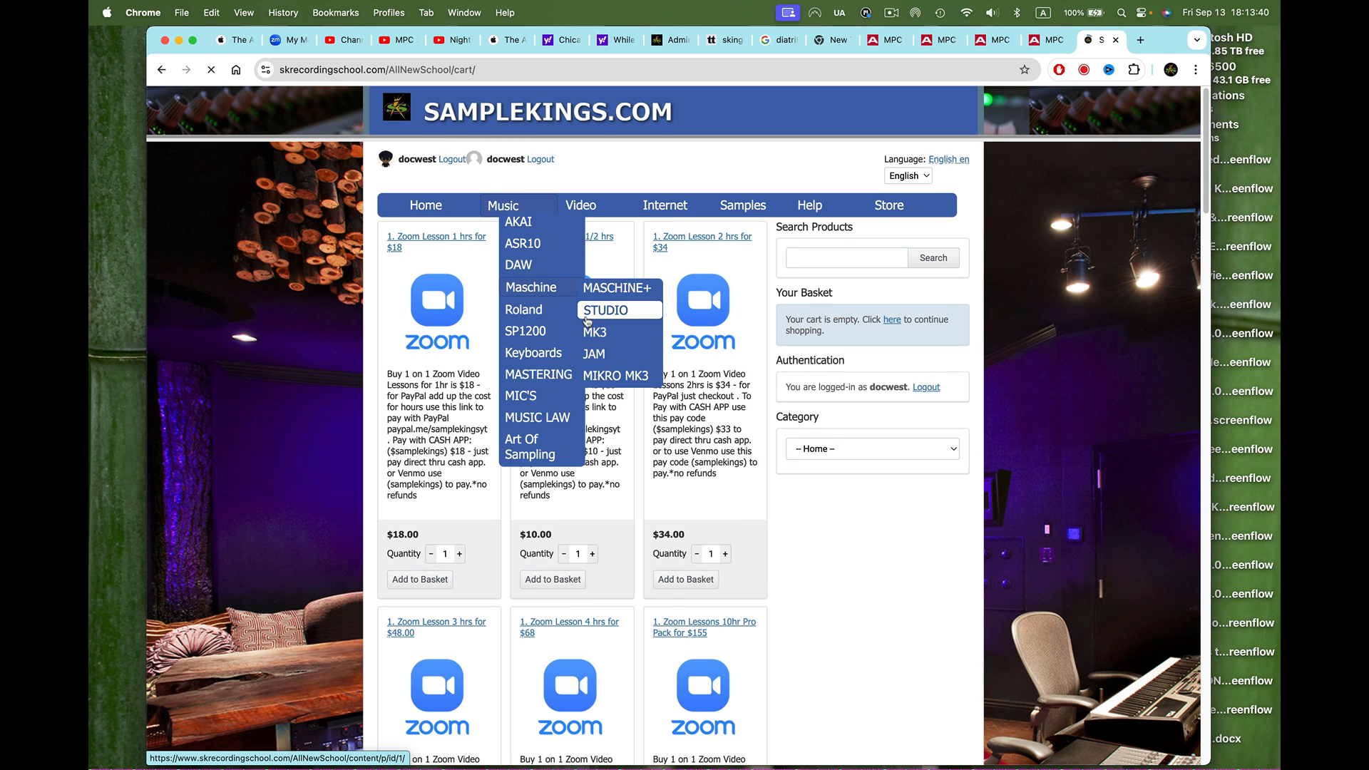
pyautogui.scroll(-3)
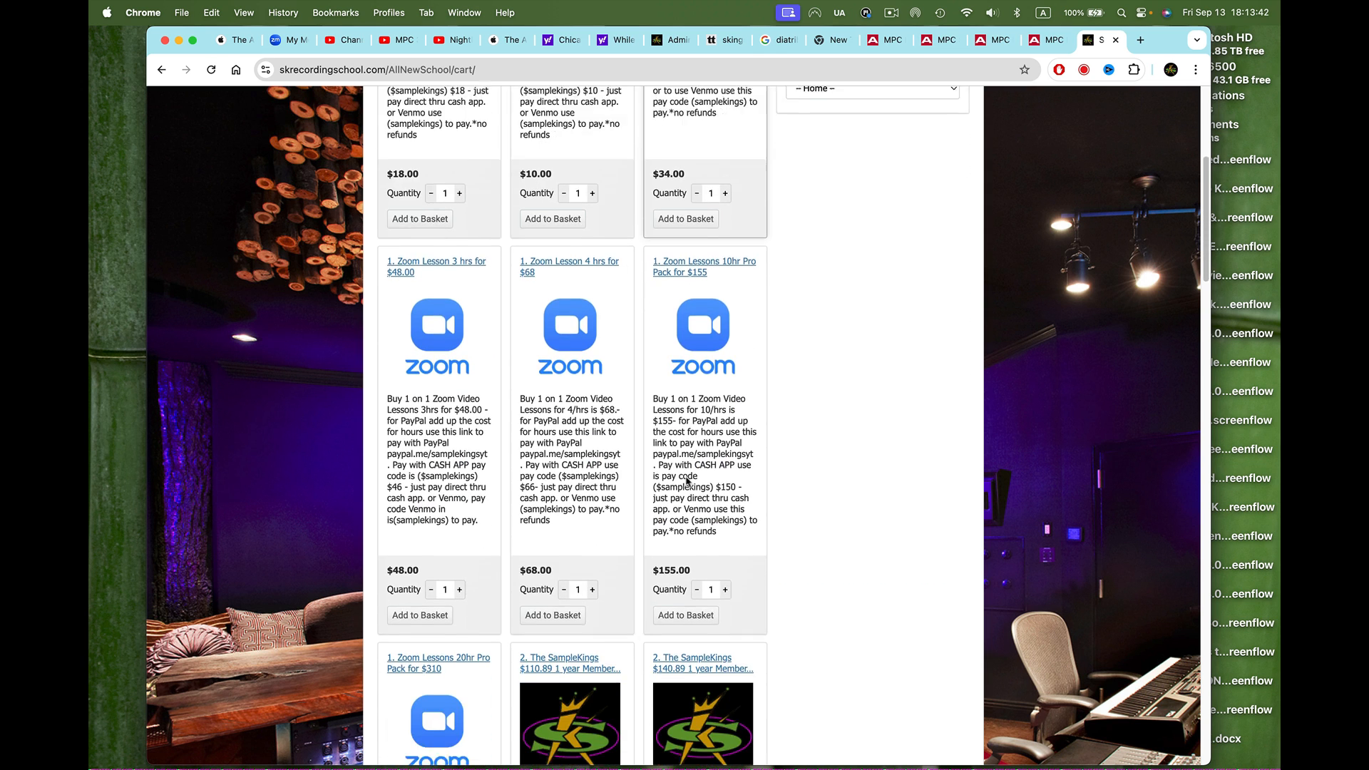
pyautogui.scroll(-3)
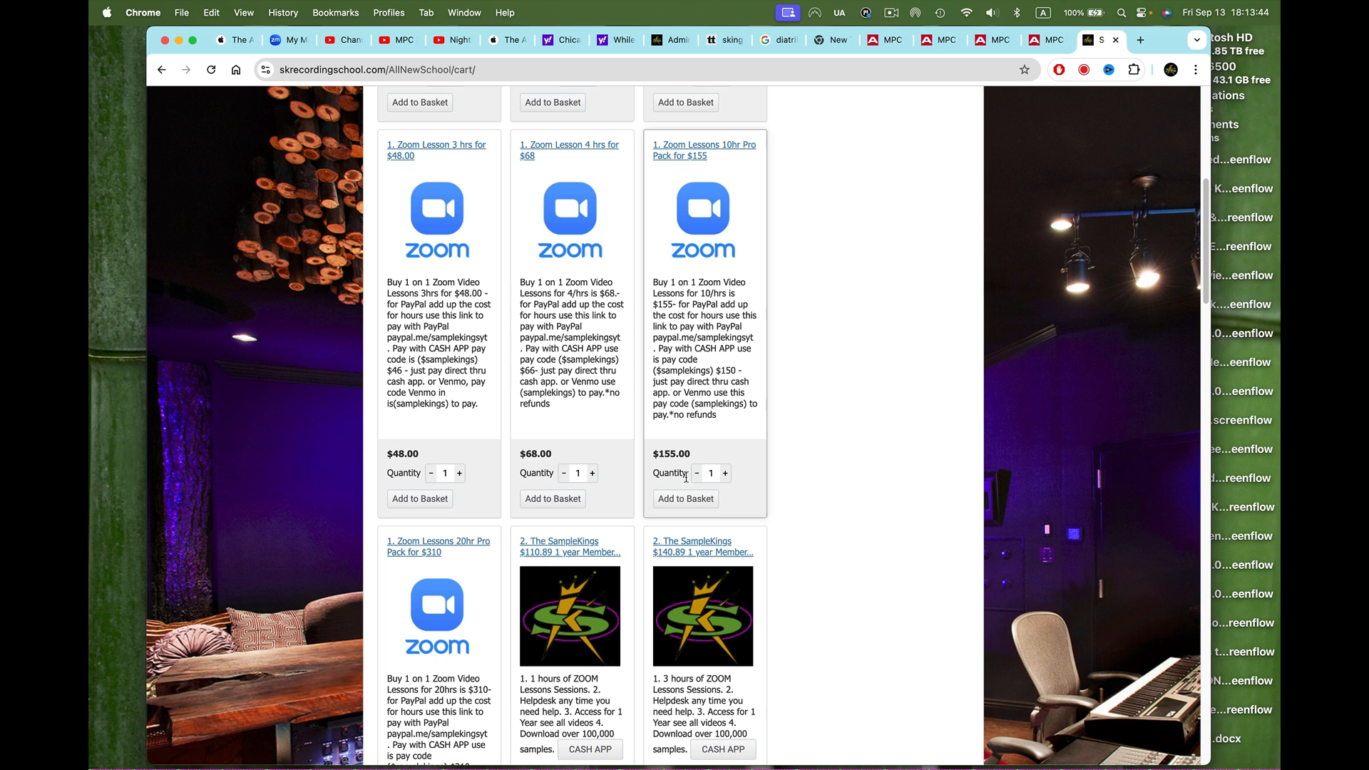